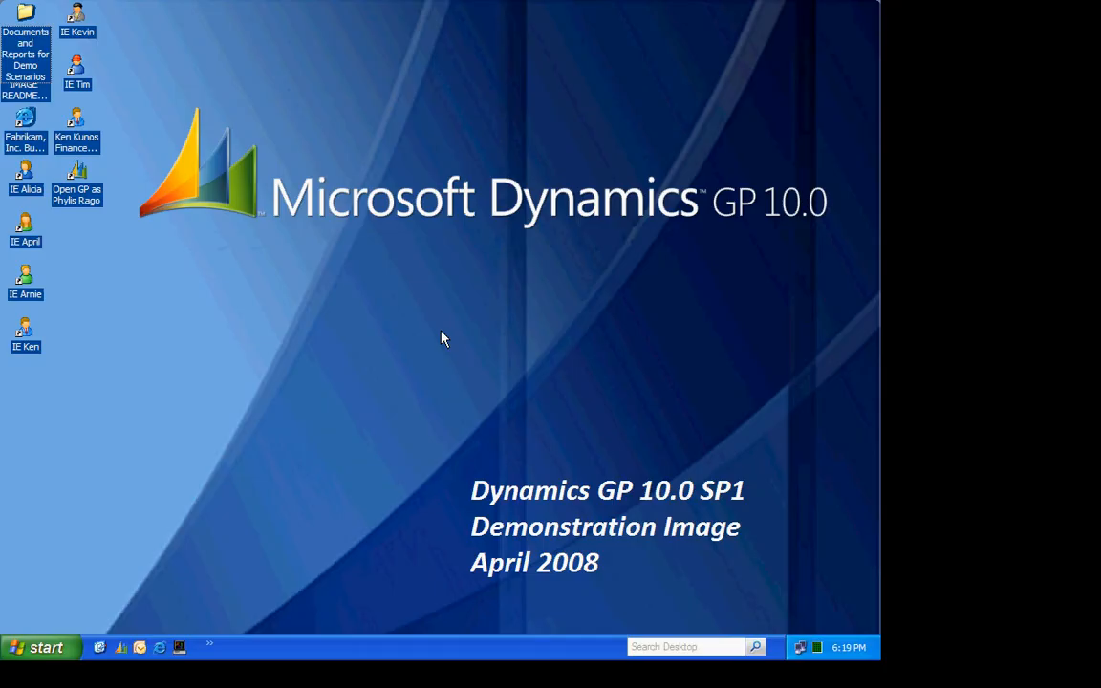
mouse_move(418, 352)
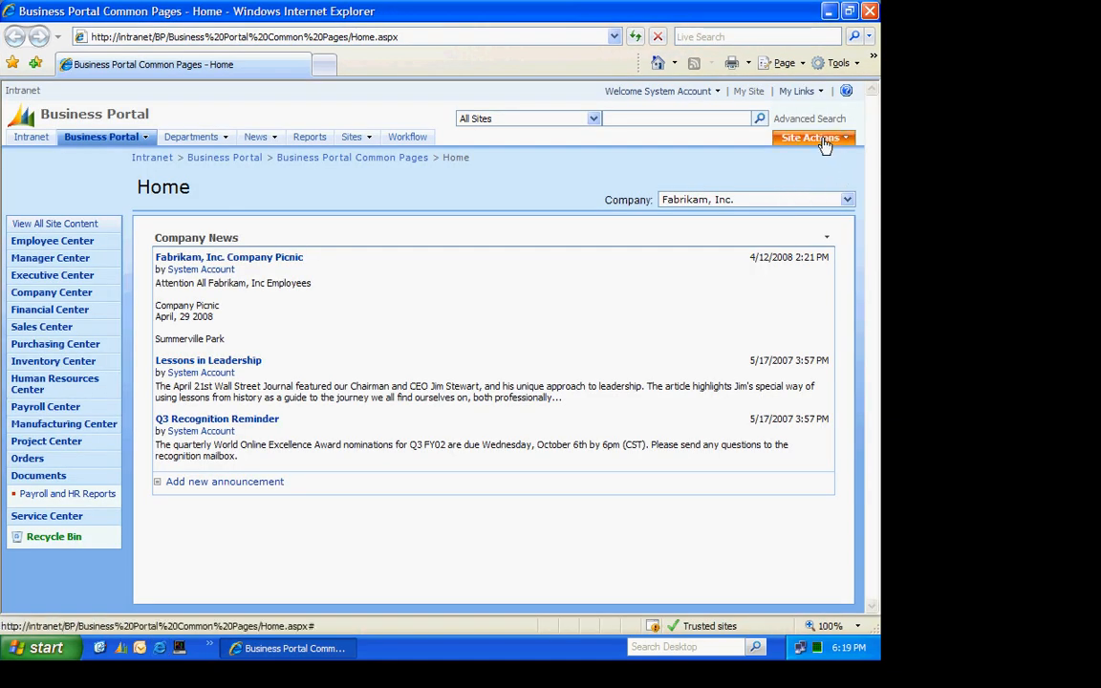
Step: Go through Site Actions and Site Settings to reach the KPI Management page
click(811, 138)
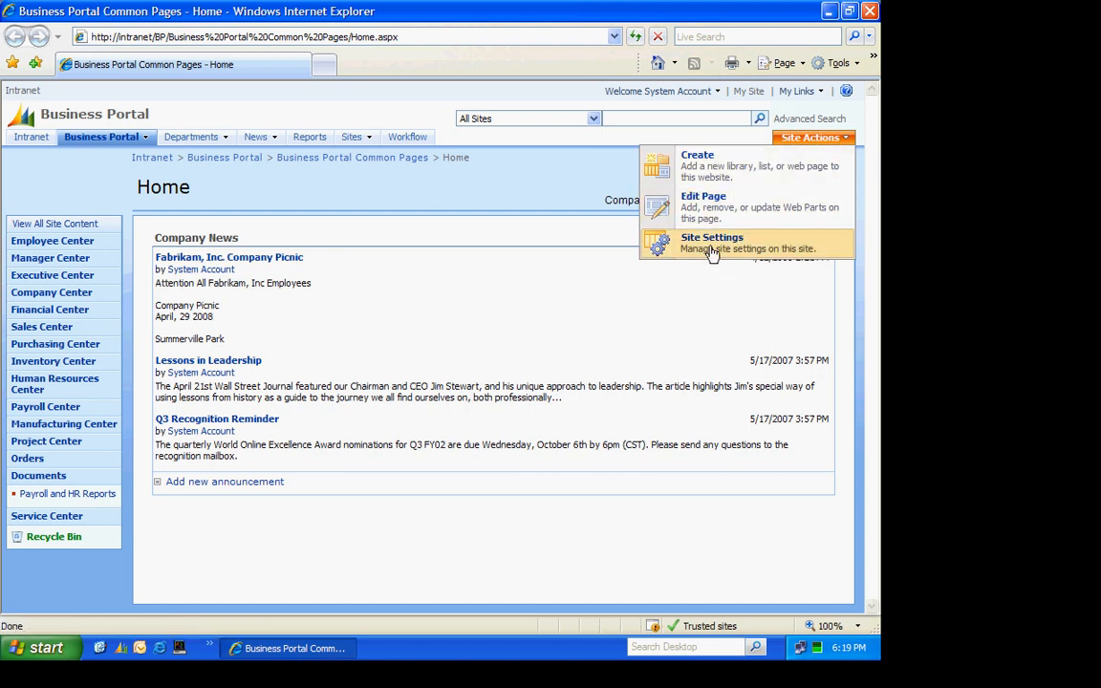
click(711, 237)
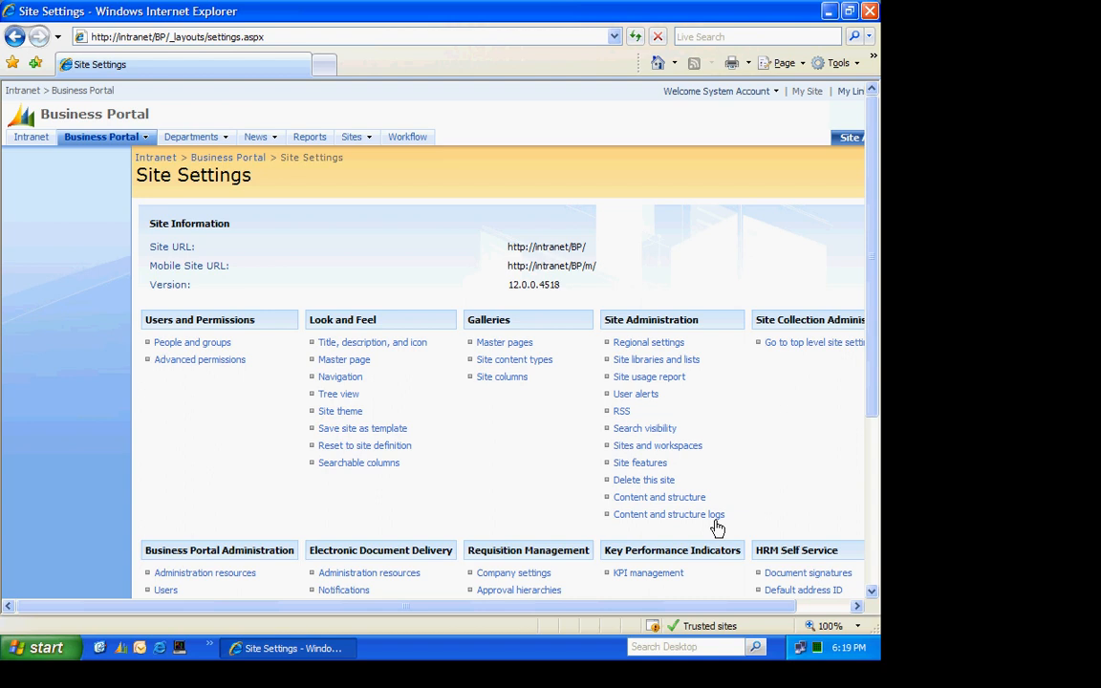
mouse_move(648, 573)
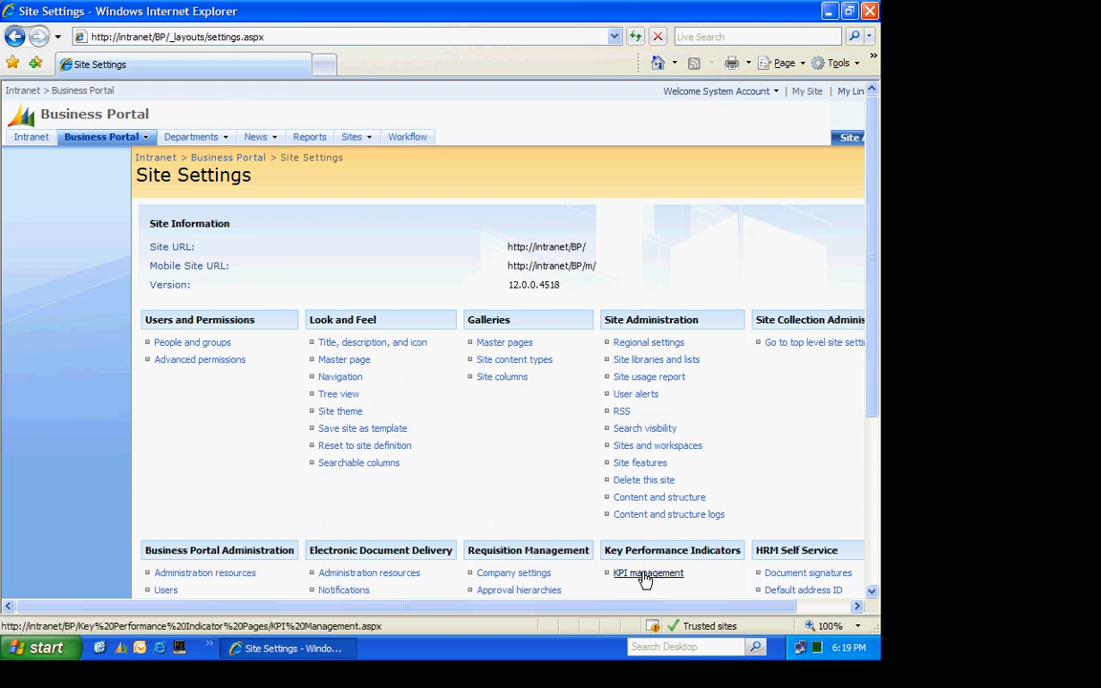
click(648, 573)
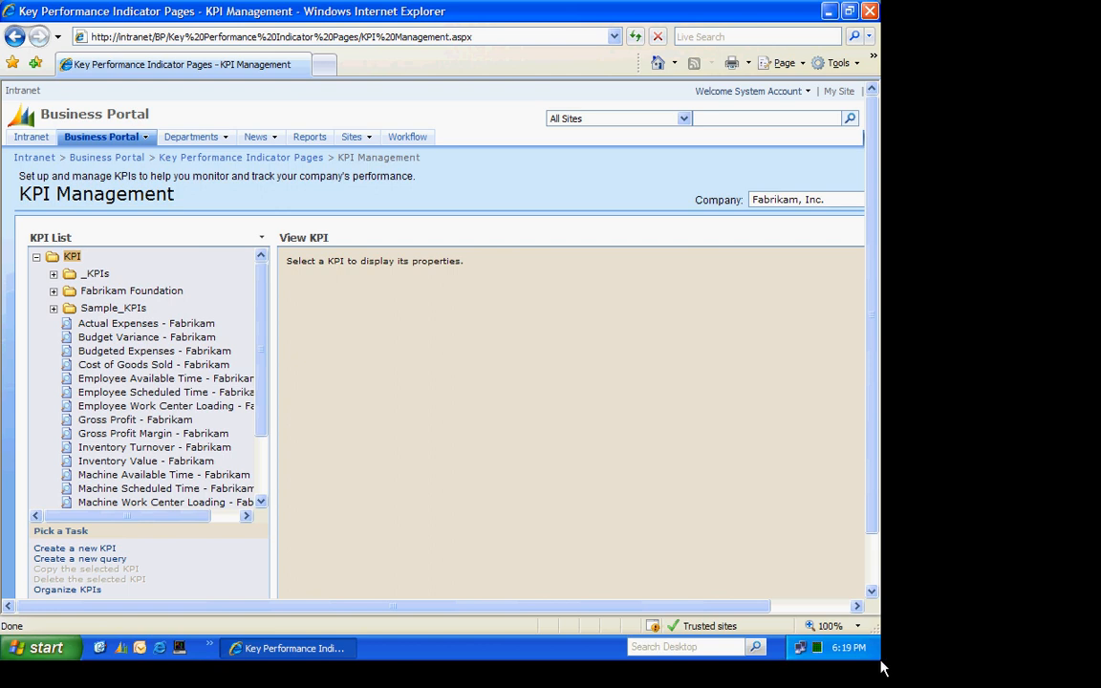
mouse_move(411, 642)
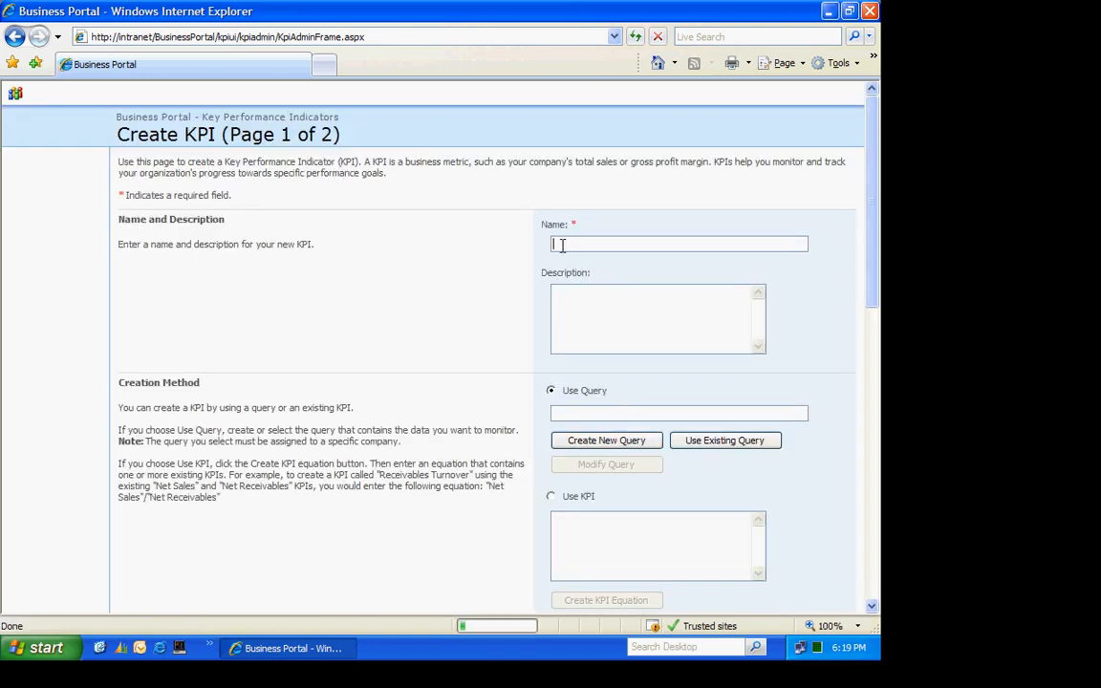
Step: Name the new KPI Payables and start a new query for it
text(Payal)
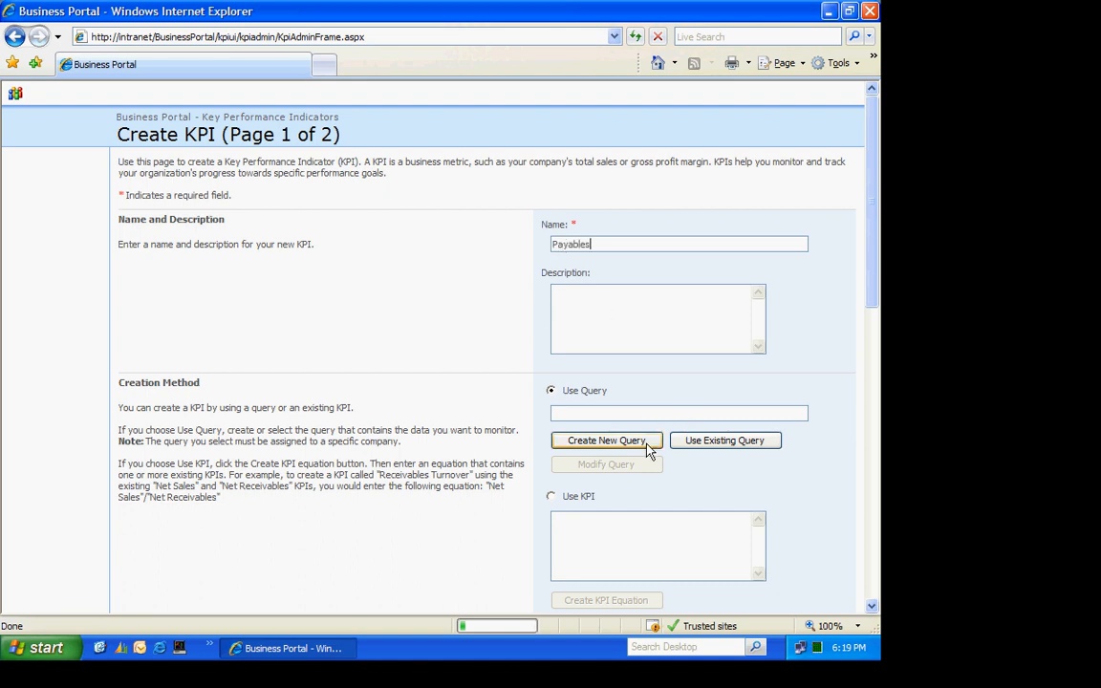
click(606, 440)
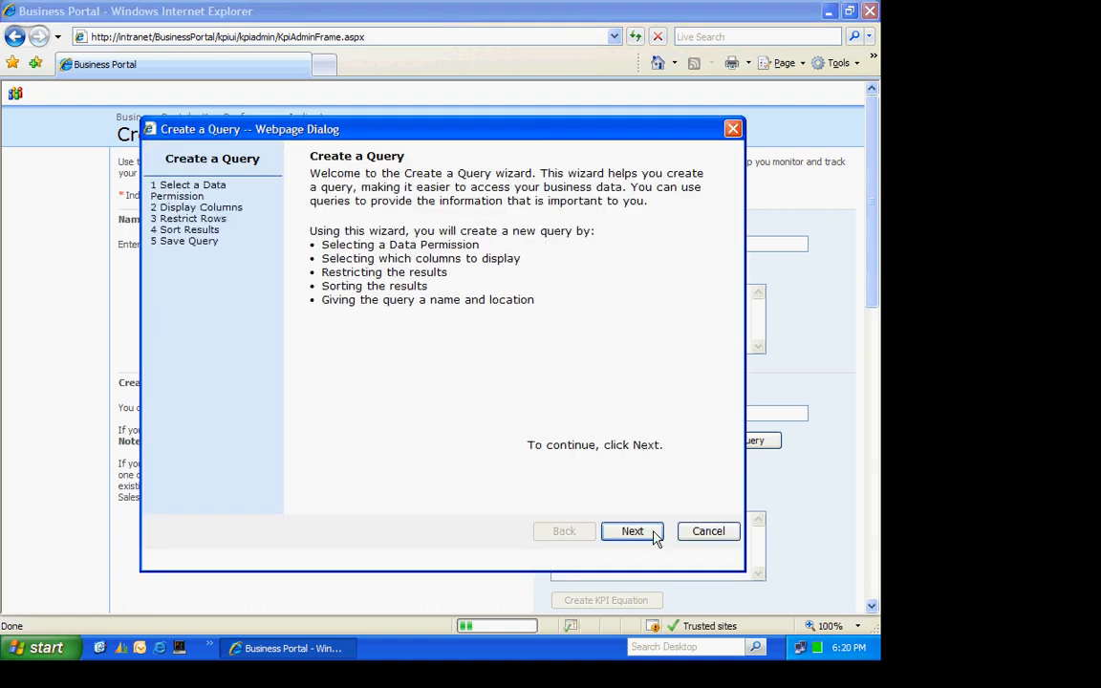
Step: Use the Ledger Transaction Summary data permission, keeping the default columns and their order
click(631, 531)
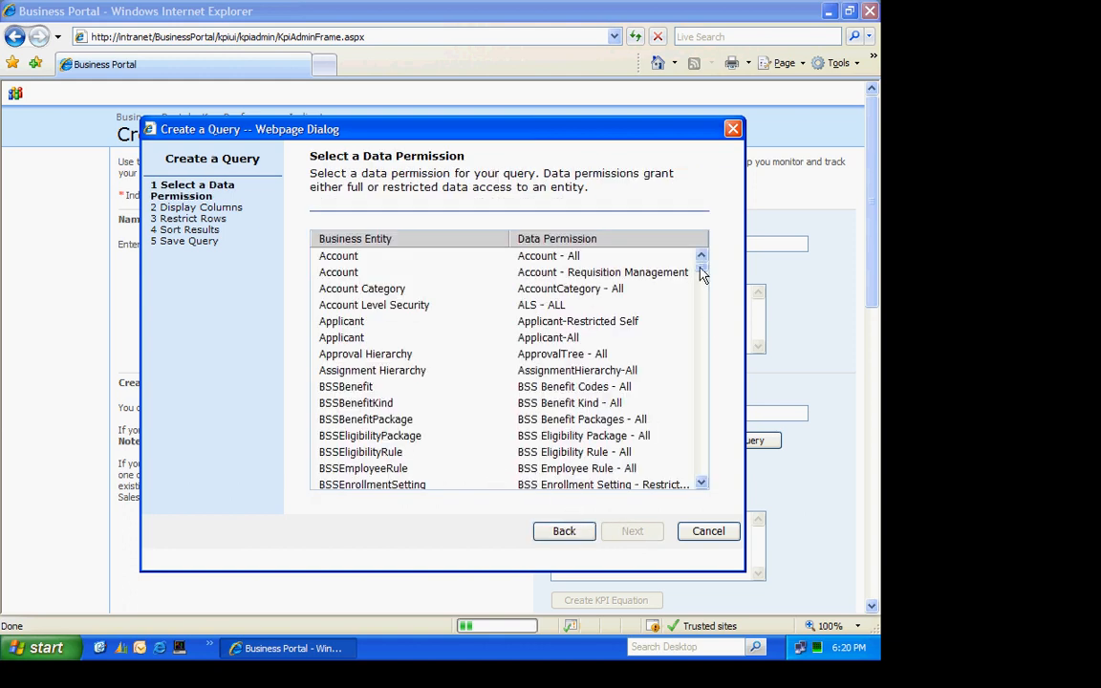
drag(699, 272, 700, 321)
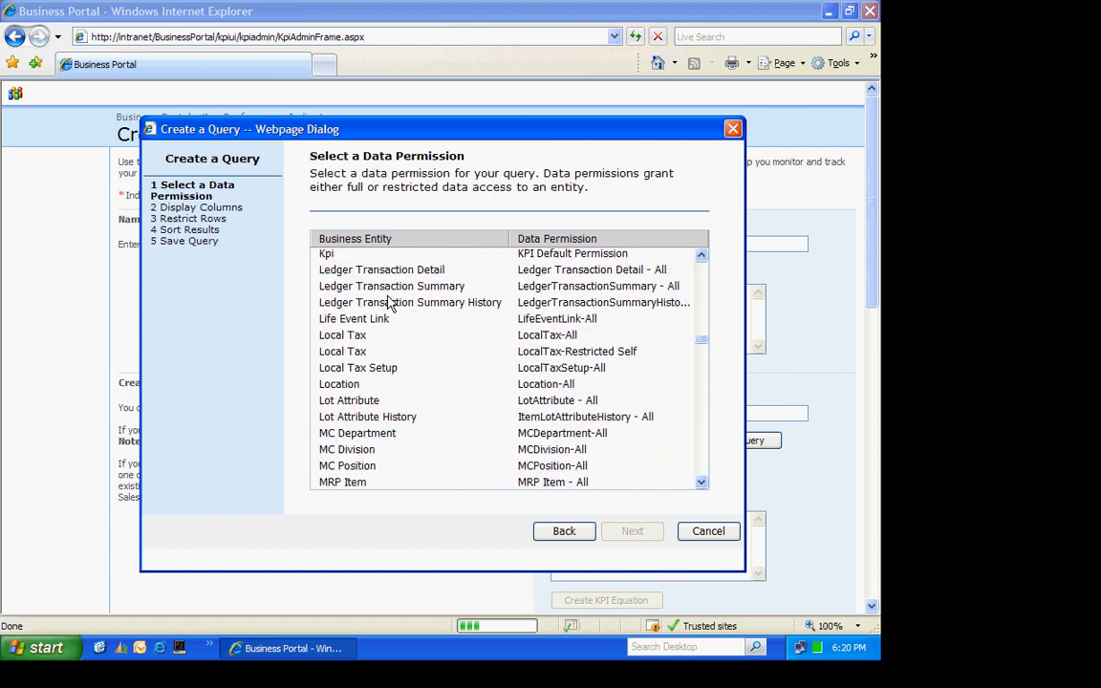
click(392, 286)
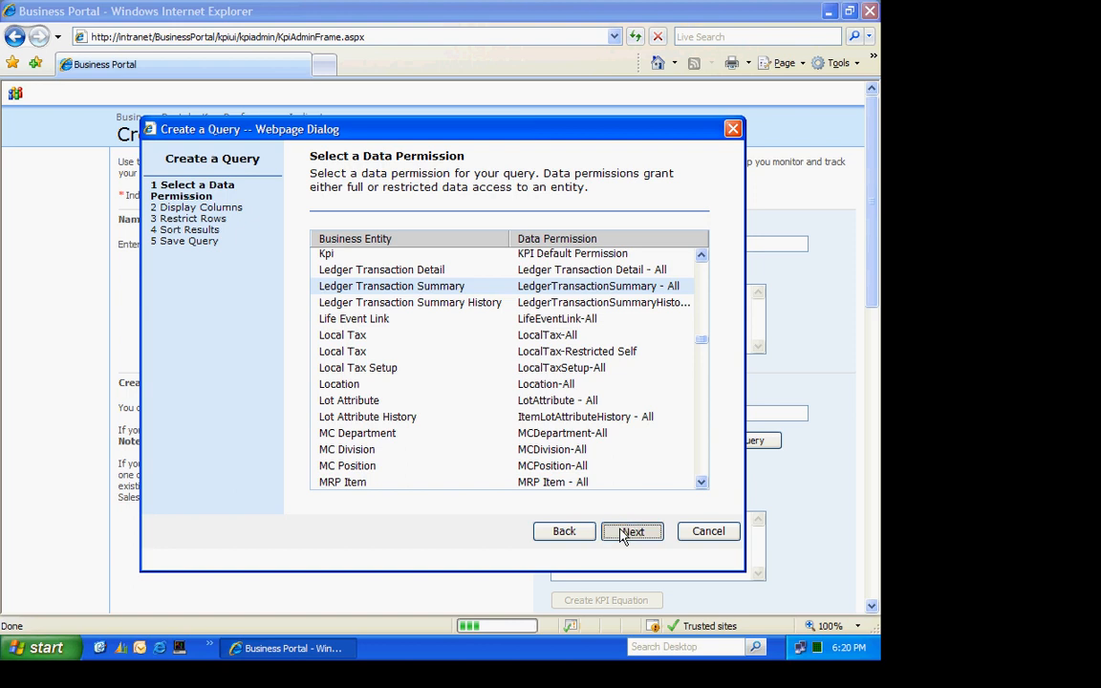
click(631, 532)
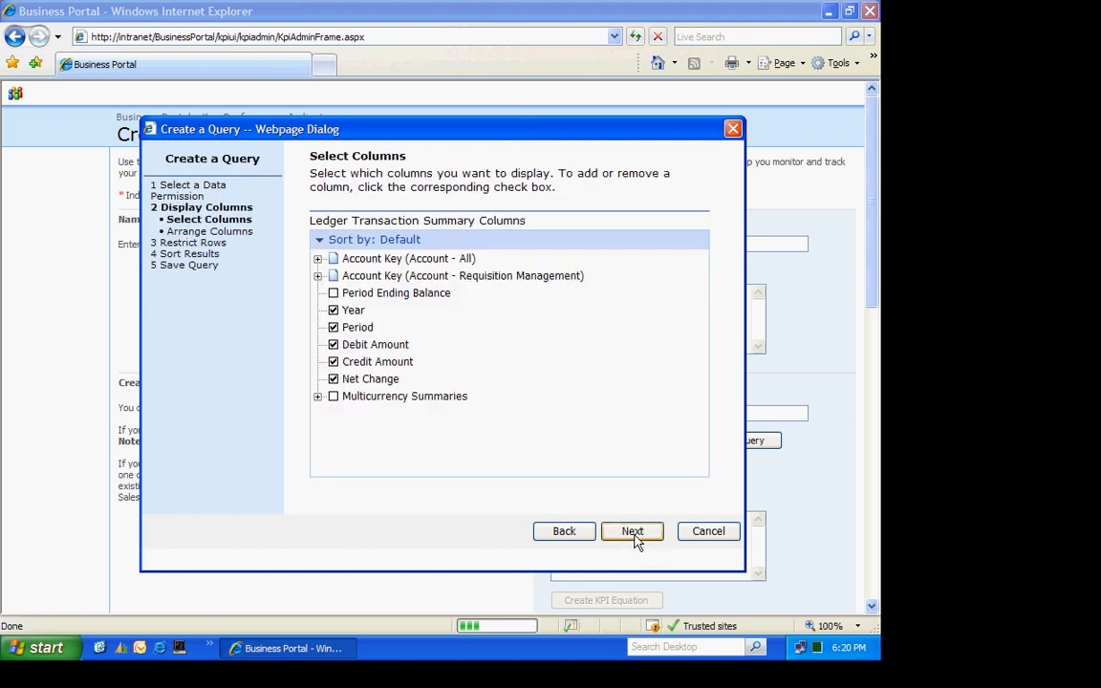
click(631, 531)
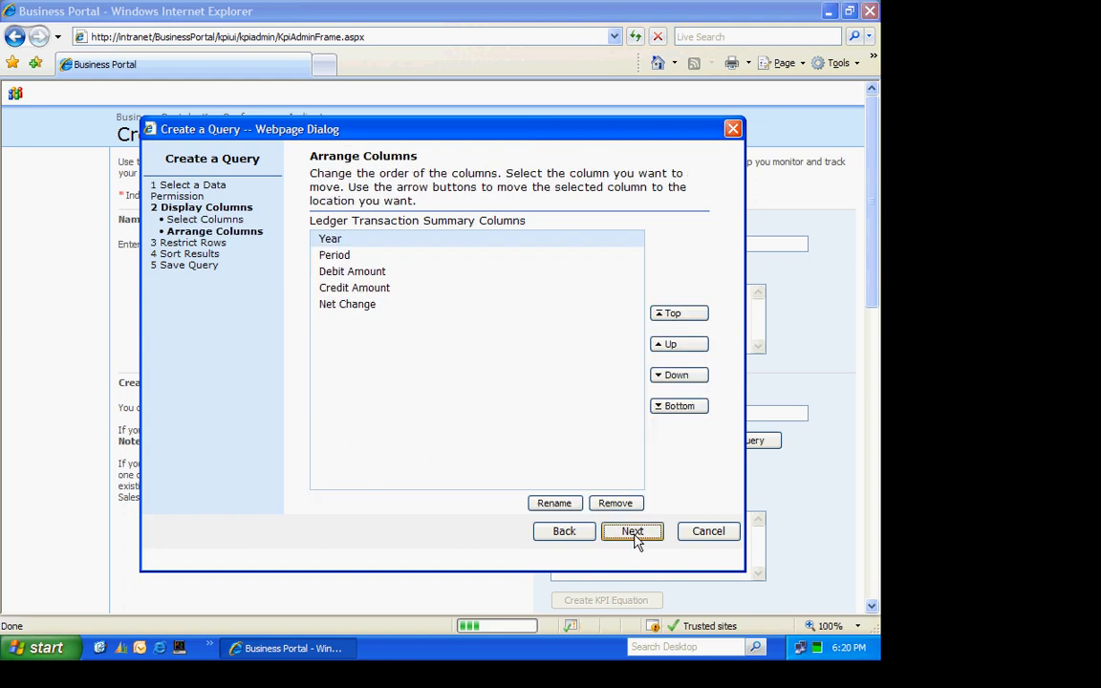
click(631, 532)
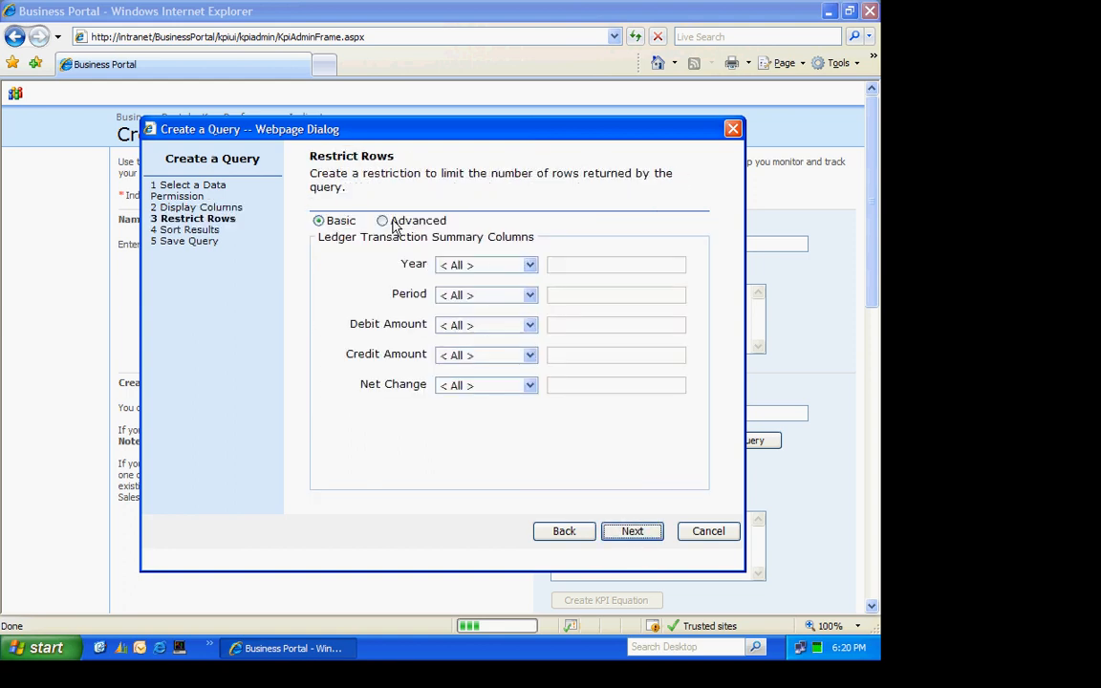
Step: Use an advanced row restriction on Account Key > Account Number > Segment2
click(382, 220)
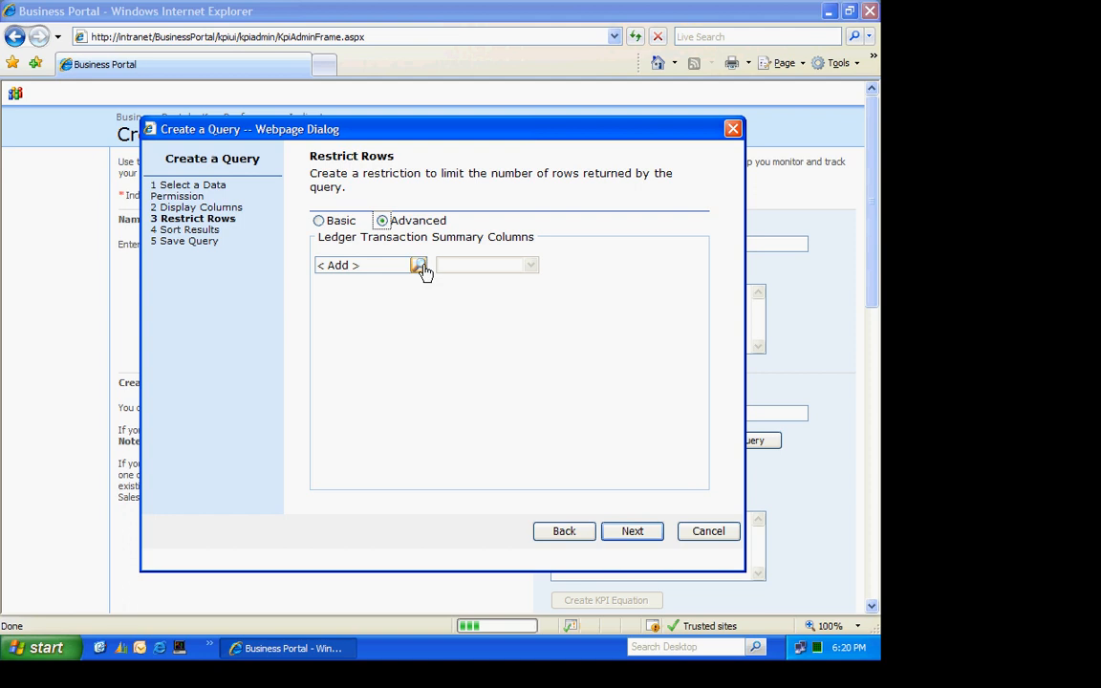
click(419, 265)
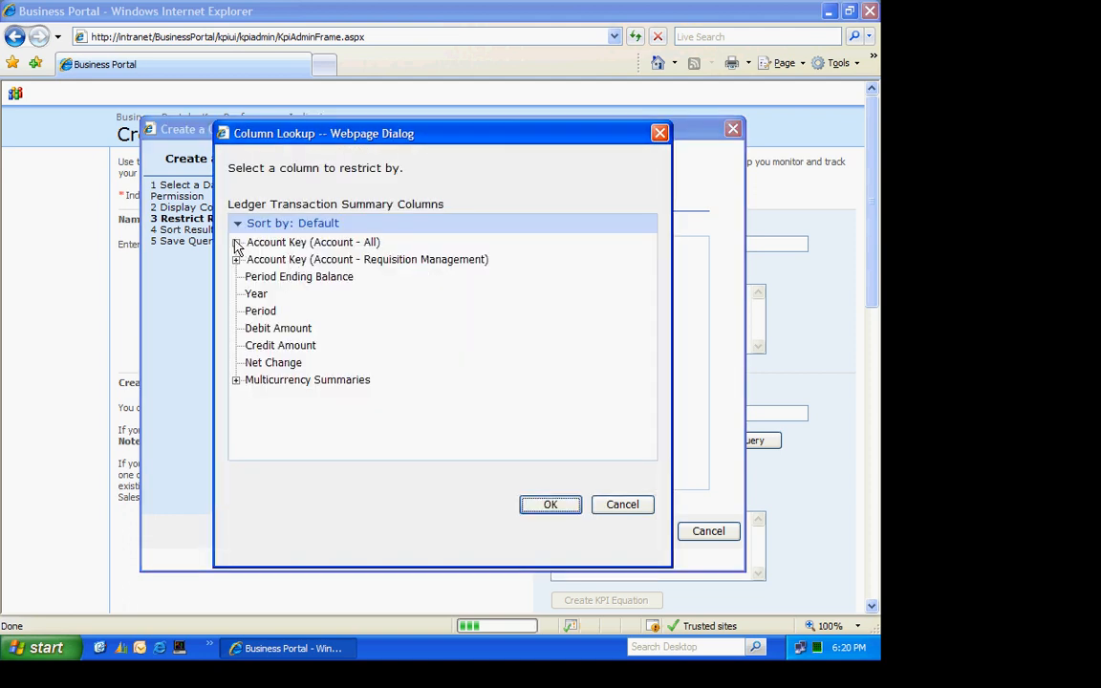
click(237, 241)
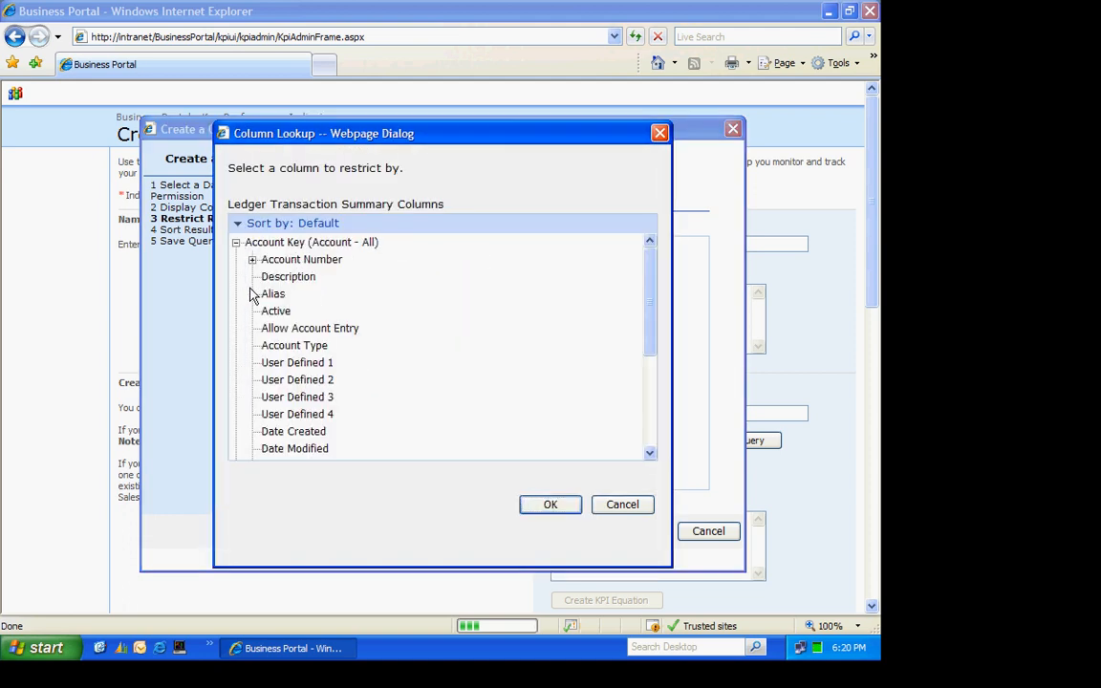
click(253, 260)
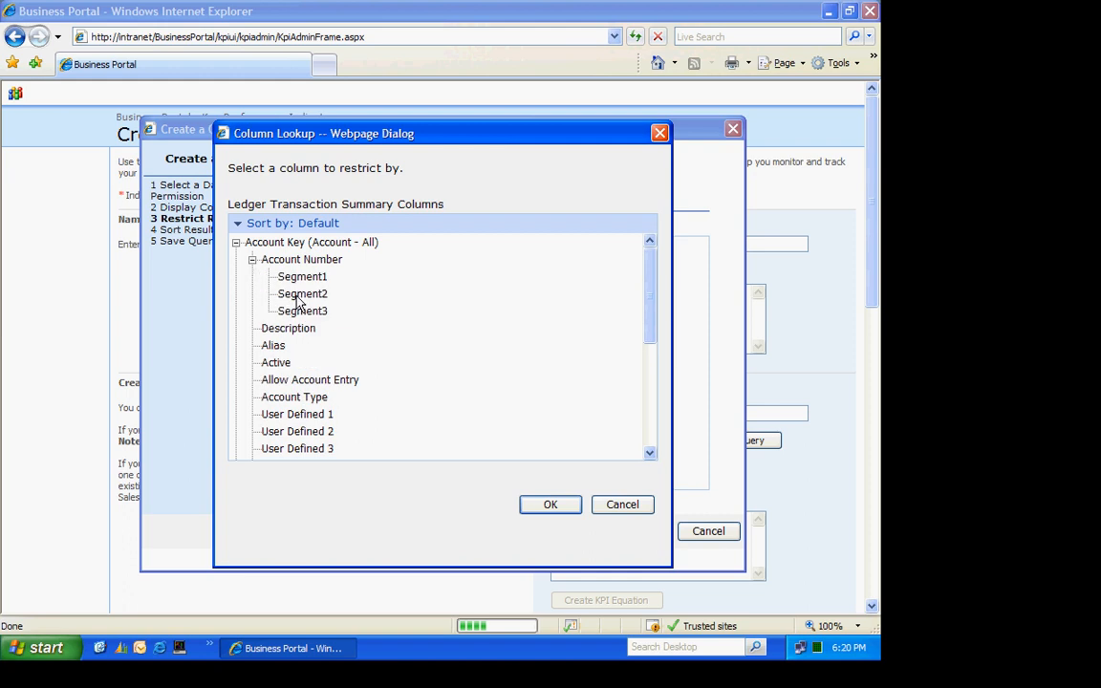
click(302, 295)
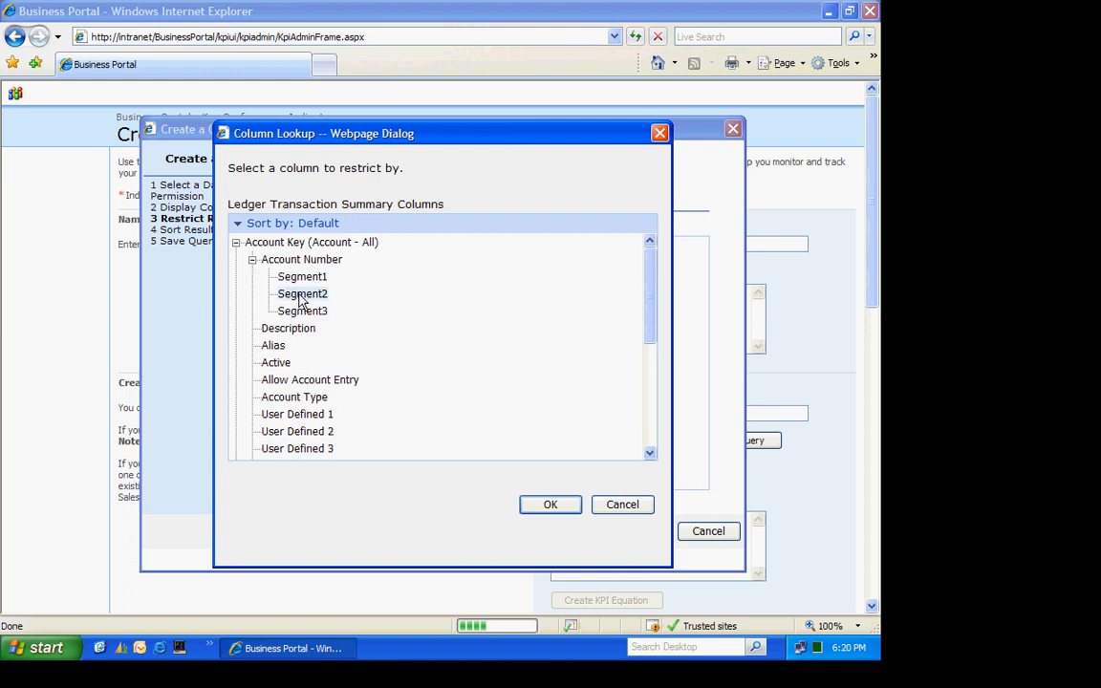
click(551, 504)
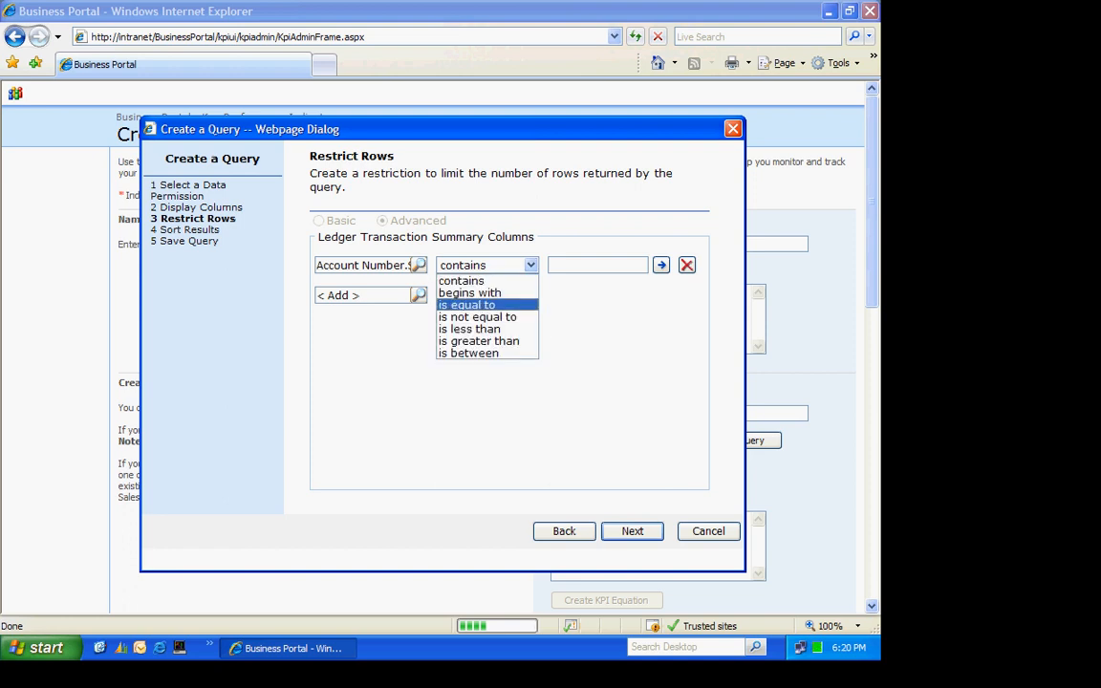
Step: Restrict Segment2 to values between 2100 and 2101 and move on to sorting
click(466, 352)
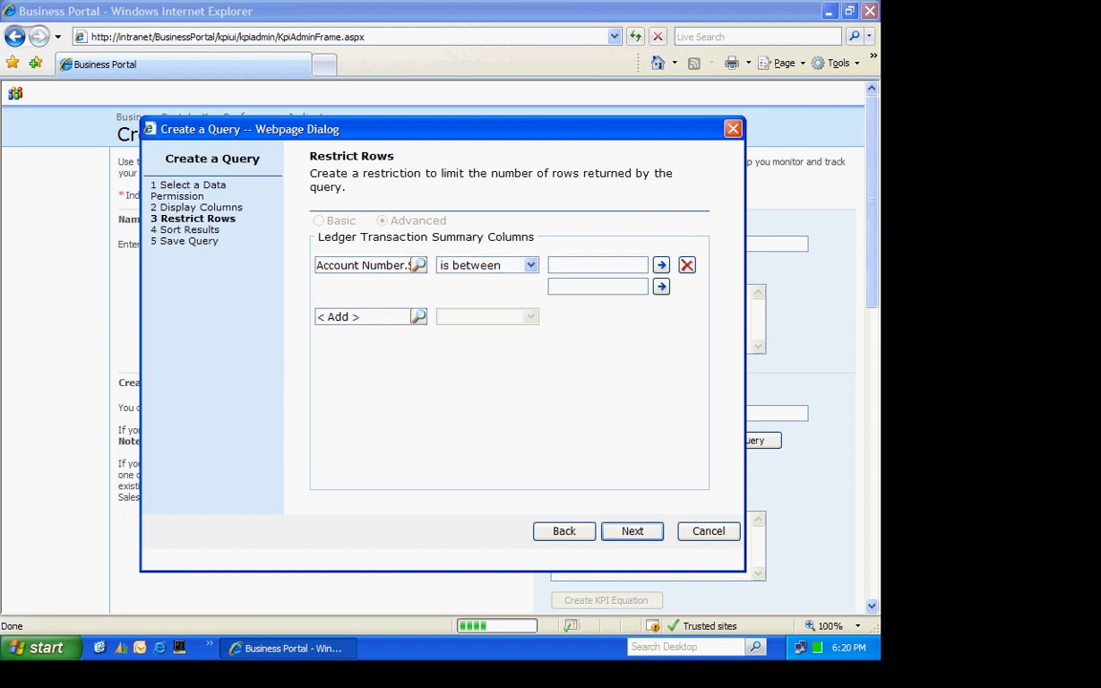
text(21)
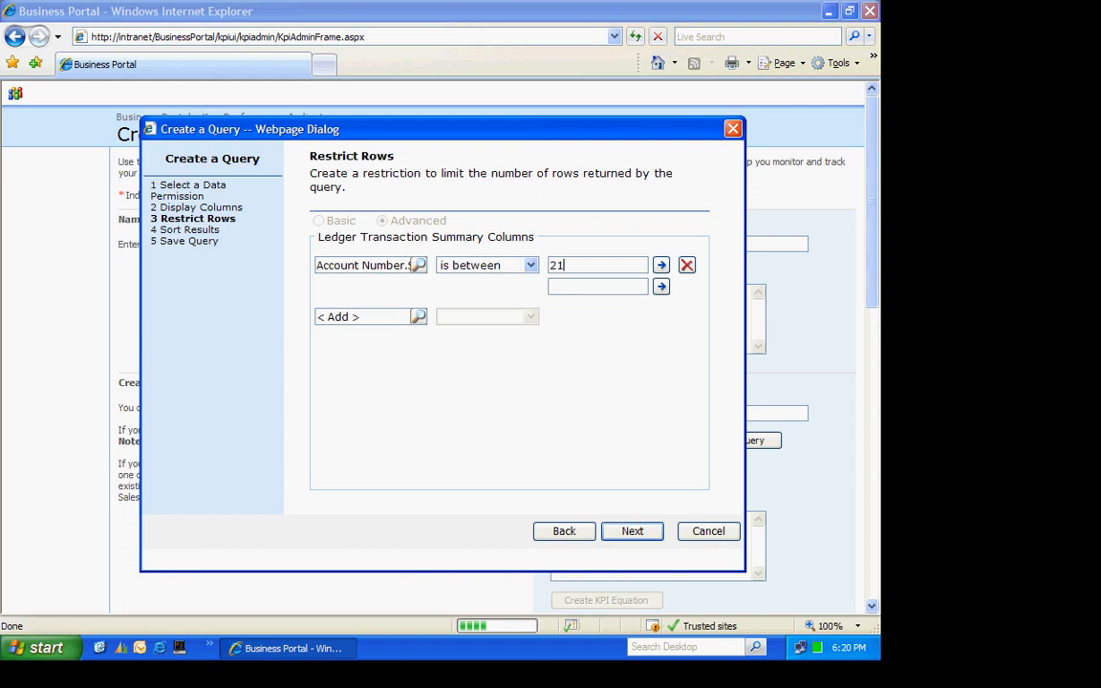
text(00)
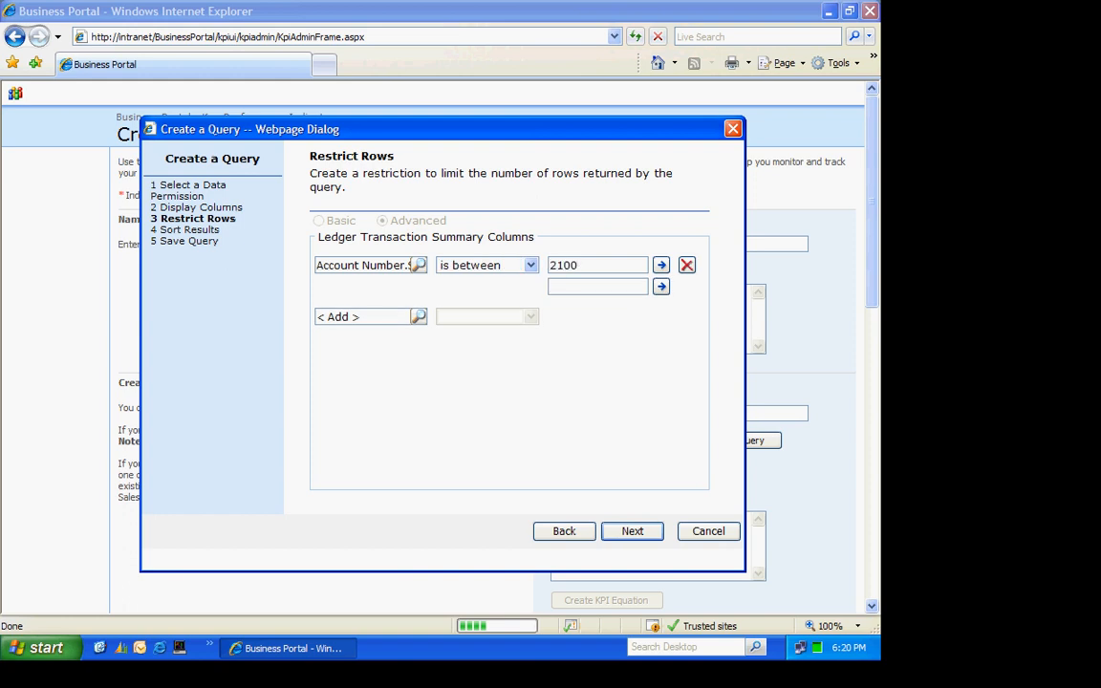
text(2101)
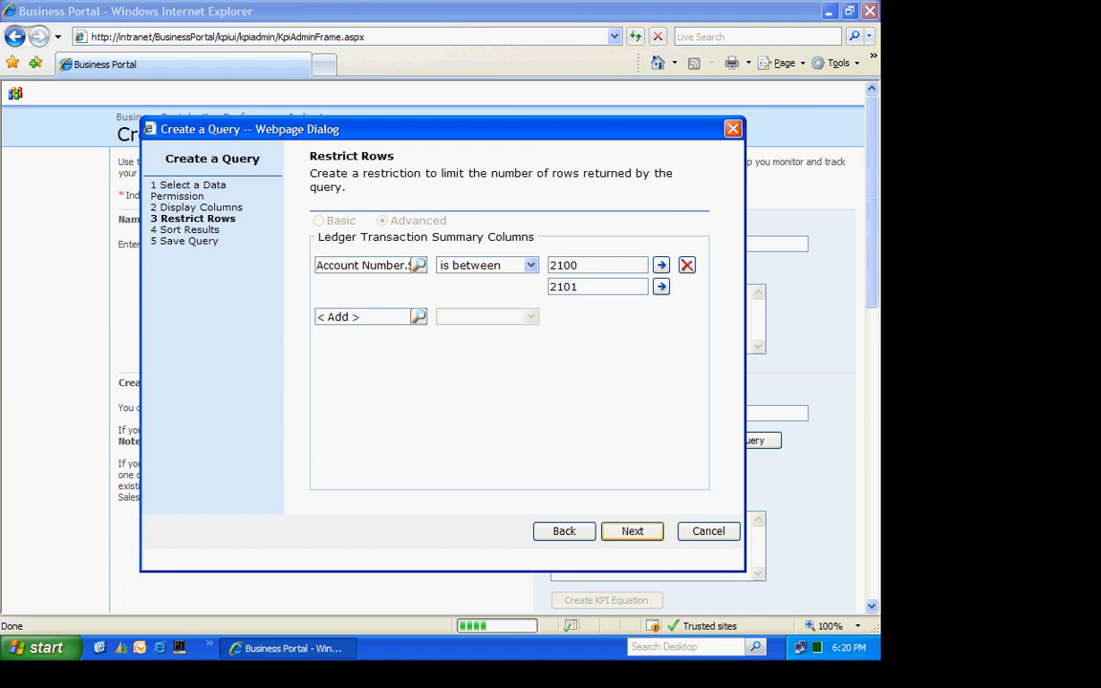
click(631, 532)
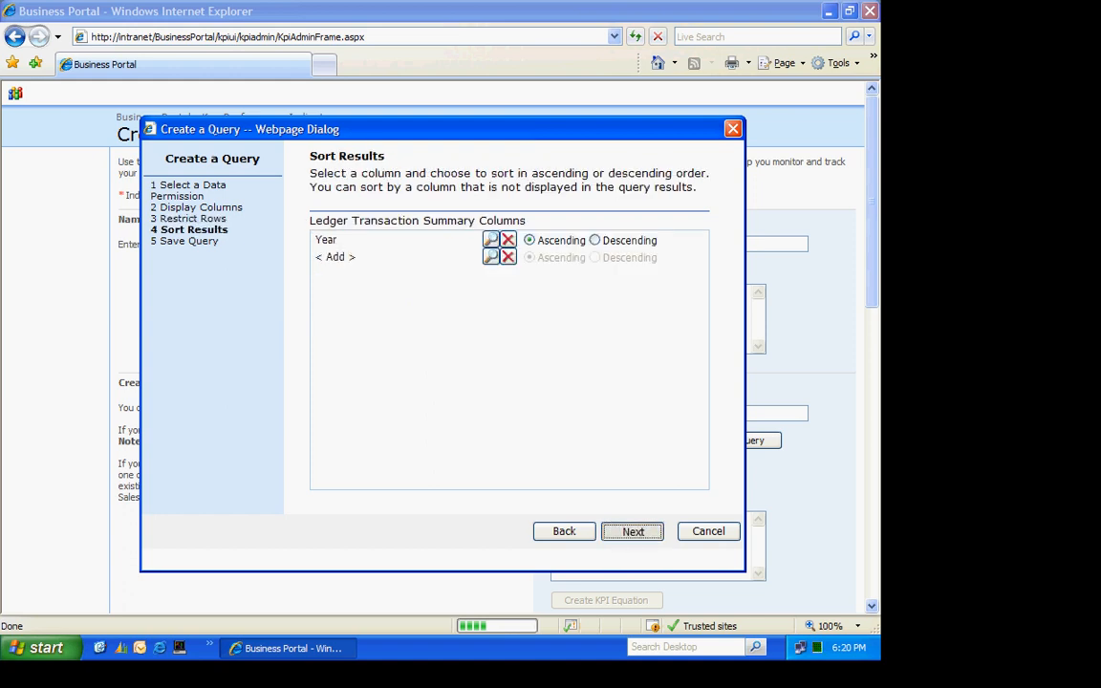
Step: Rename the query to Payables for Fabrikam, Inc. and finish the wizard to save it
click(631, 531)
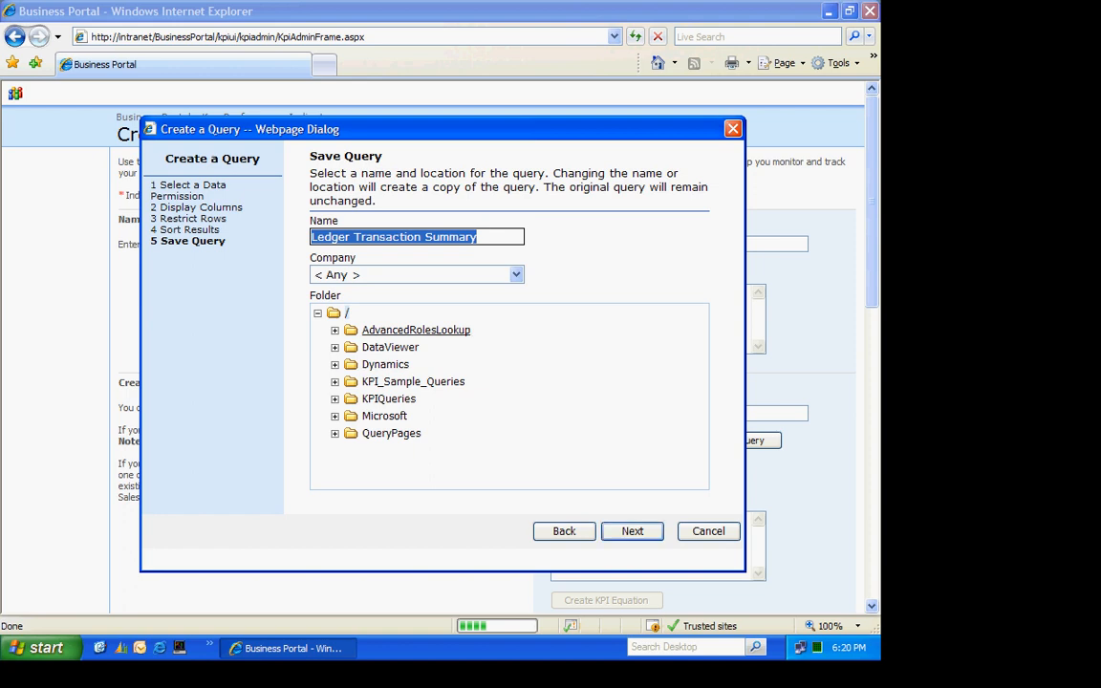
text(Payables)
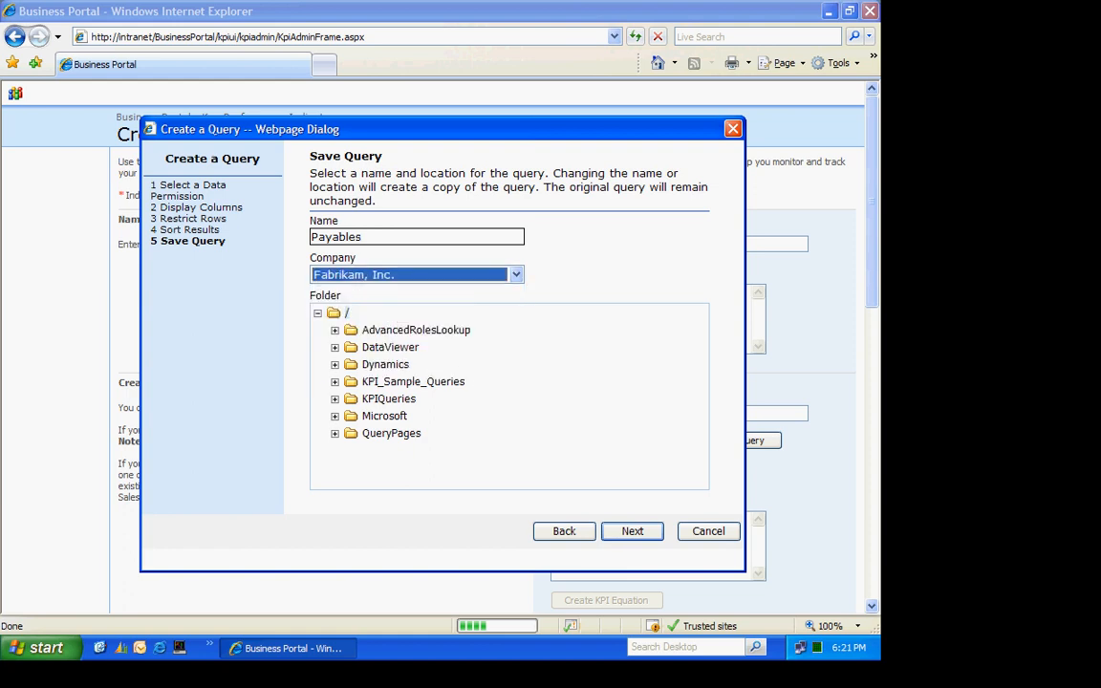
click(631, 531)
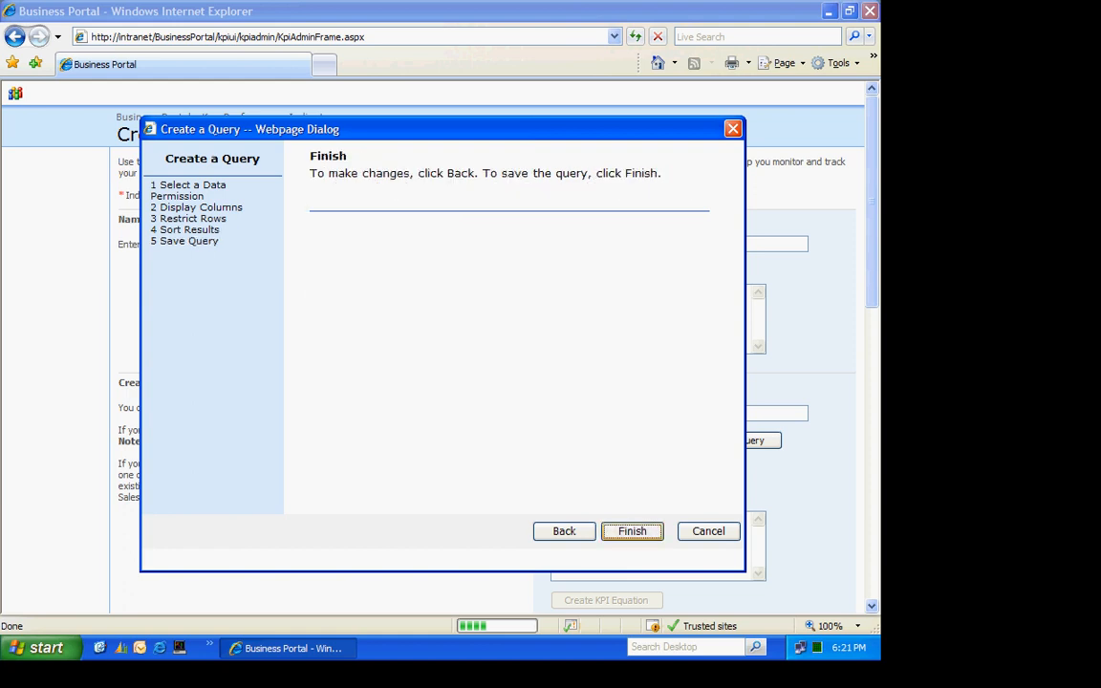
click(630, 532)
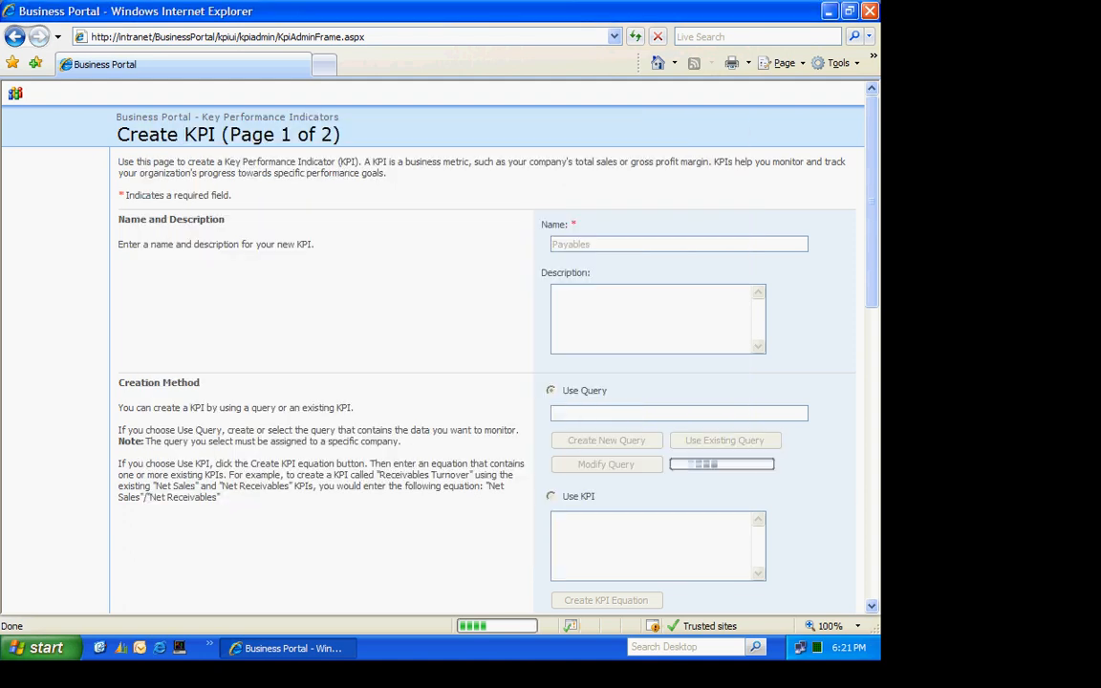
Step: Make the KPI a Sum of the Net Change column formatted as Currency
click(550, 390)
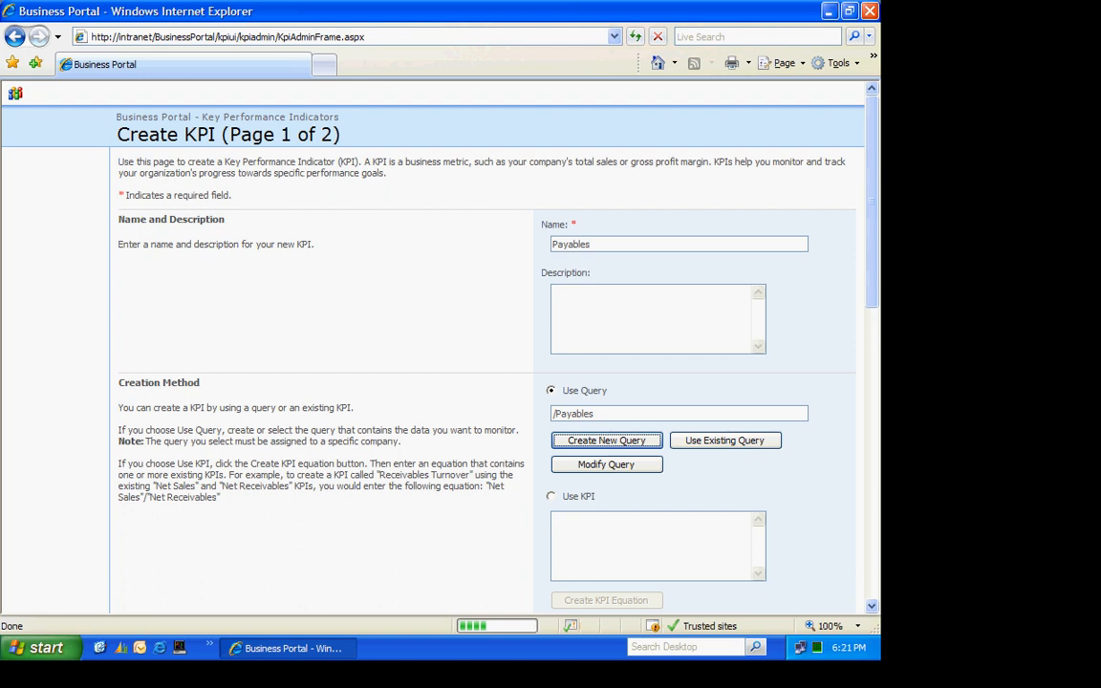
scroll(down, 3)
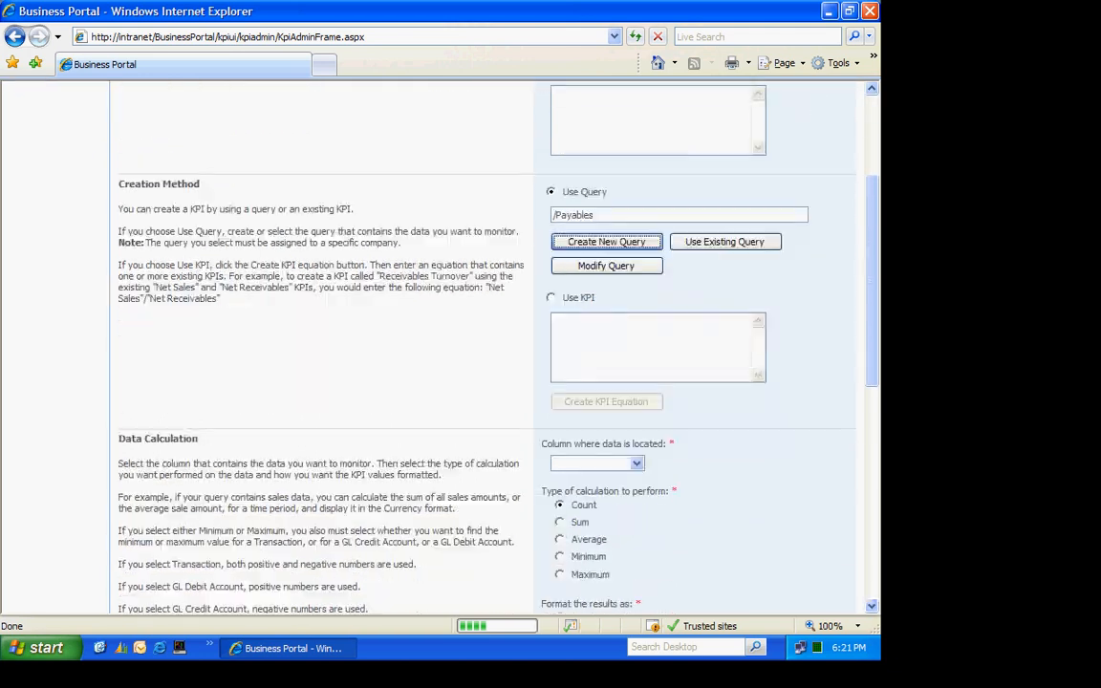
scroll(down, 3)
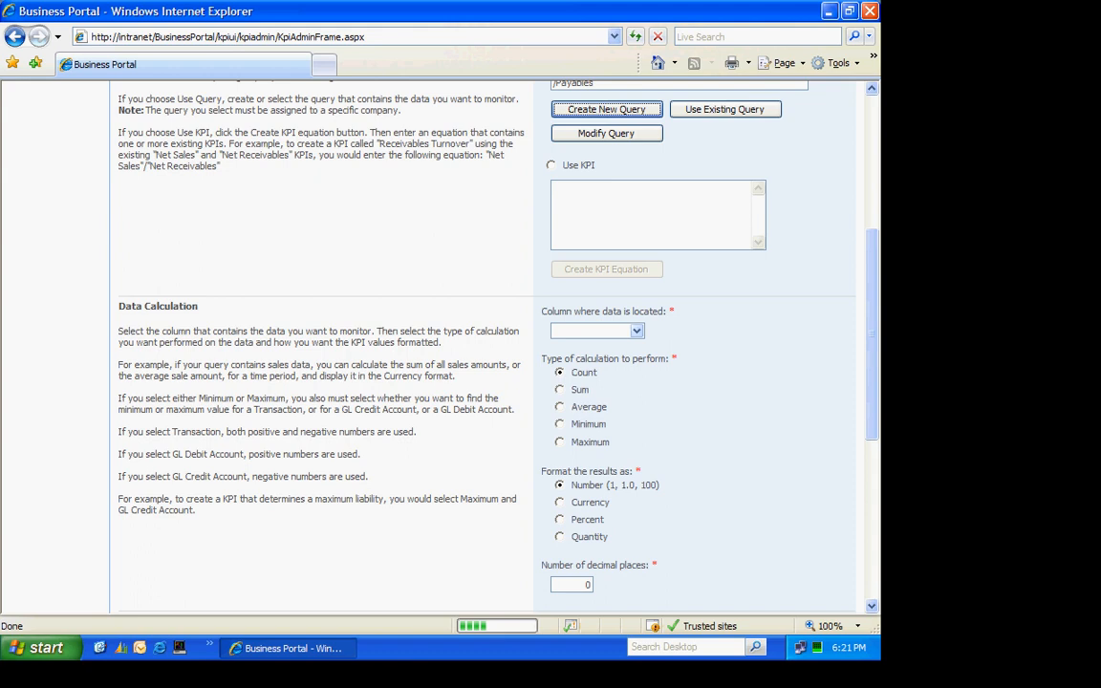
click(596, 329)
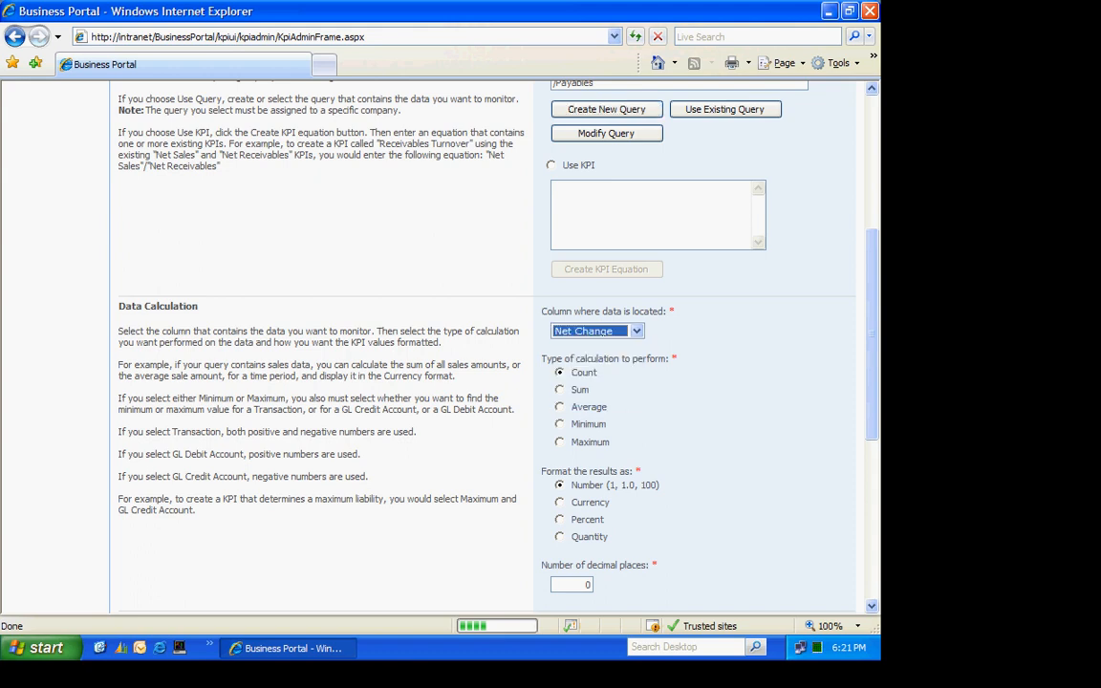
click(560, 390)
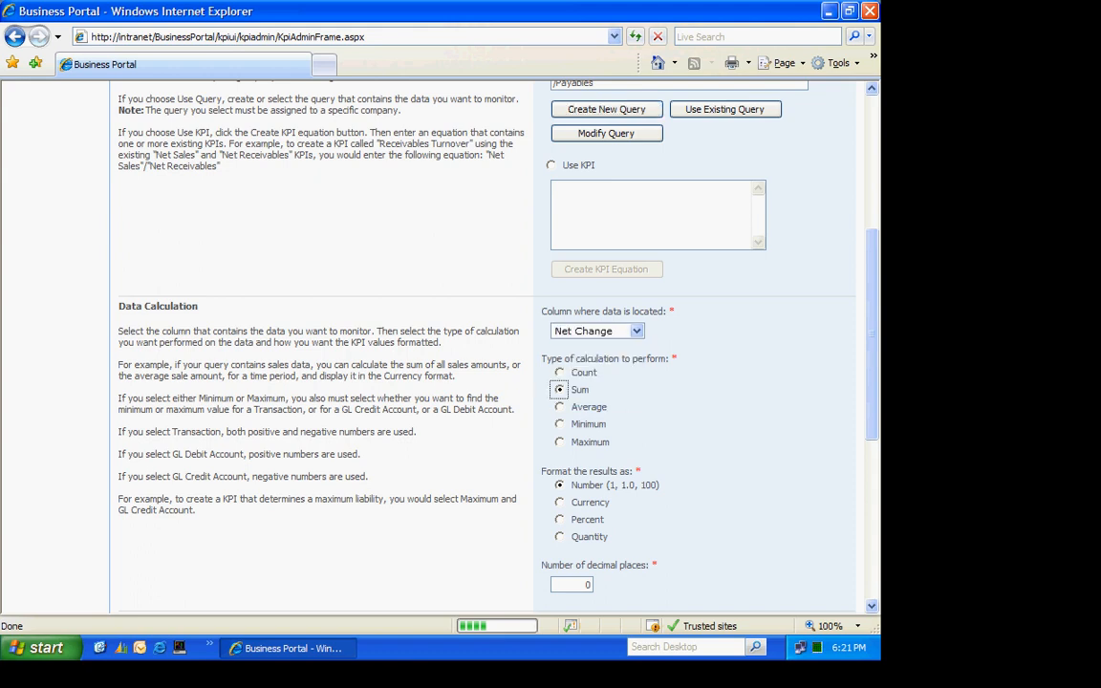
click(560, 501)
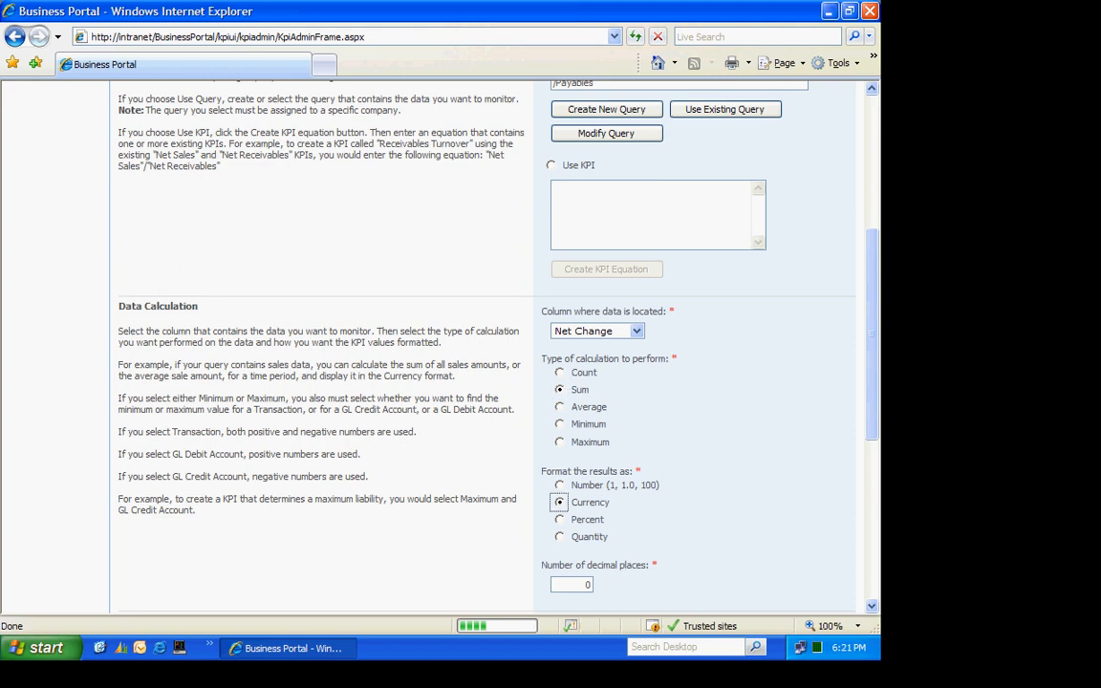
Step: Use Year and Period as fiscal columns and include the Previous Period alongside the Current one
scroll(down, 3)
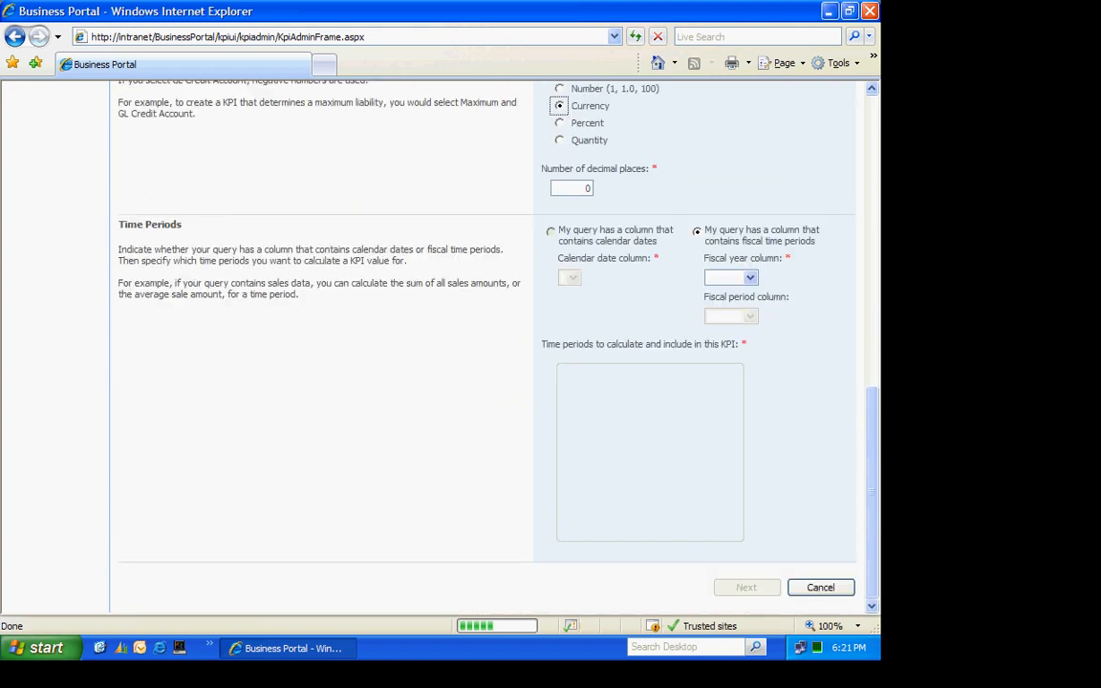
click(749, 277)
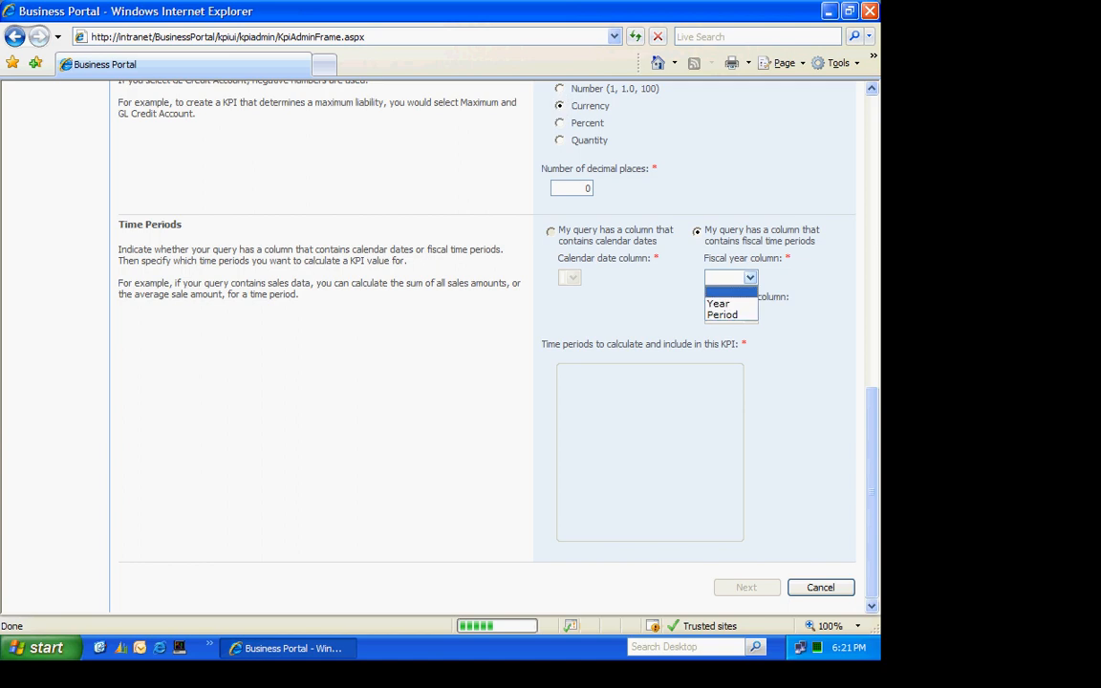
click(718, 302)
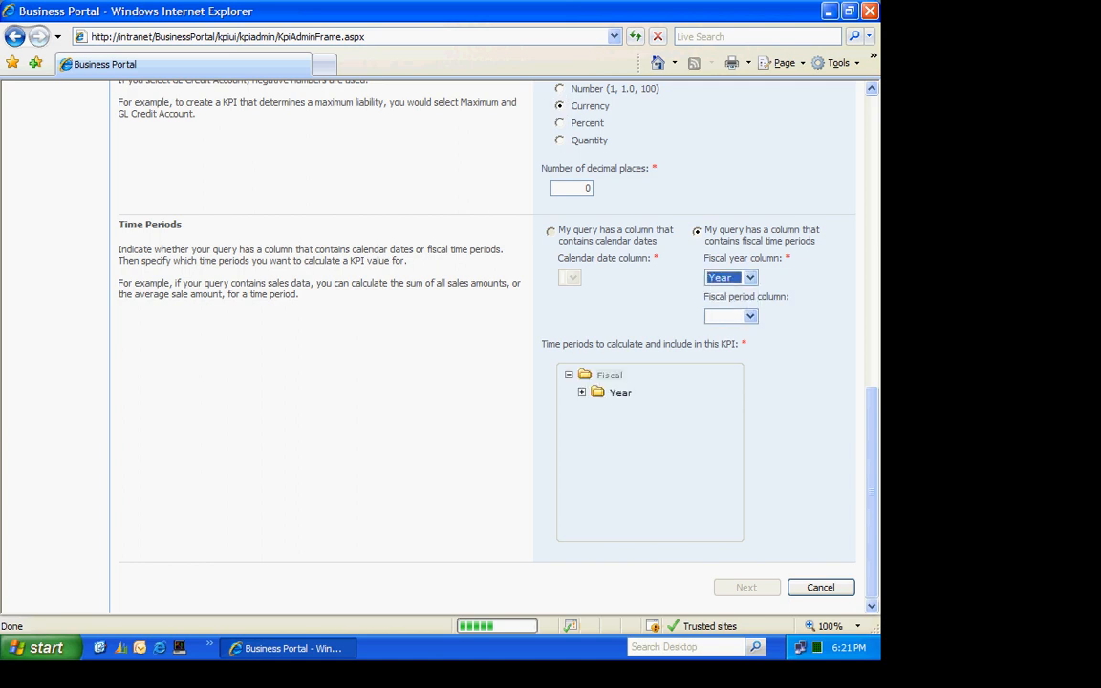
click(749, 315)
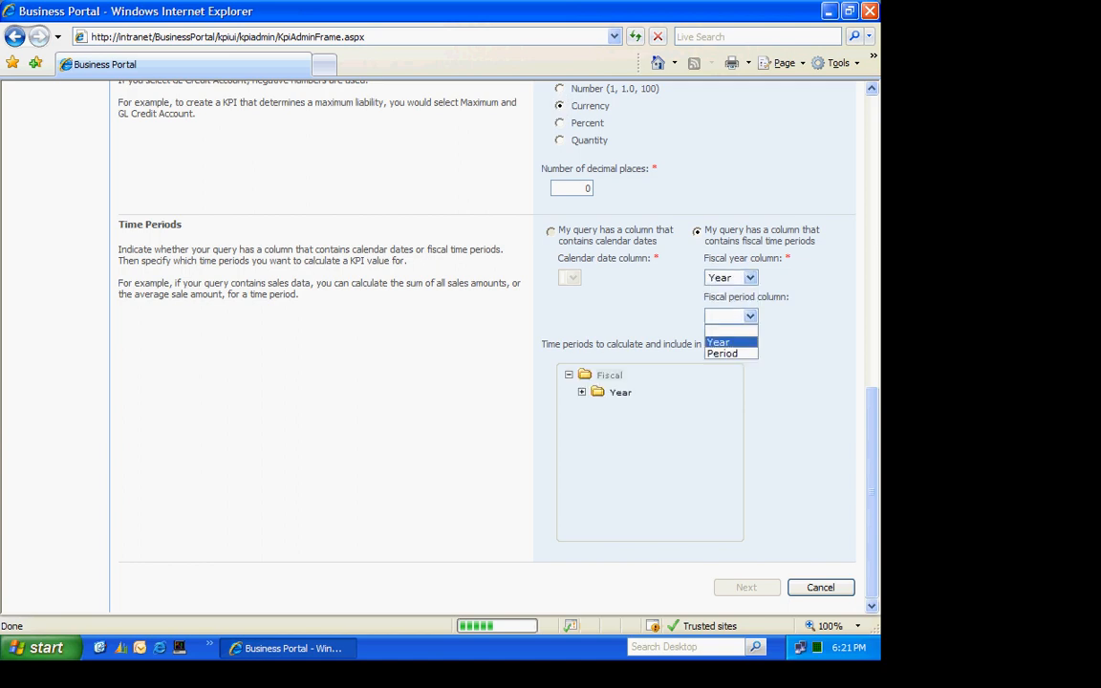
click(722, 351)
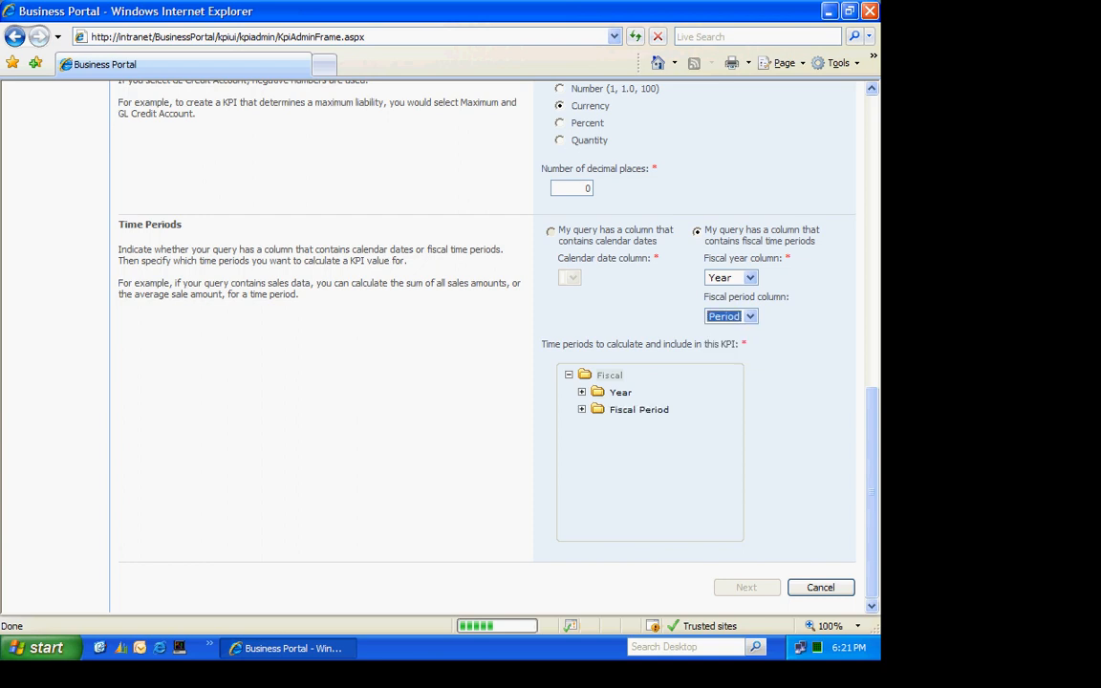
click(581, 409)
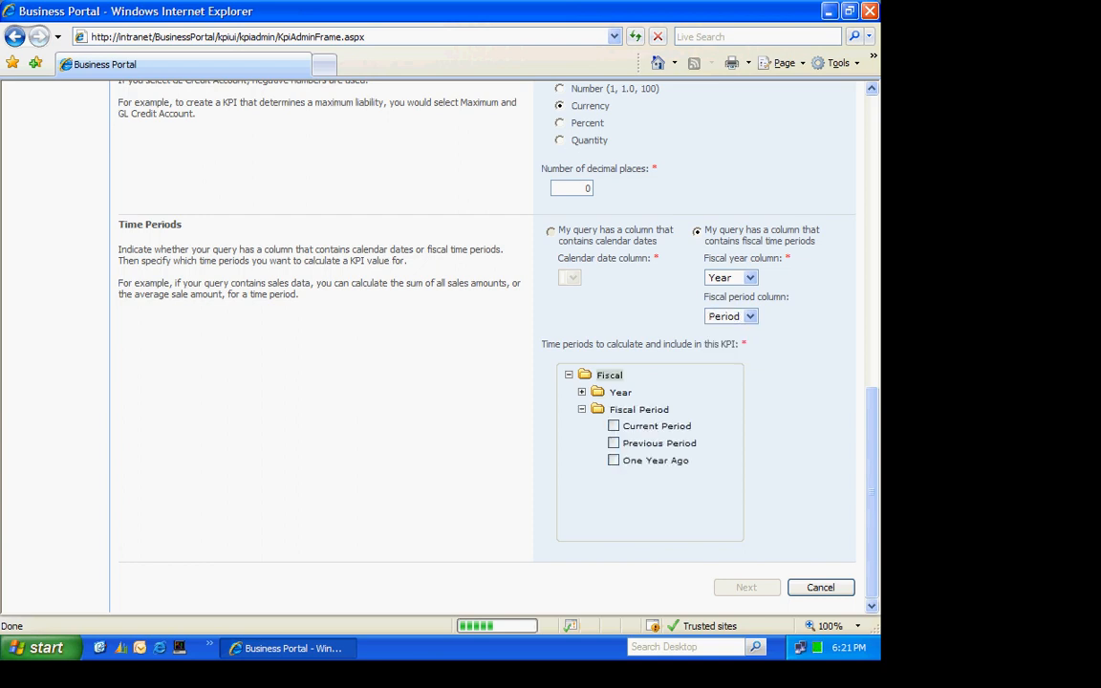
click(614, 444)
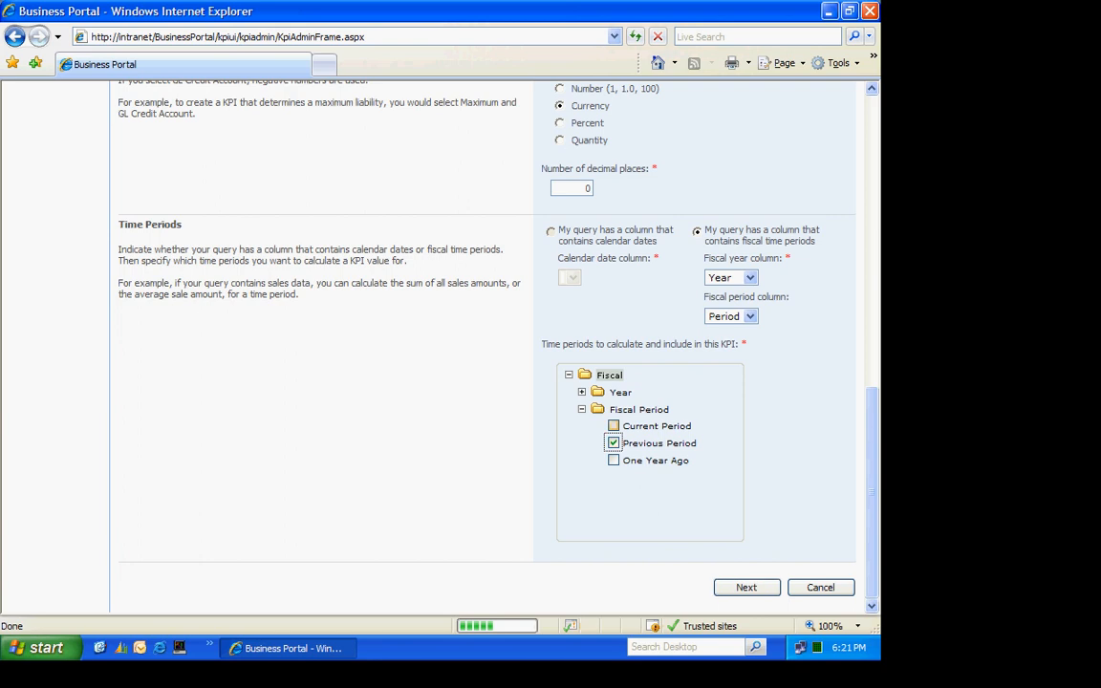
click(745, 587)
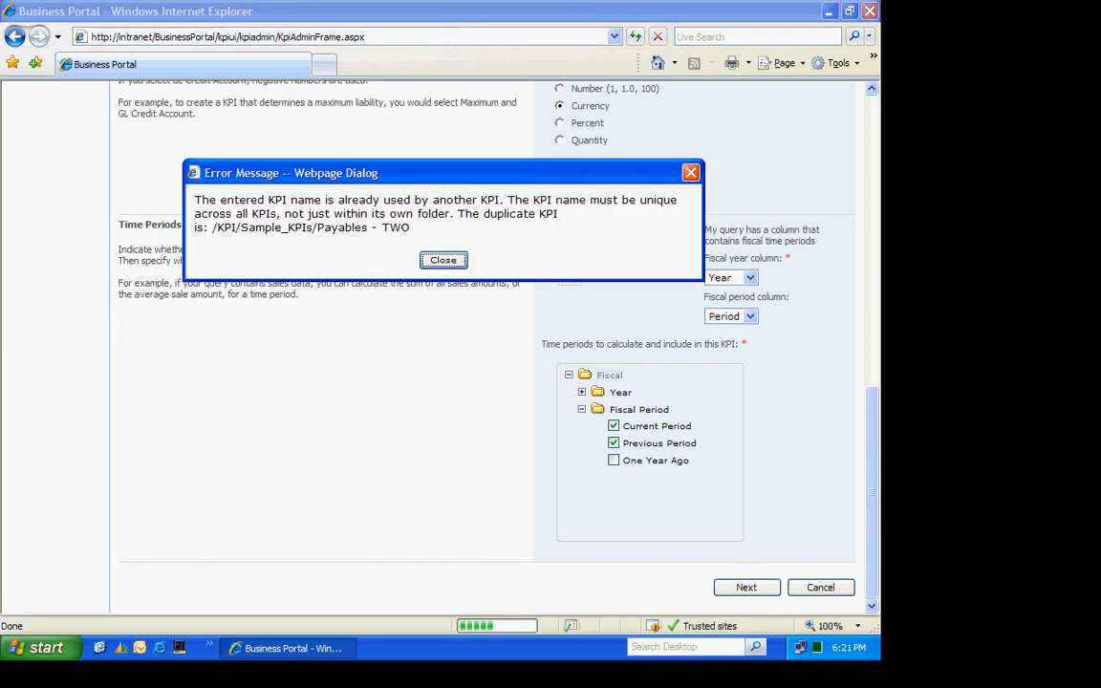
Step: Dismiss the duplicate KPI name warning and continue to Create KPI page 2
click(444, 260)
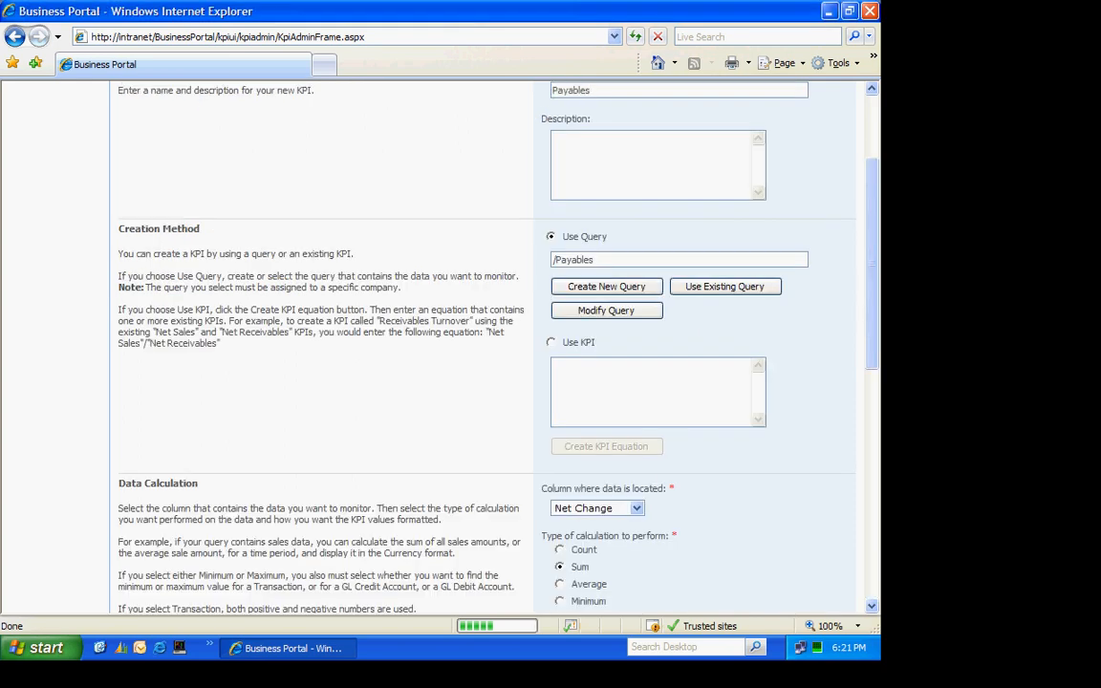
scroll(down, 3)
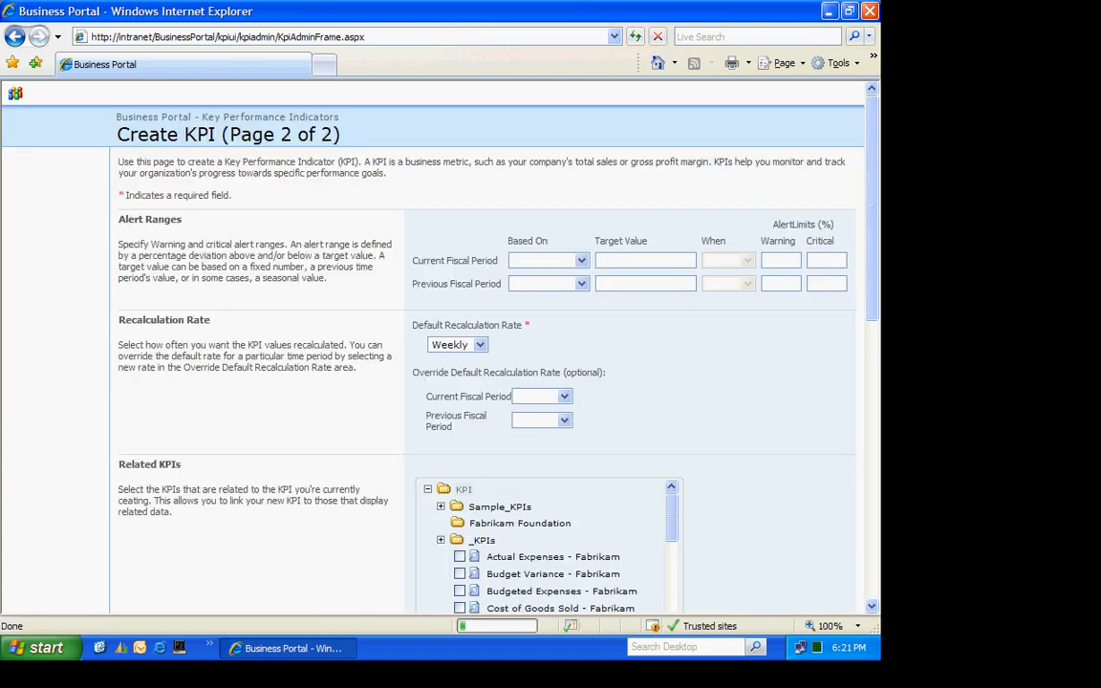
Step: Recalculate the KPI daily and let the Accounting Specialist and Executive roles view it
click(479, 344)
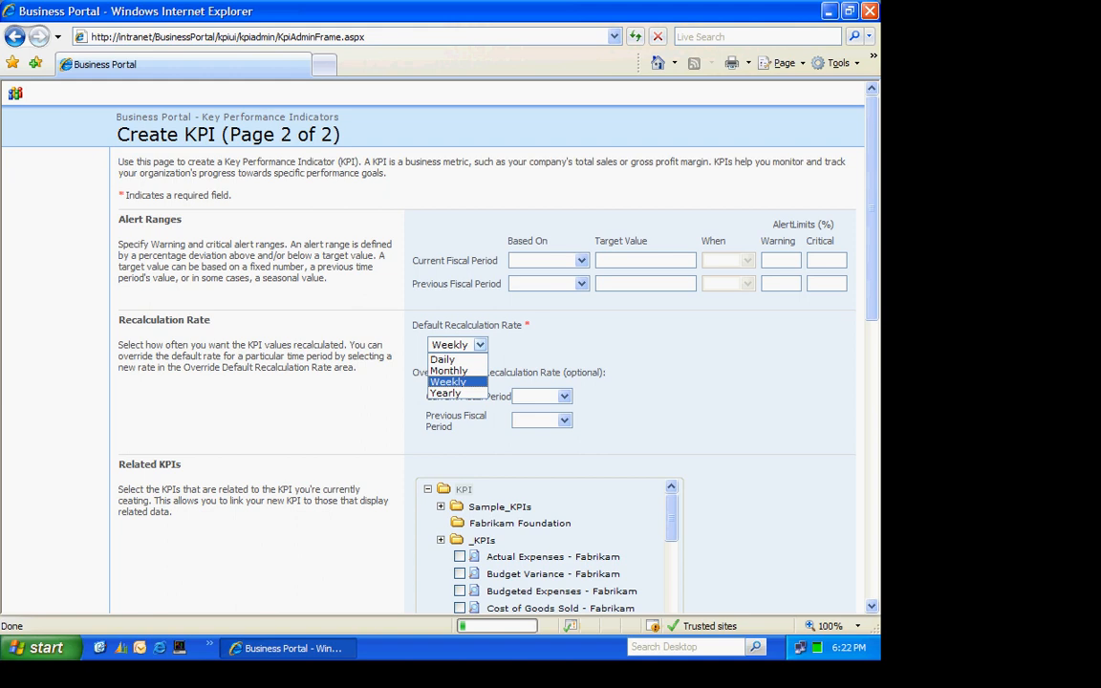
click(442, 359)
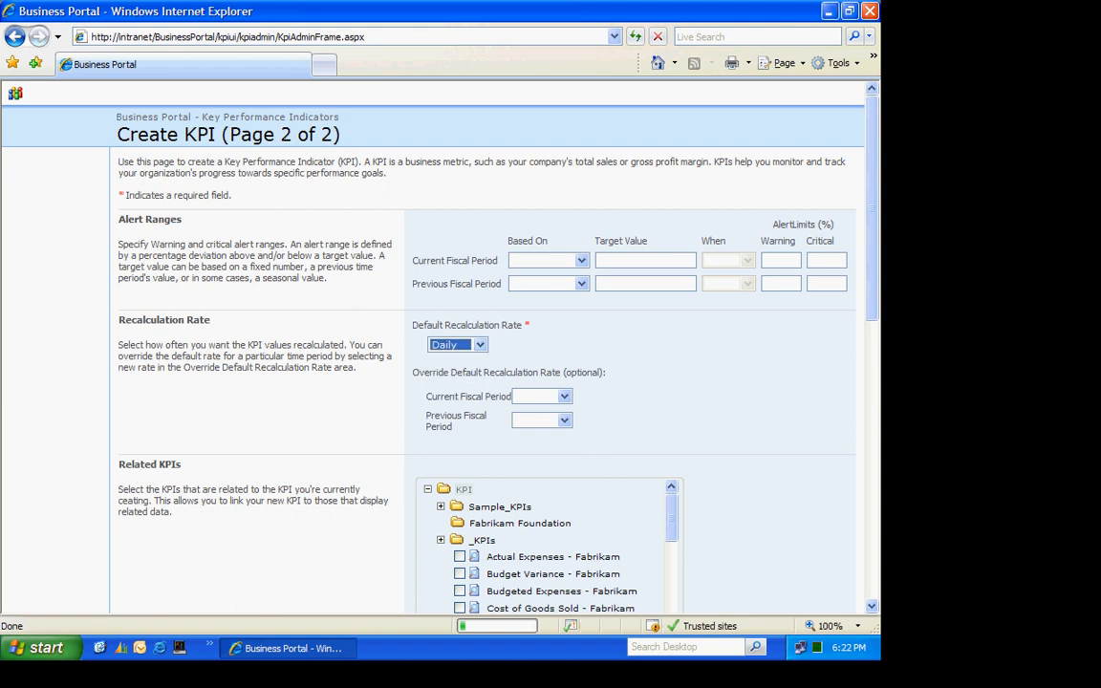
scroll(down, 3)
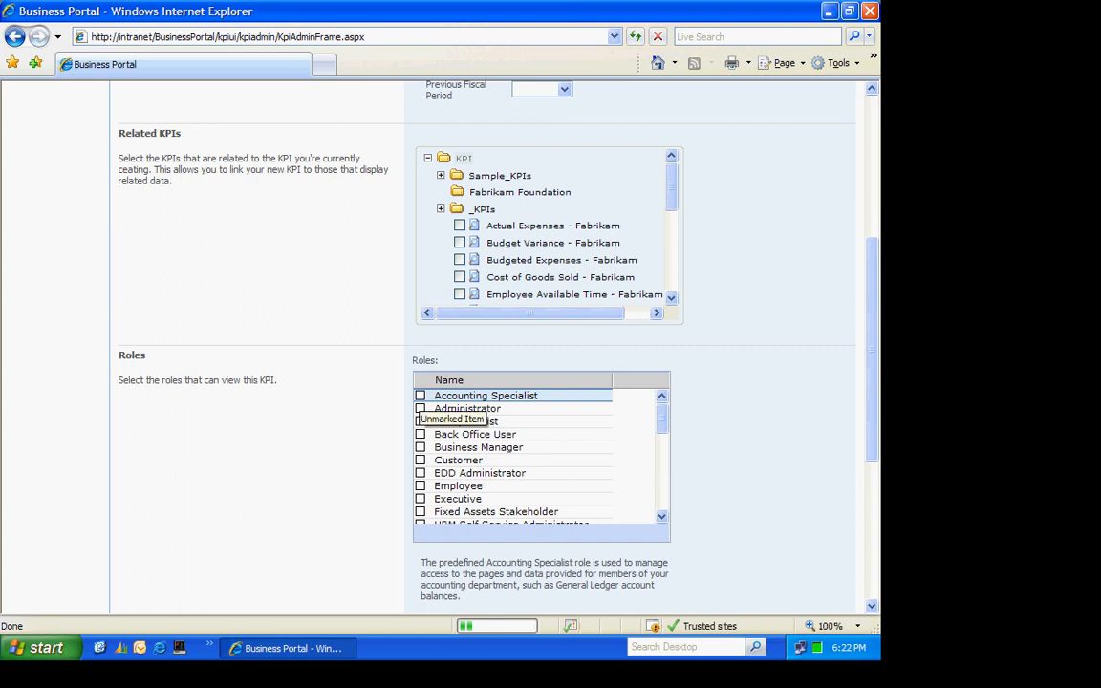
click(421, 409)
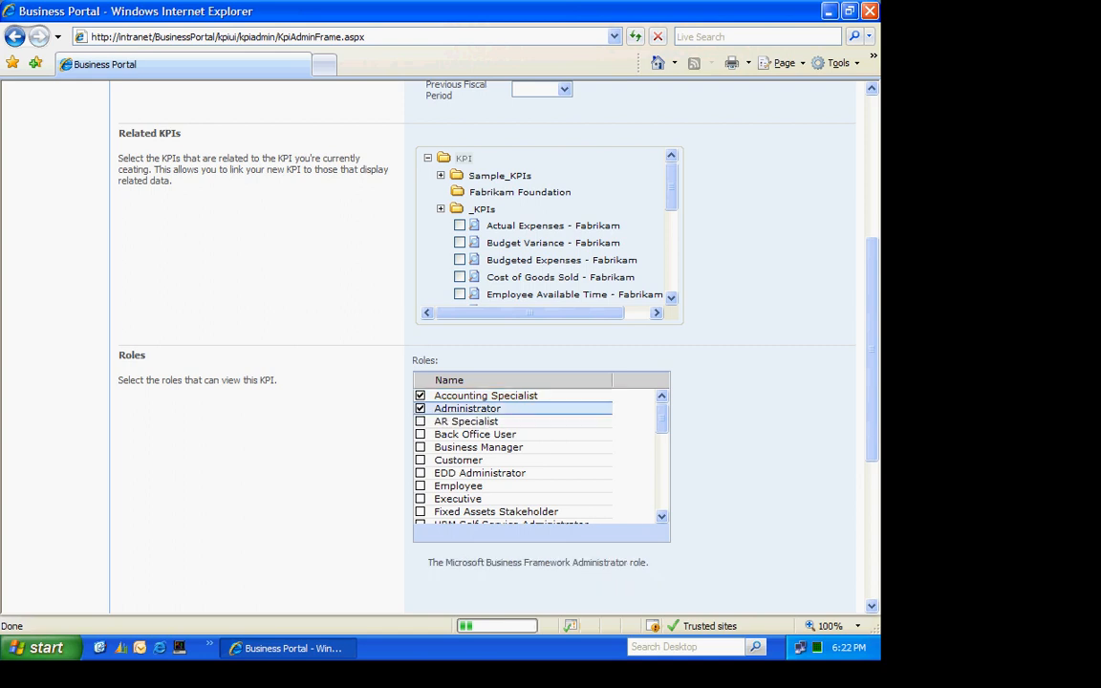
click(420, 497)
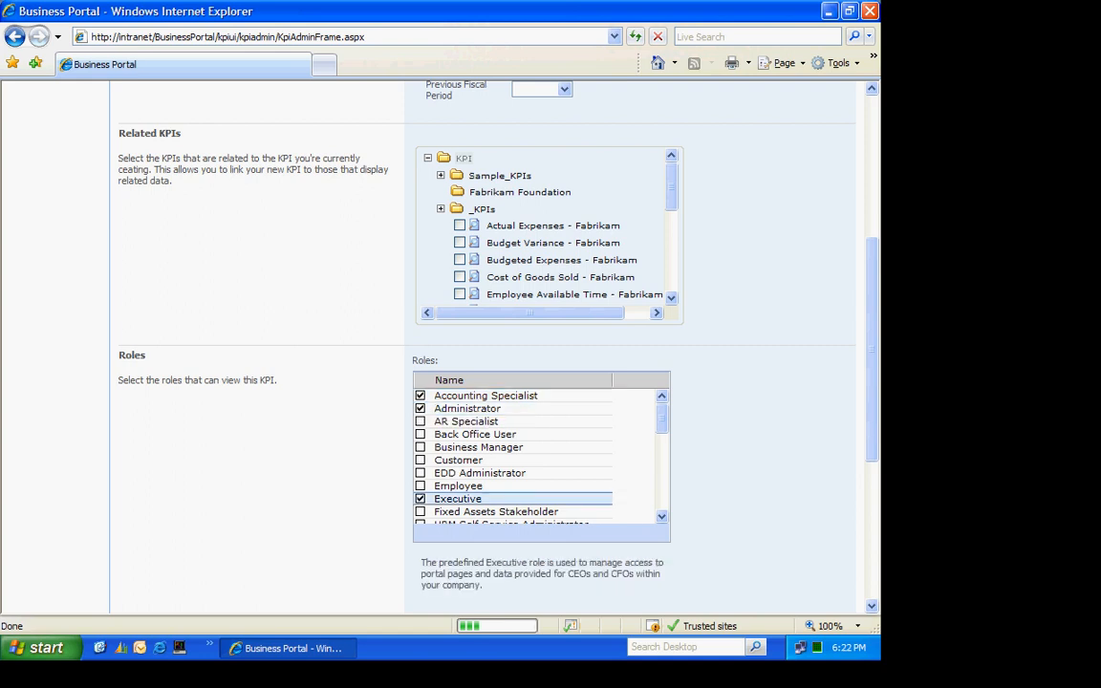
Step: Save the new KPI into the _KPIs folder
scroll(down, 3)
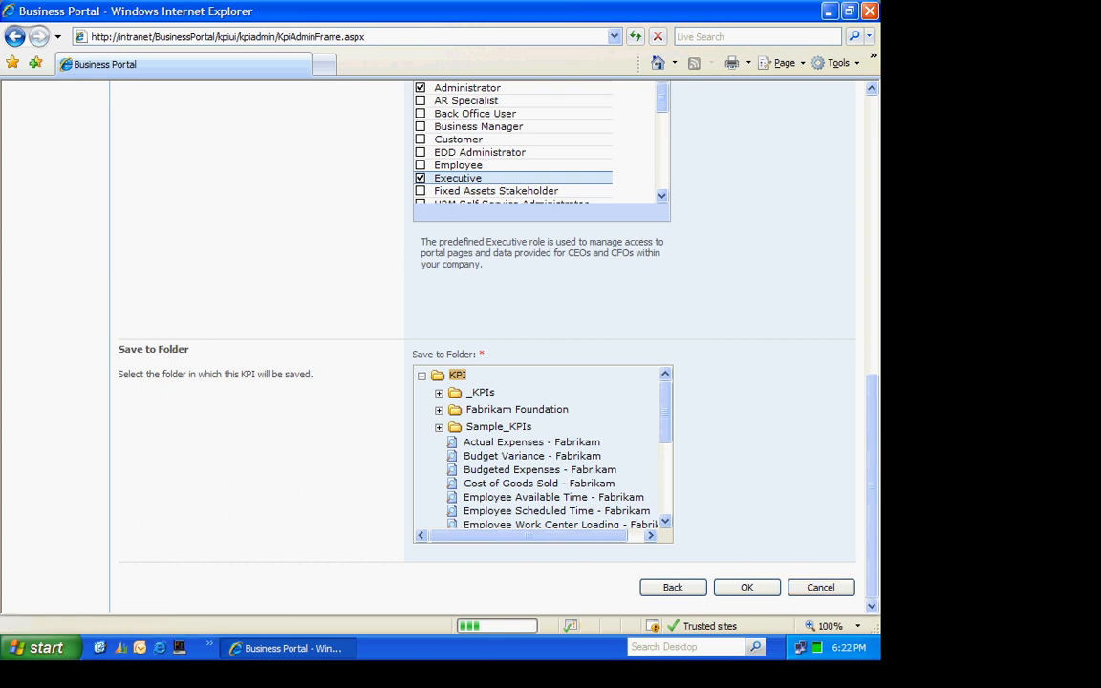
click(440, 392)
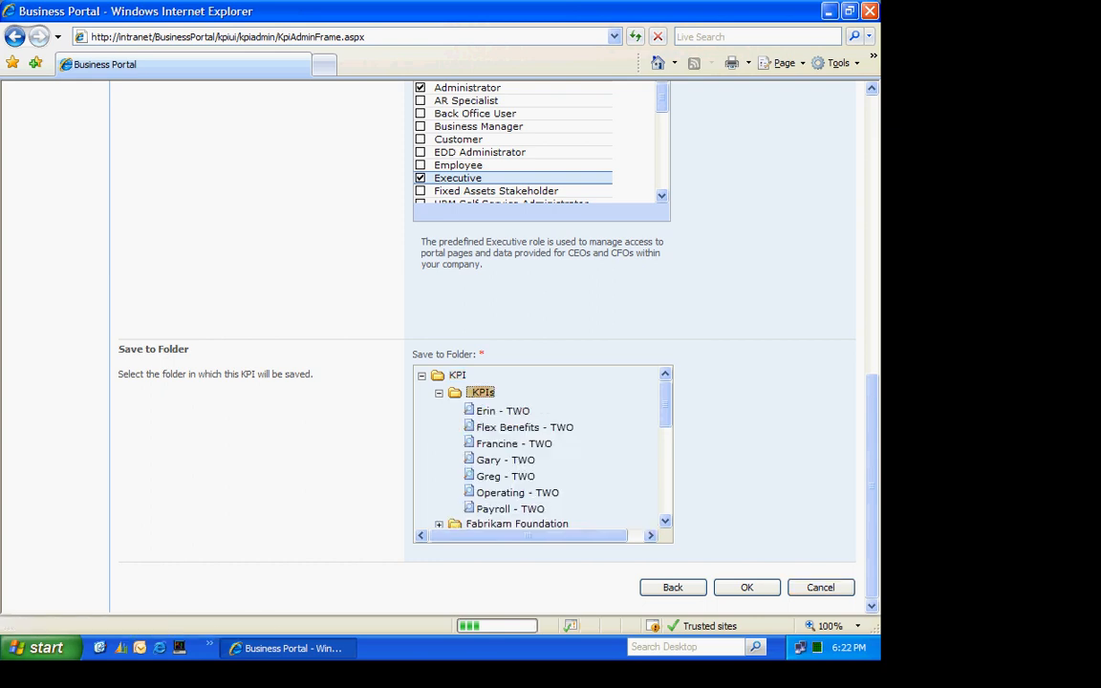
click(745, 587)
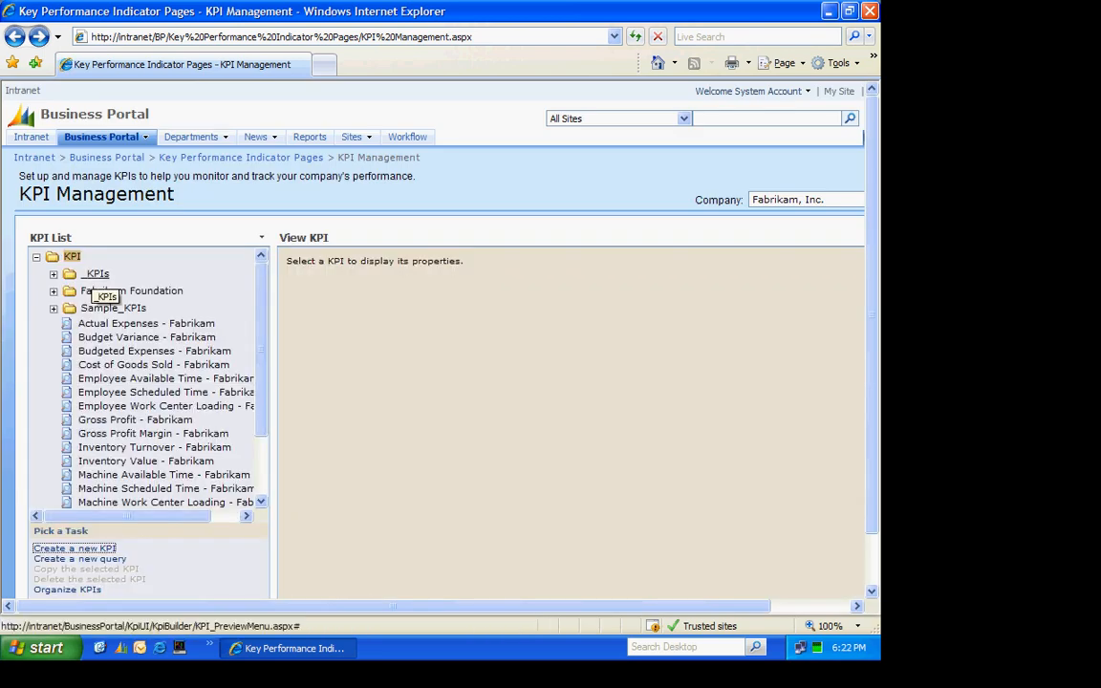
Step: Calculate Payables2 - TWO now, giving ($12,326) current and ($8,600) previous, then begin another KPI
click(53, 273)
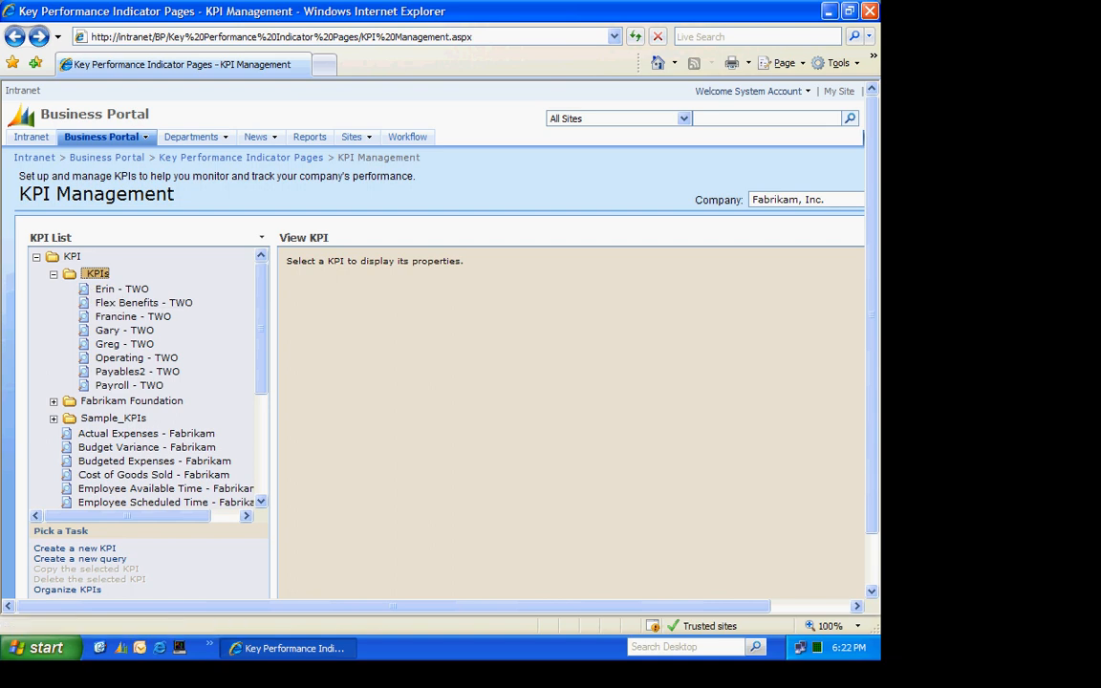
click(138, 371)
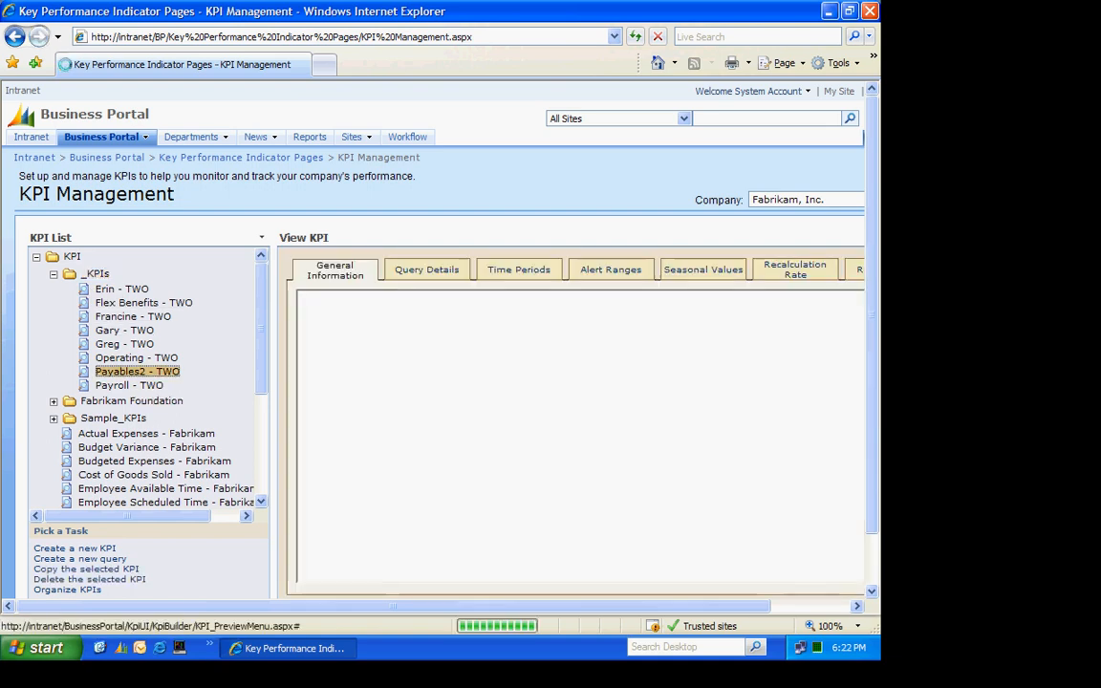
click(138, 371)
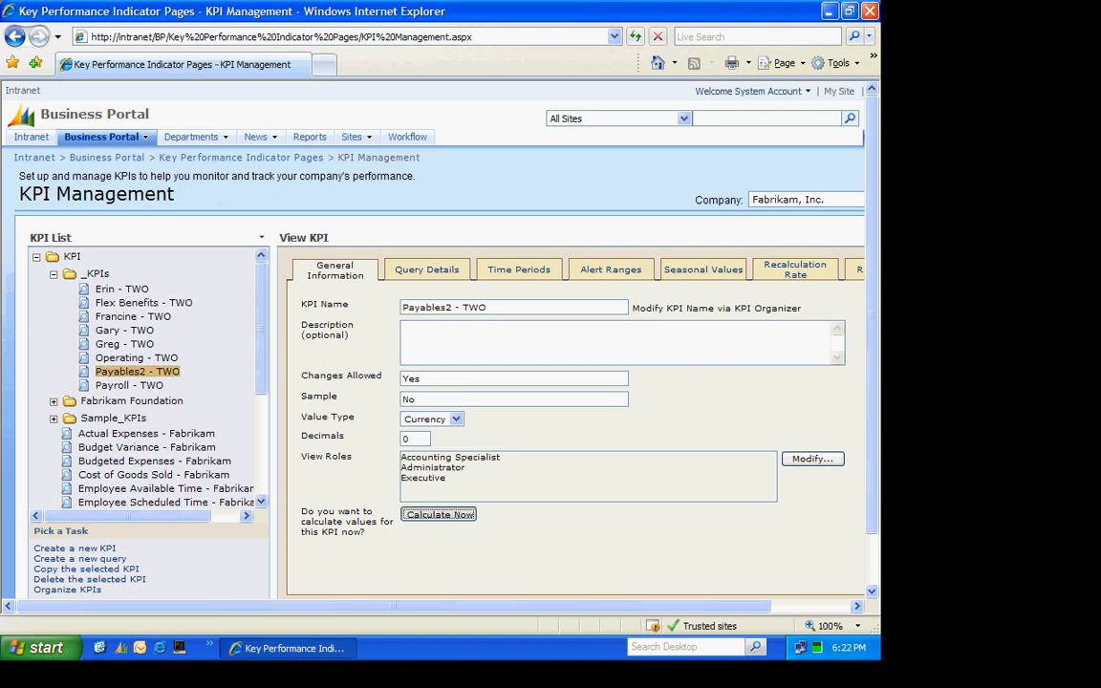
click(438, 514)
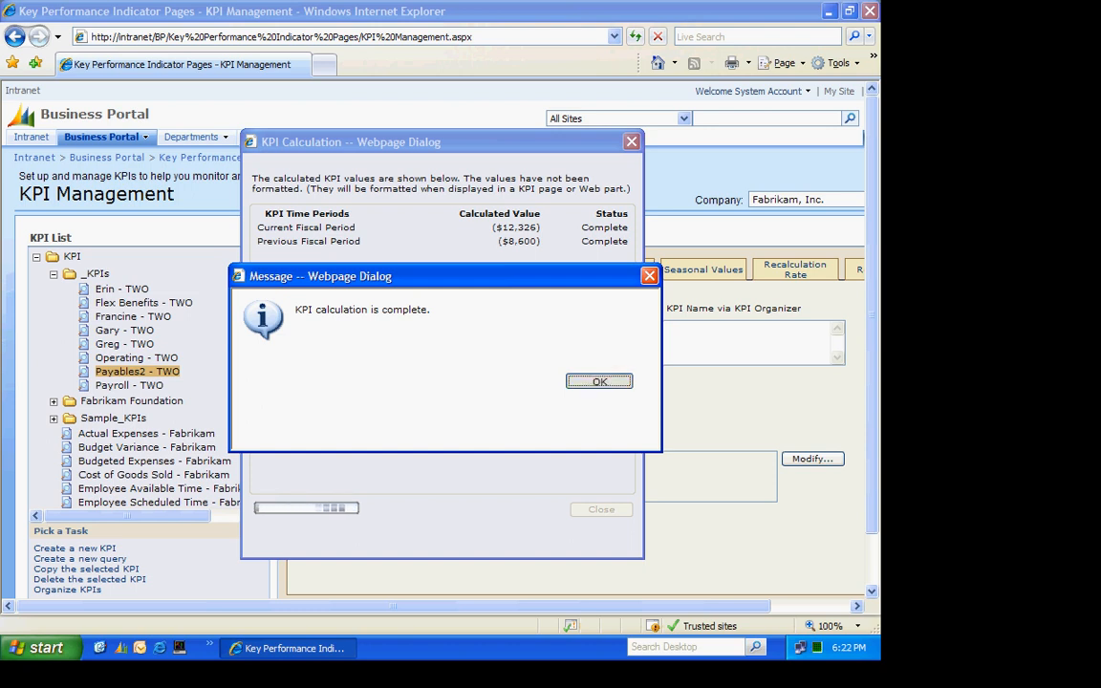
click(600, 382)
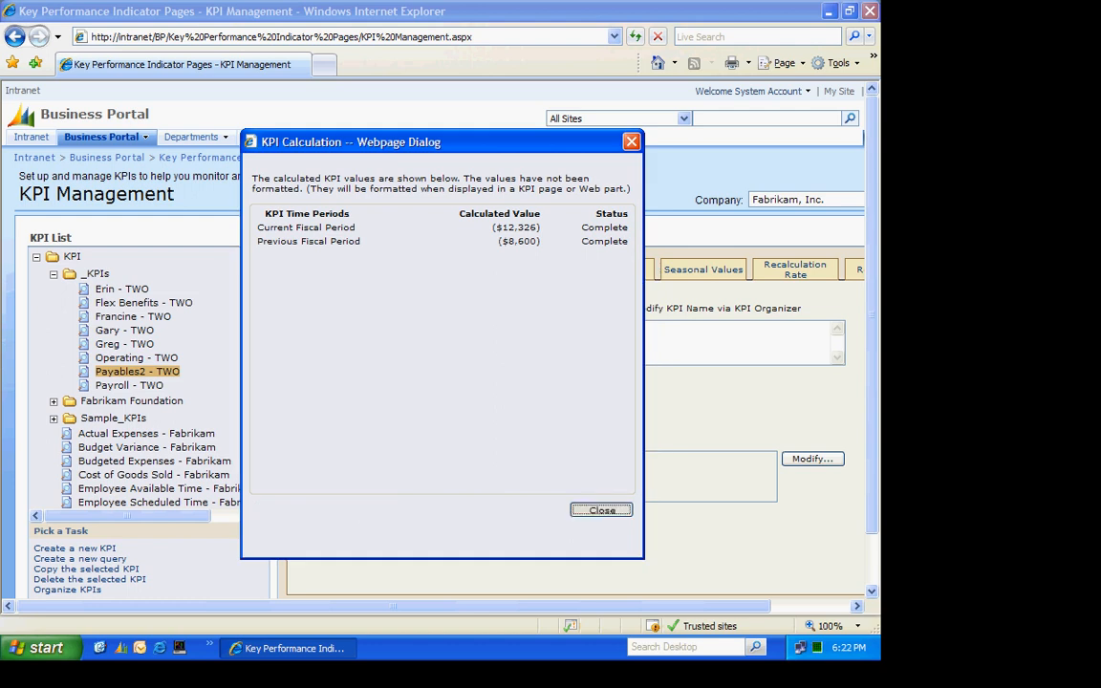
click(600, 508)
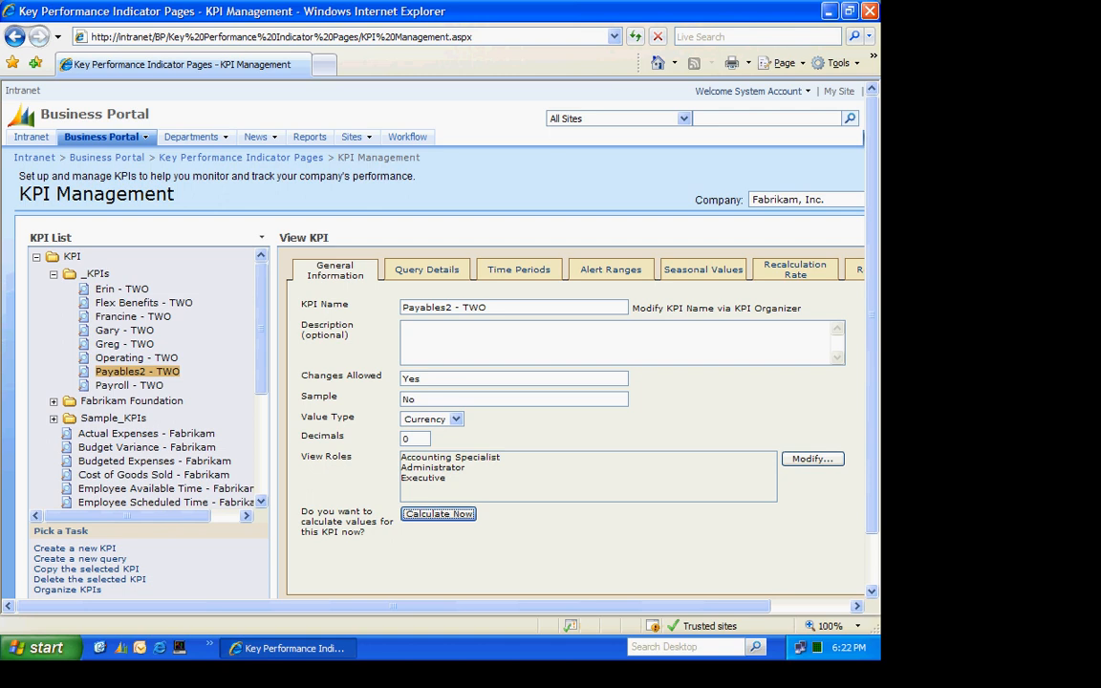
click(438, 514)
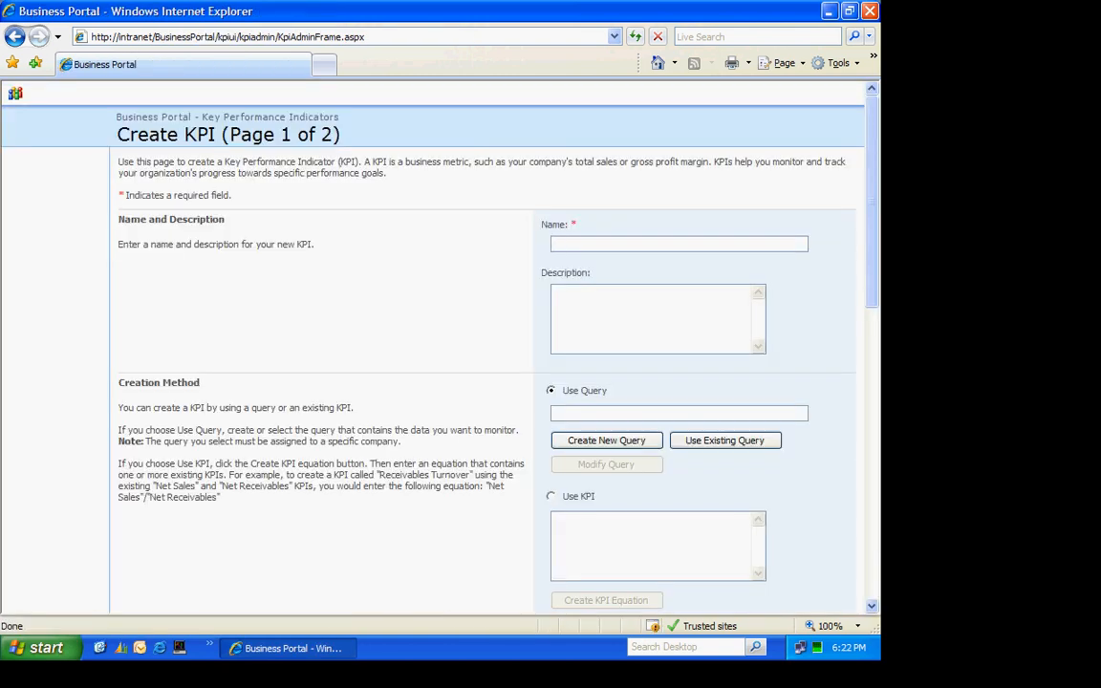
Step: Name the KPI Payables for BP, set it to use an existing KPI, and launch the equation builder
text(Payab)
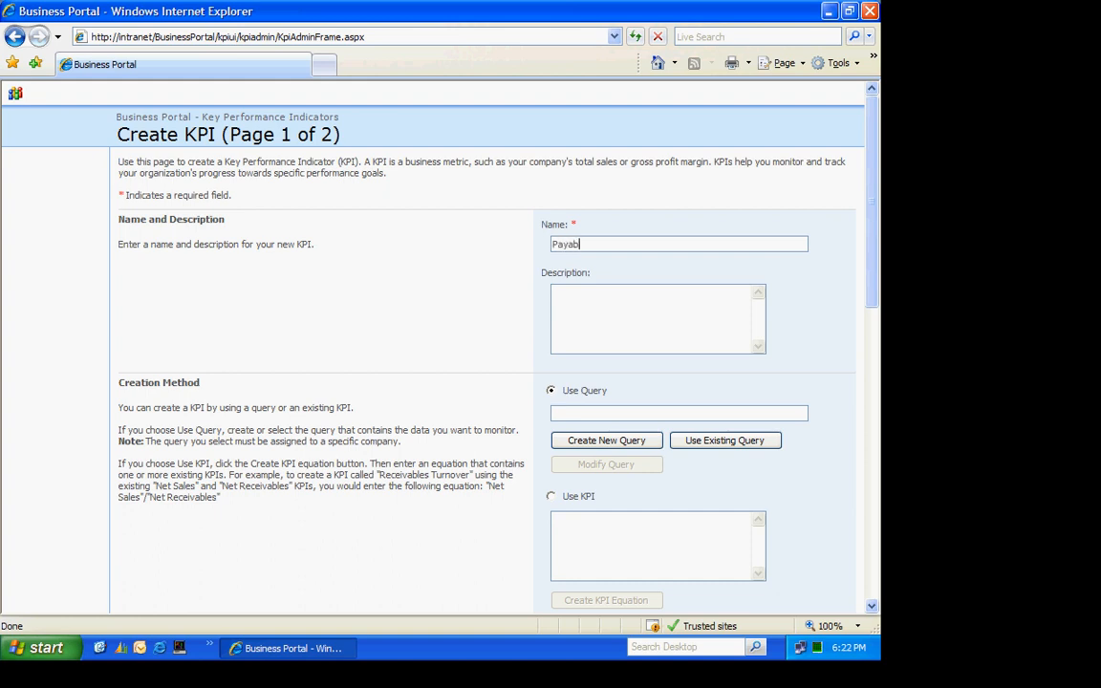
text(es for BP)
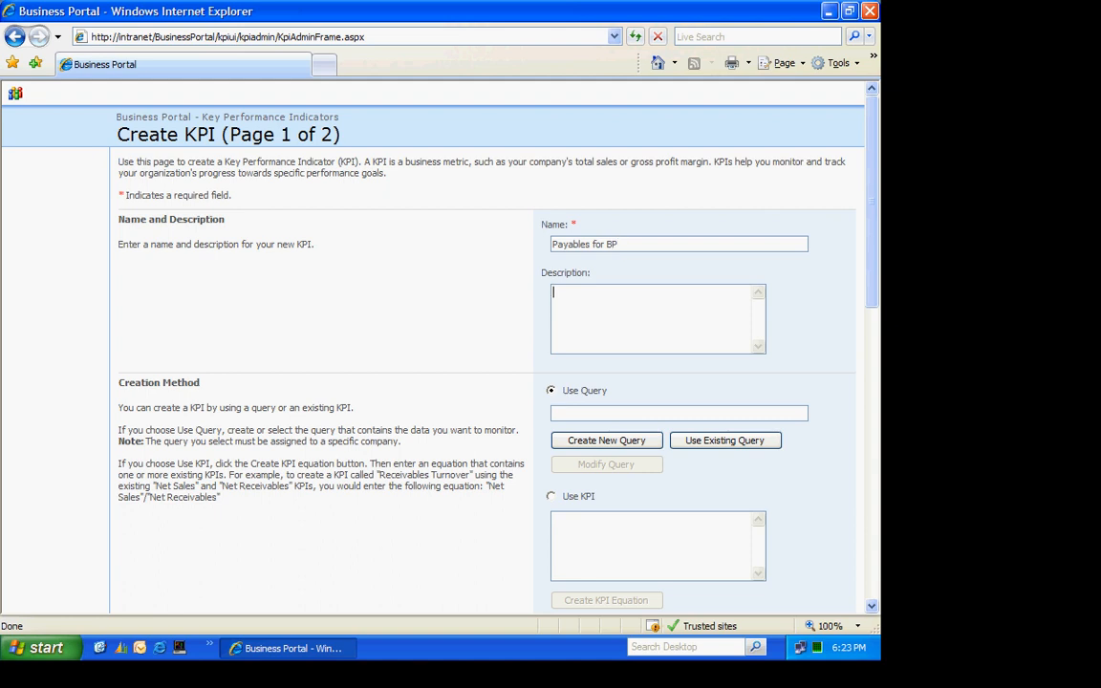
click(550, 497)
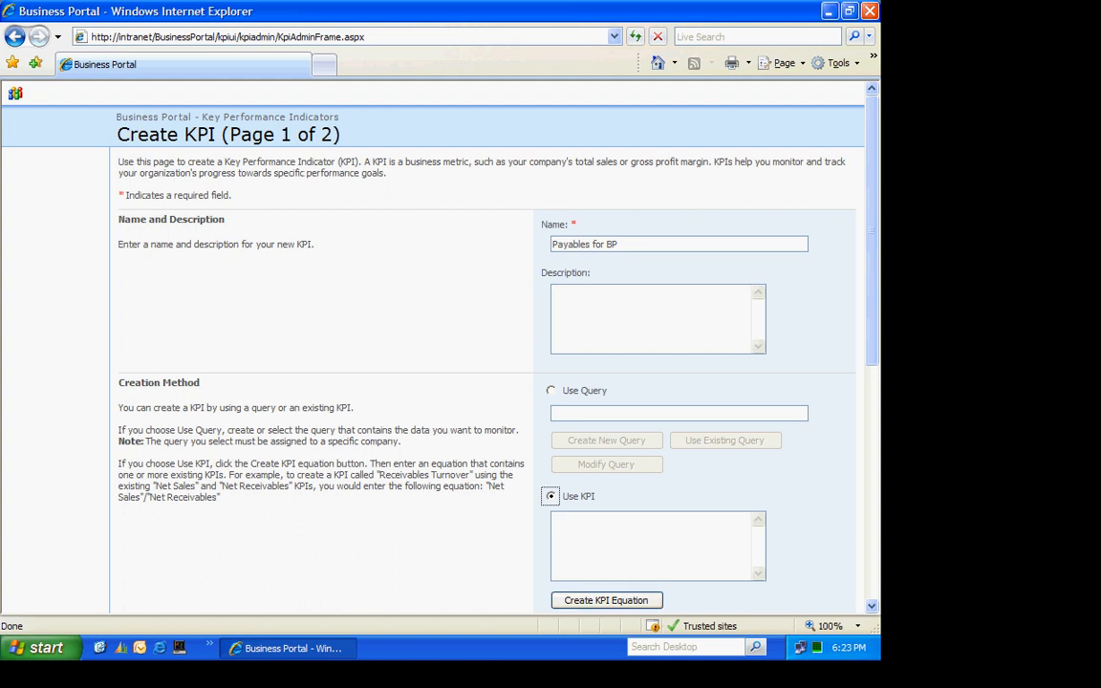
scroll(down, 3)
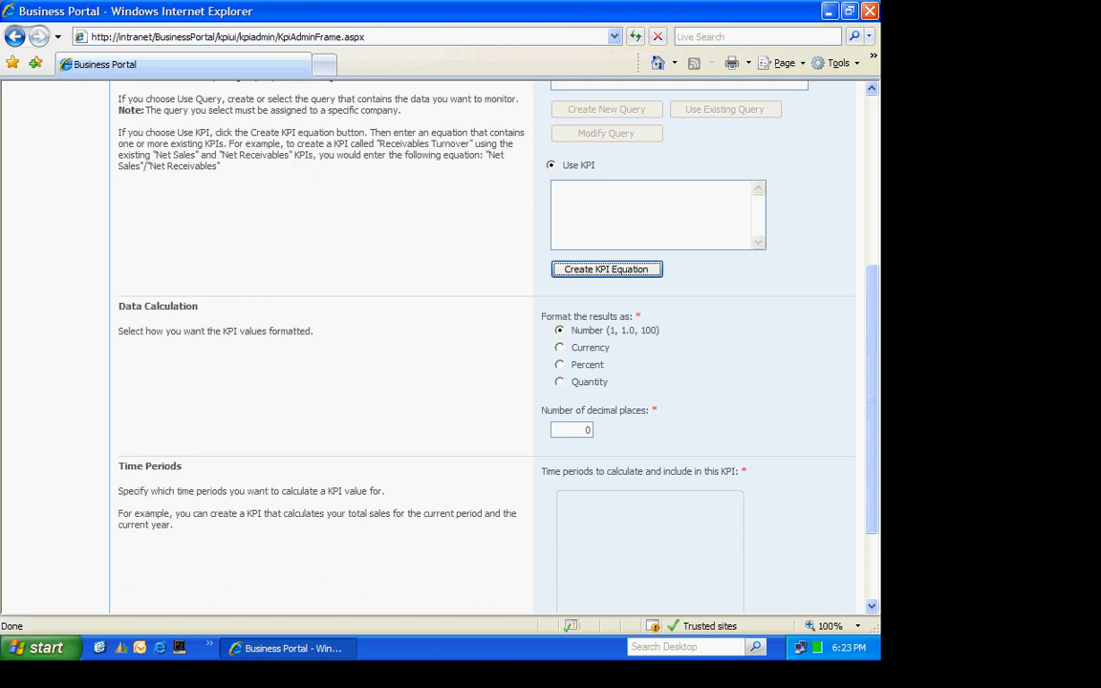
click(606, 267)
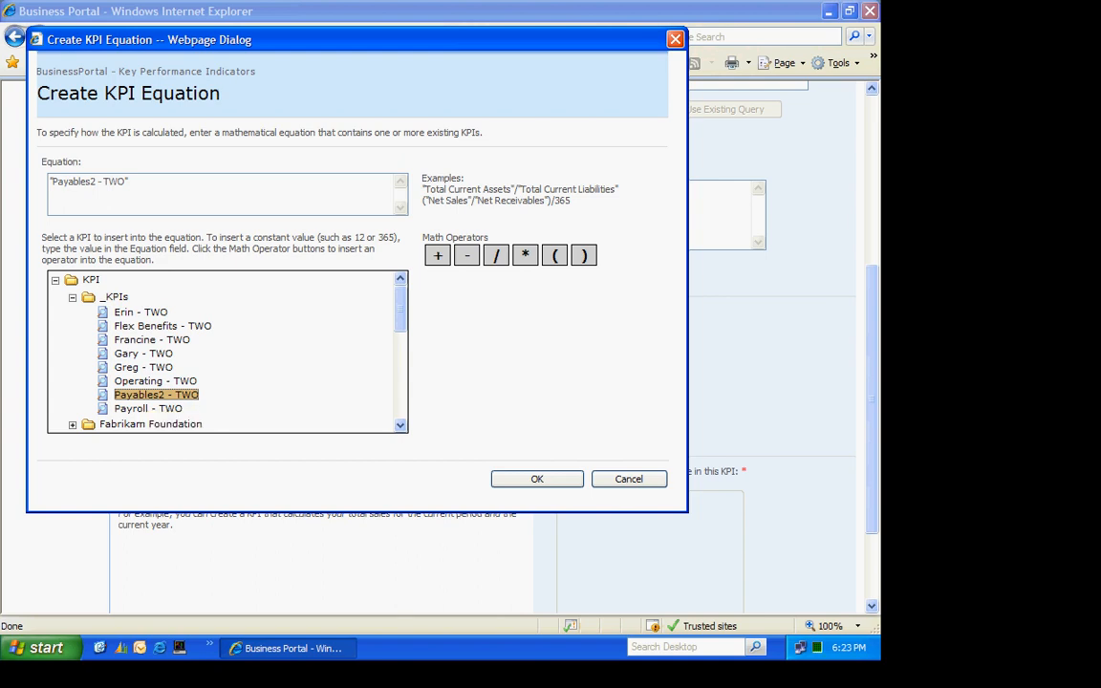
Step: Finish the KPI equation as "Payables2 - TWO" * -1 and accept it
click(524, 254)
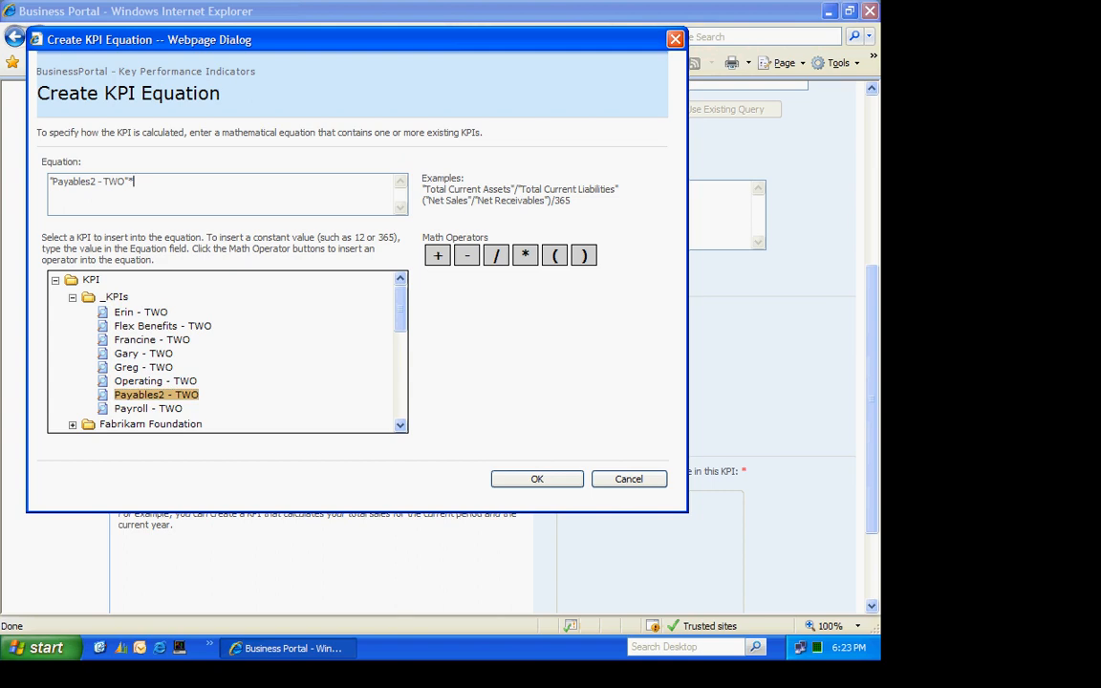
text(-1)
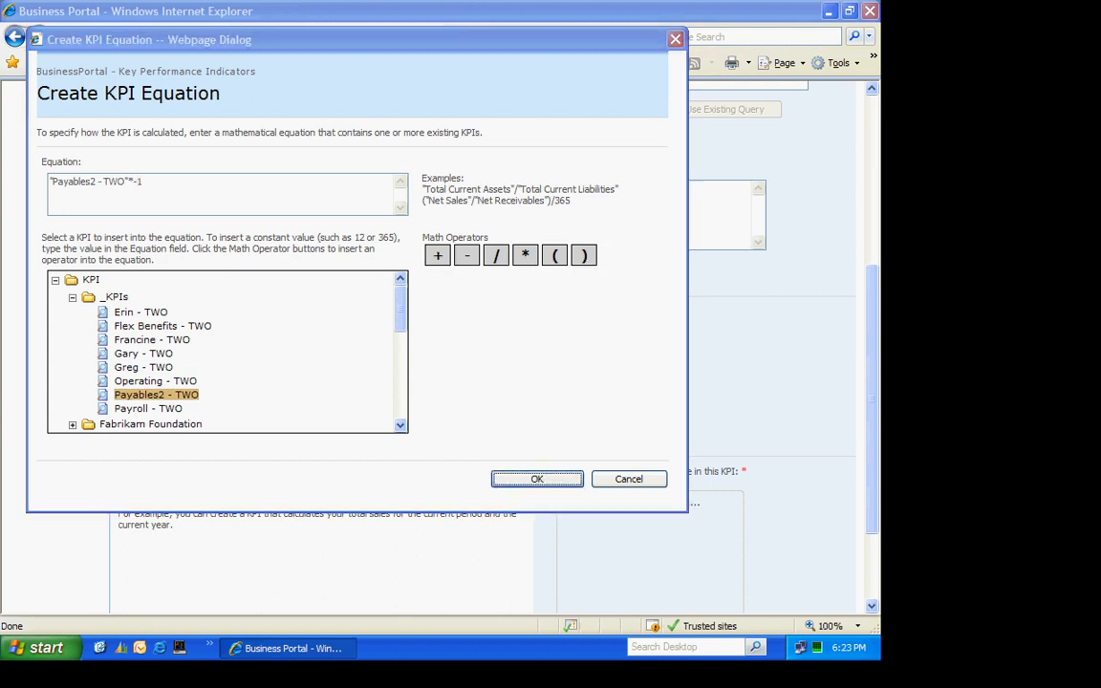
click(535, 477)
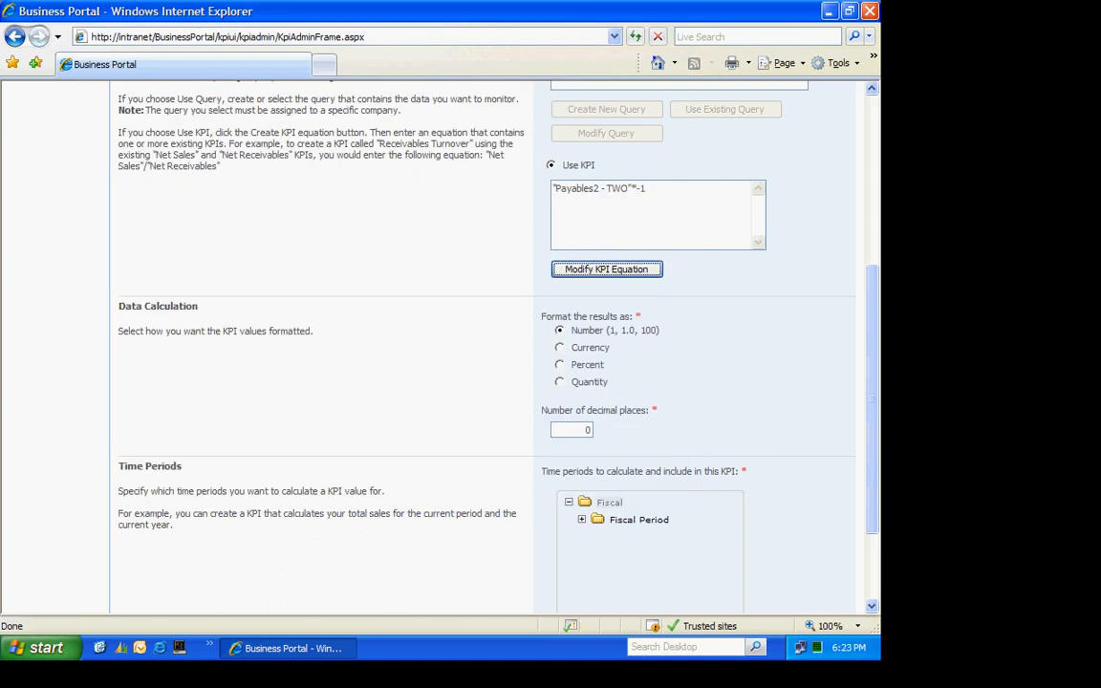
Step: Format results as currency over the current and previous fiscal periods and continue to page 2
click(558, 348)
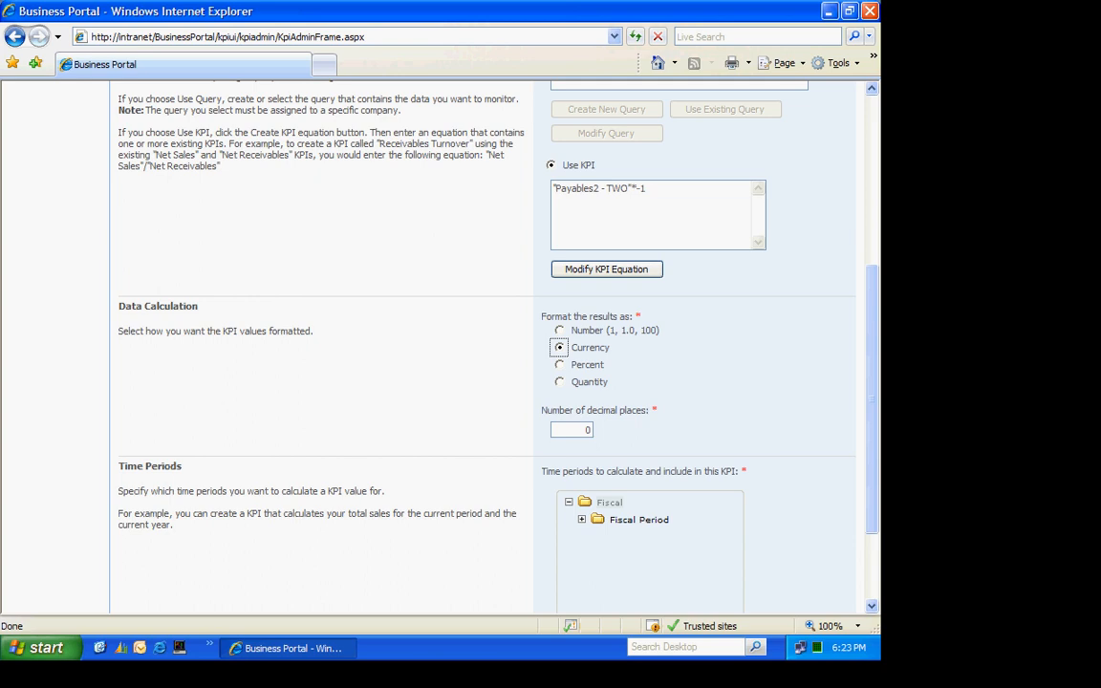
scroll(down, 3)
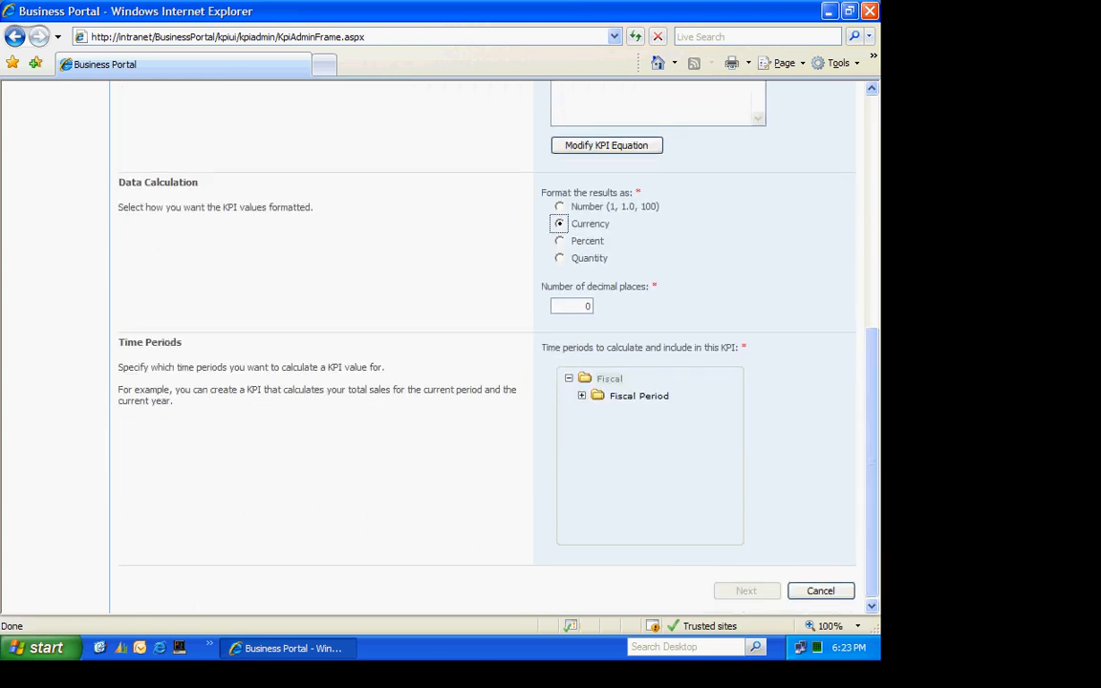
click(581, 396)
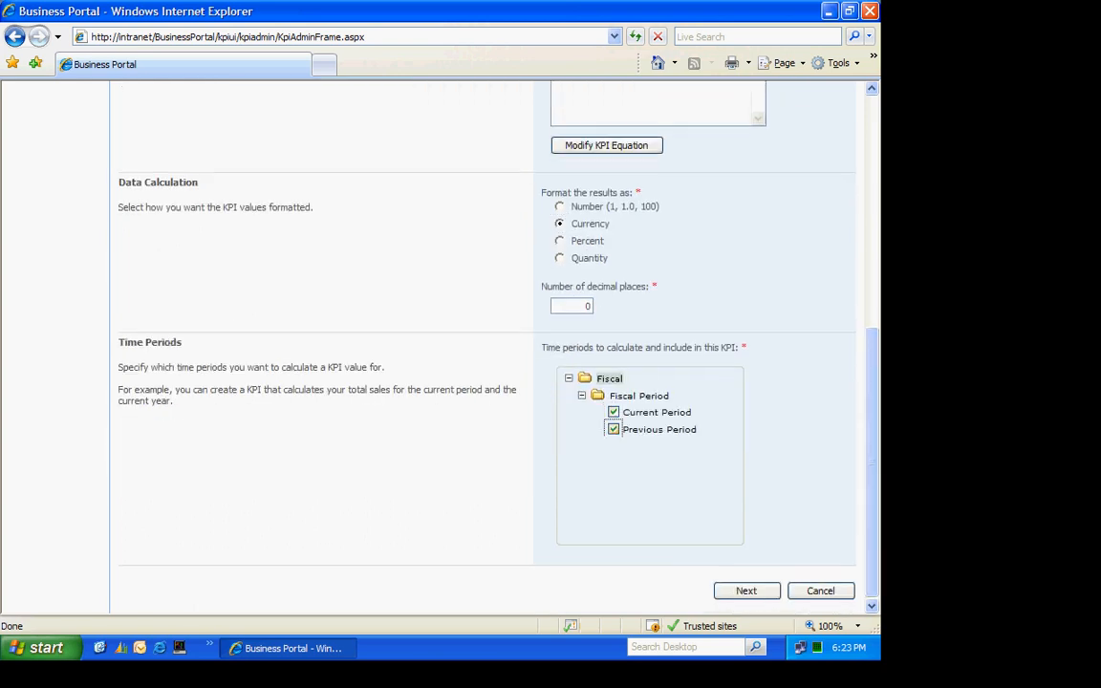
click(745, 589)
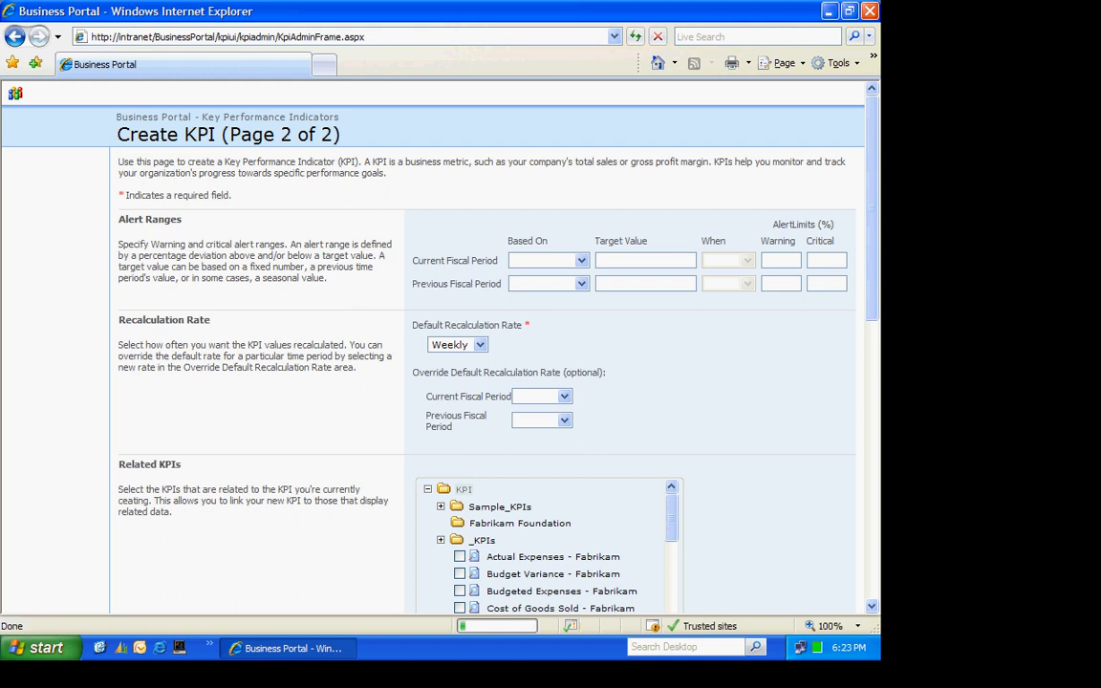
Step: Review the recalculation rate and grant the Accounting Specialist, Administrator and Executive roles access
click(482, 344)
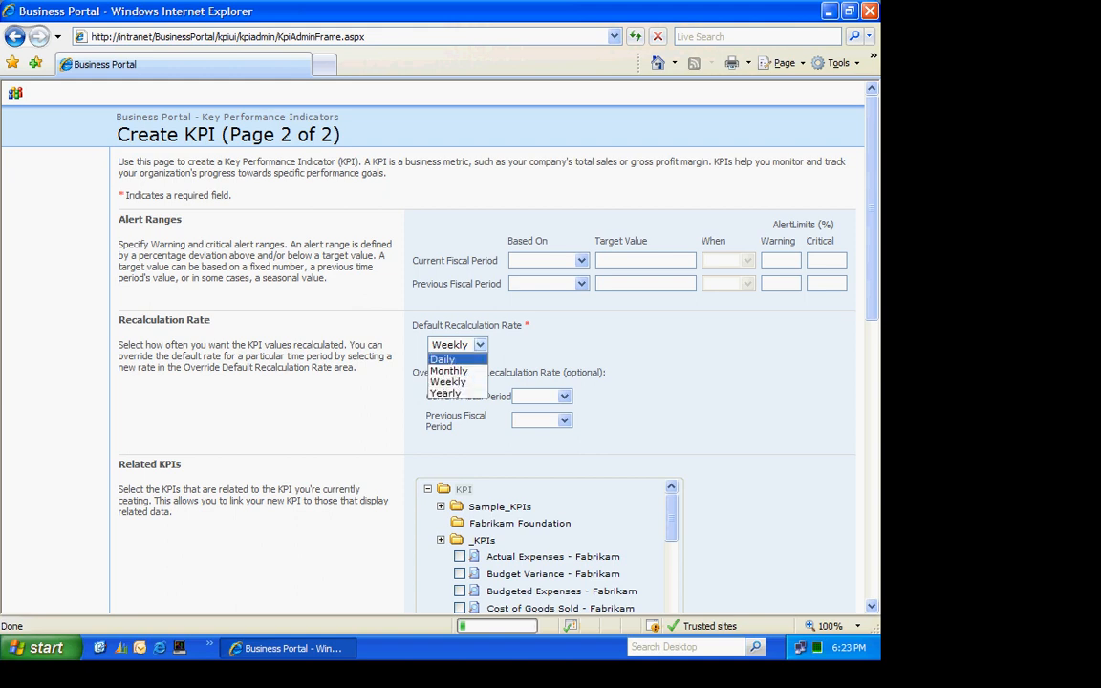
scroll(down, 3)
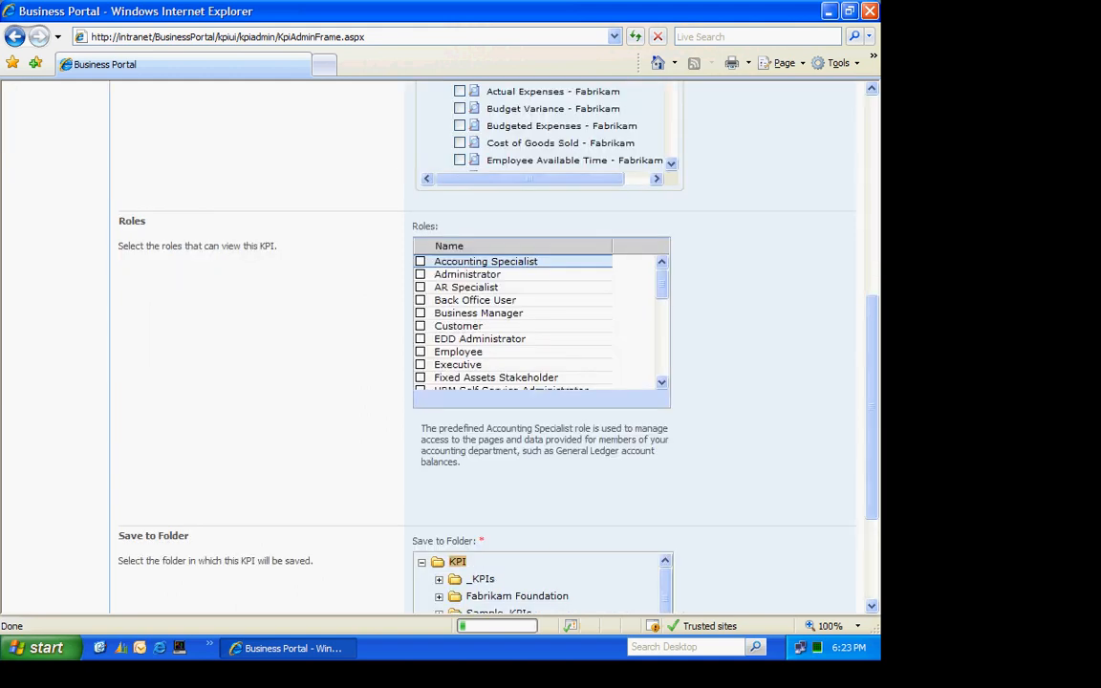
click(421, 260)
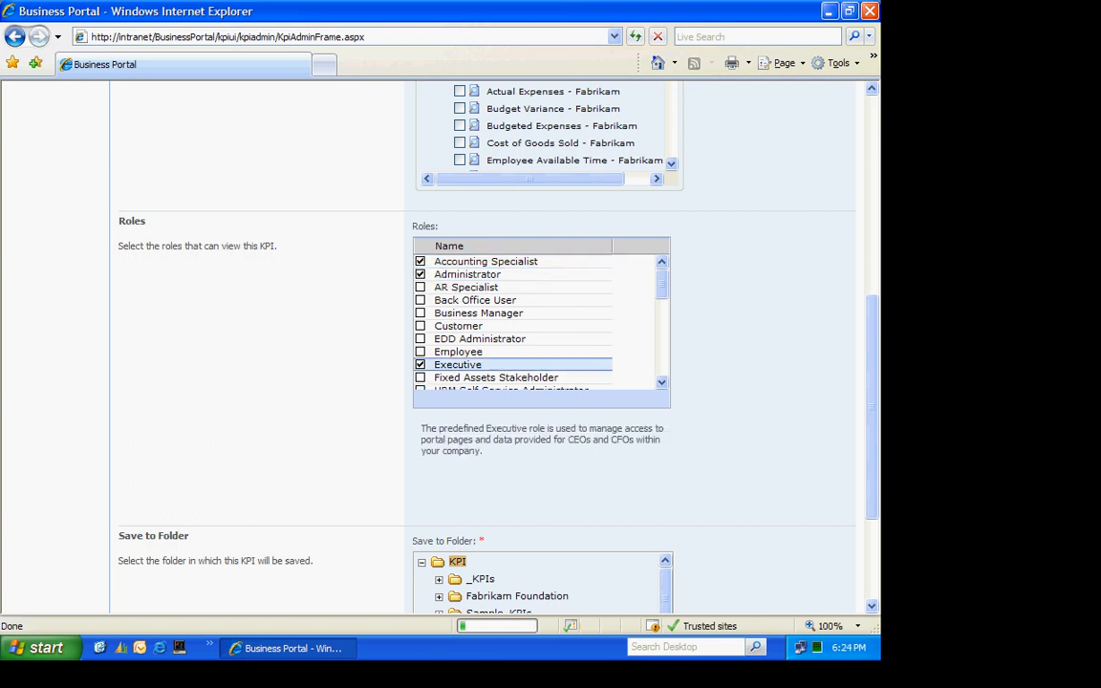
scroll(down, 3)
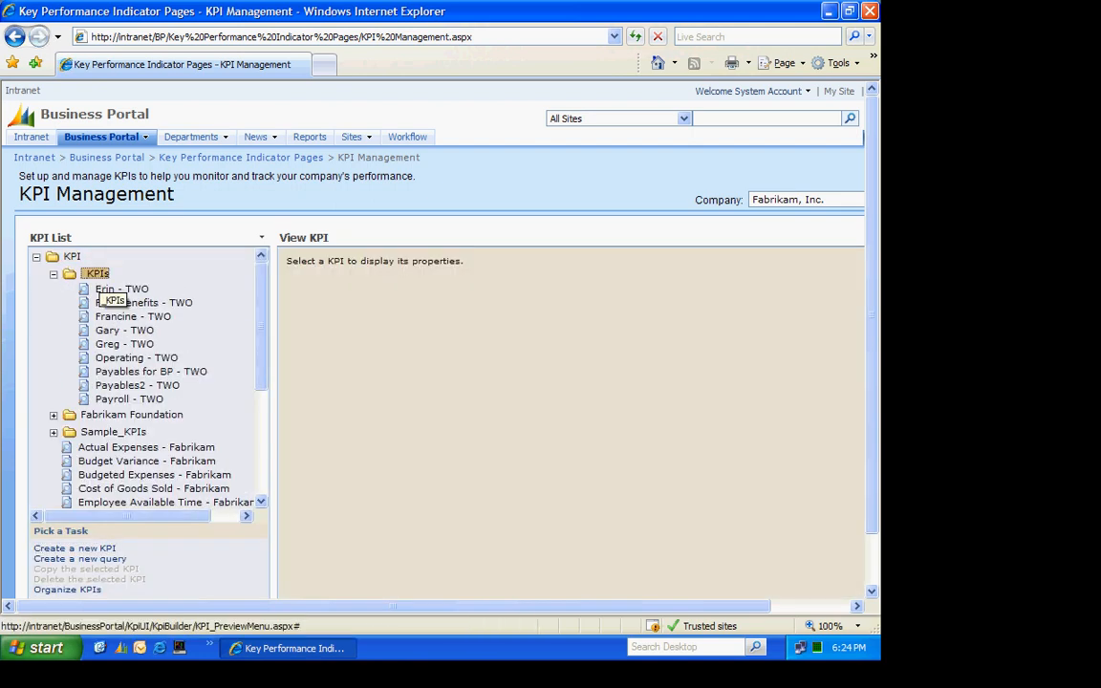
Step: Run Calculate Now on Payables for BP - TWO, yielding $12,326 current and $8,600 previous period
click(149, 371)
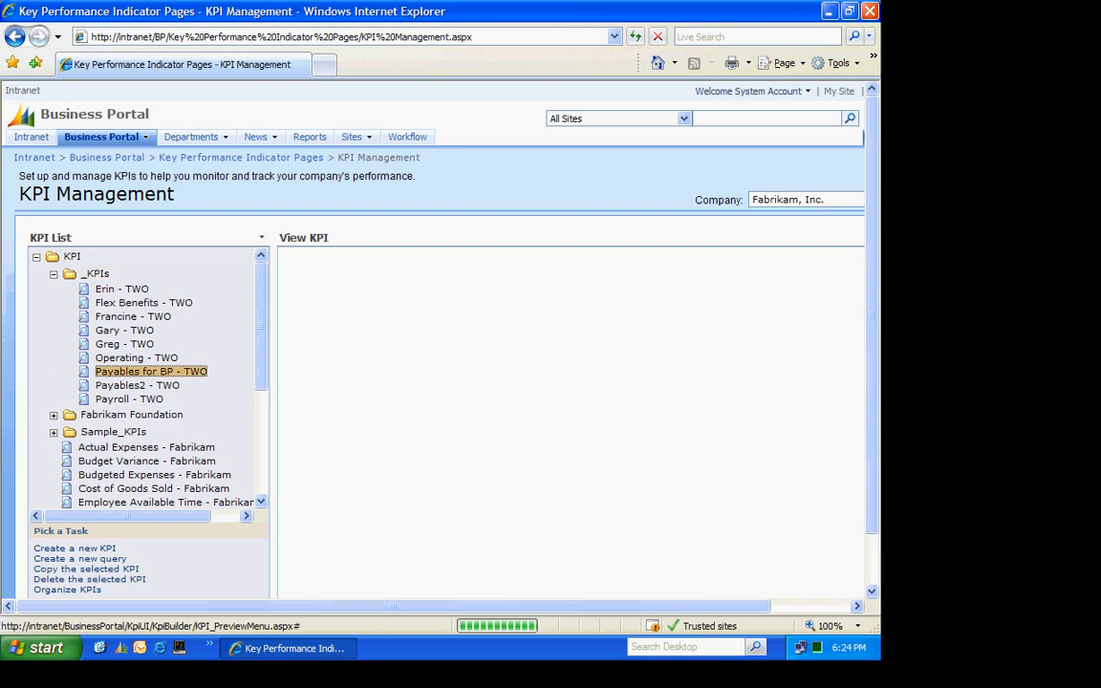
click(149, 371)
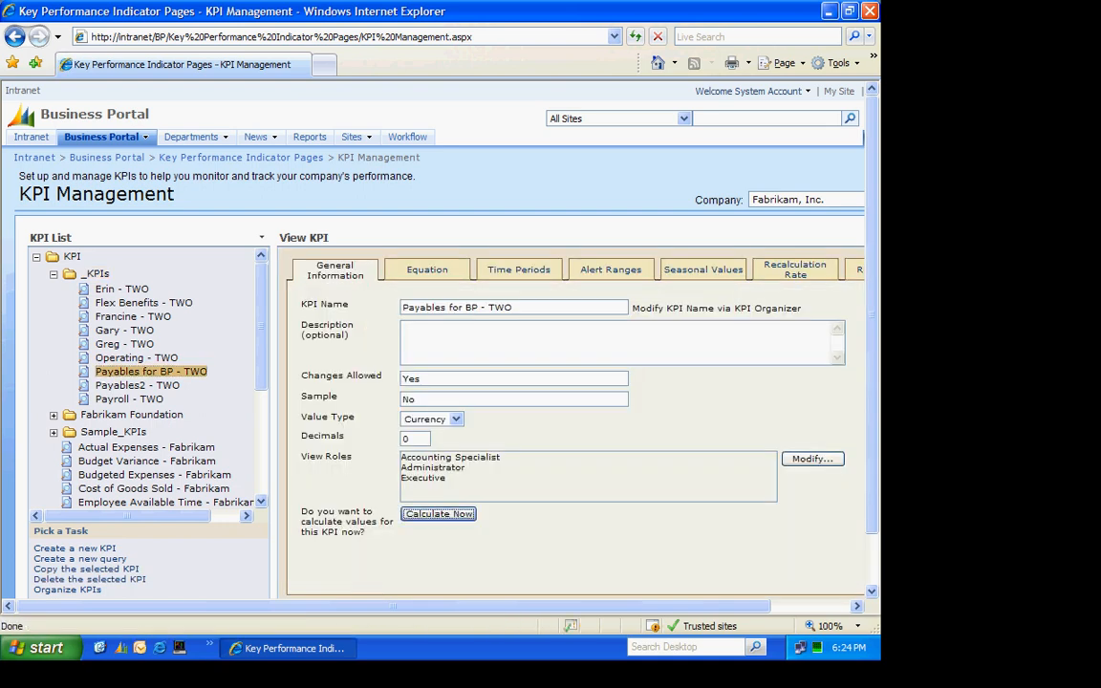
click(436, 514)
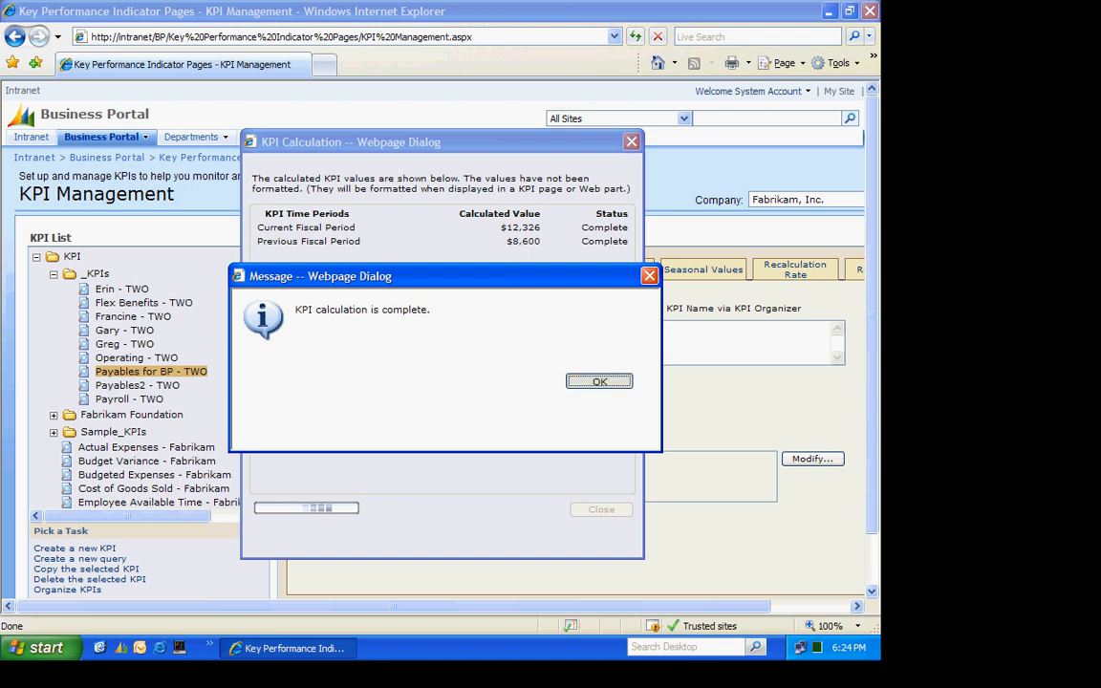
click(601, 382)
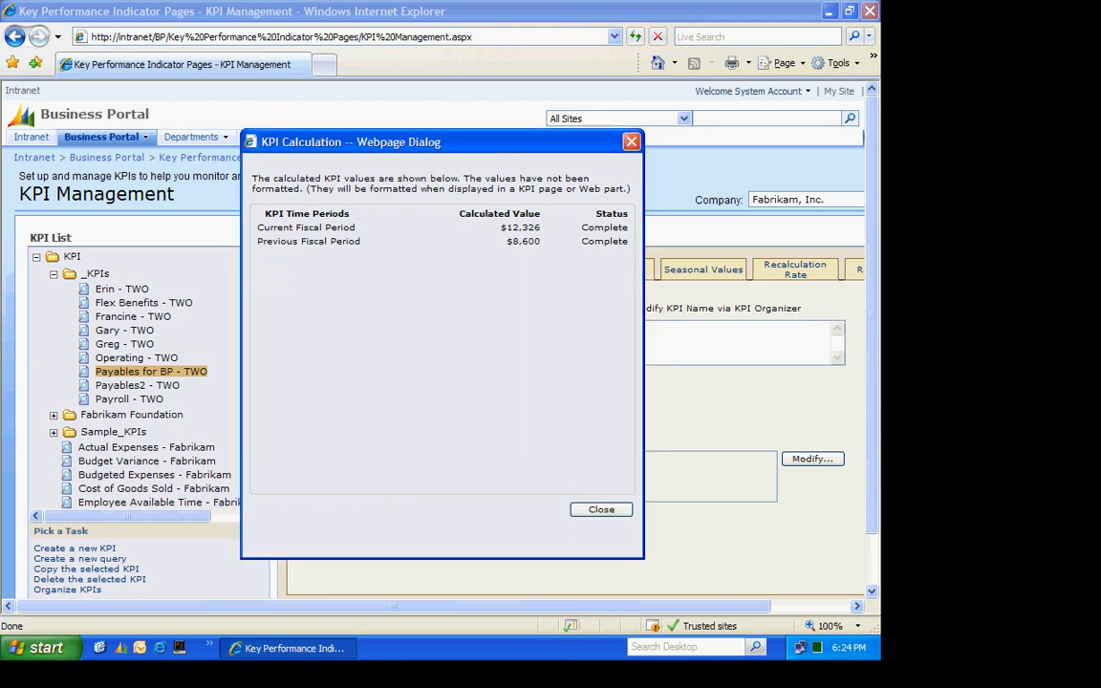
click(600, 509)
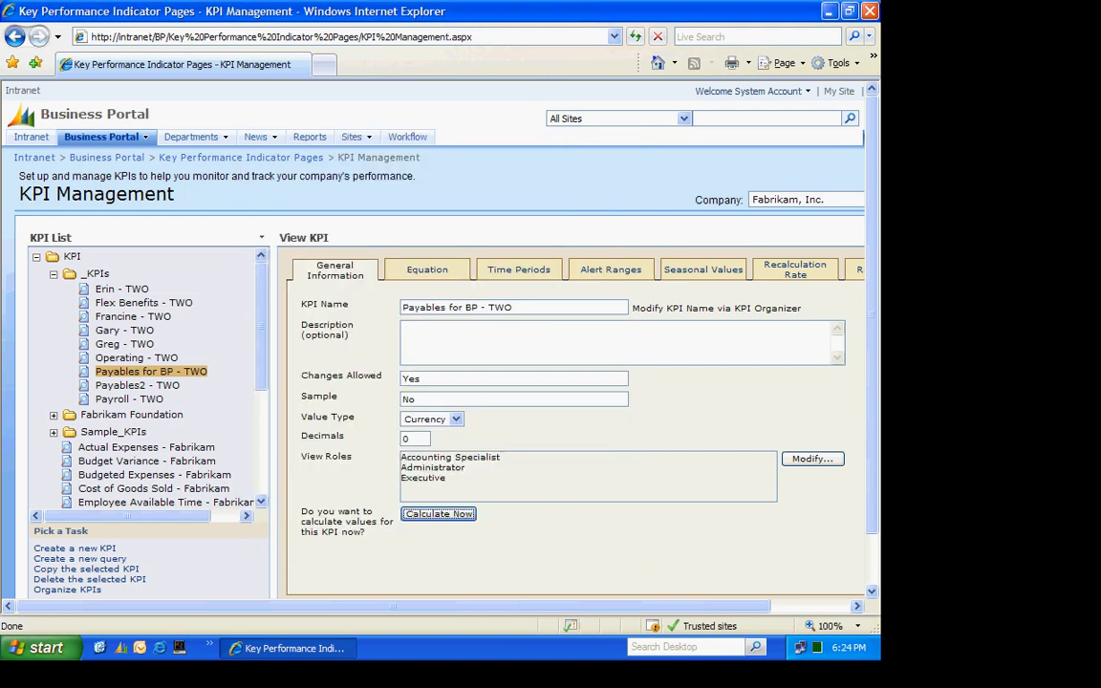
click(100, 136)
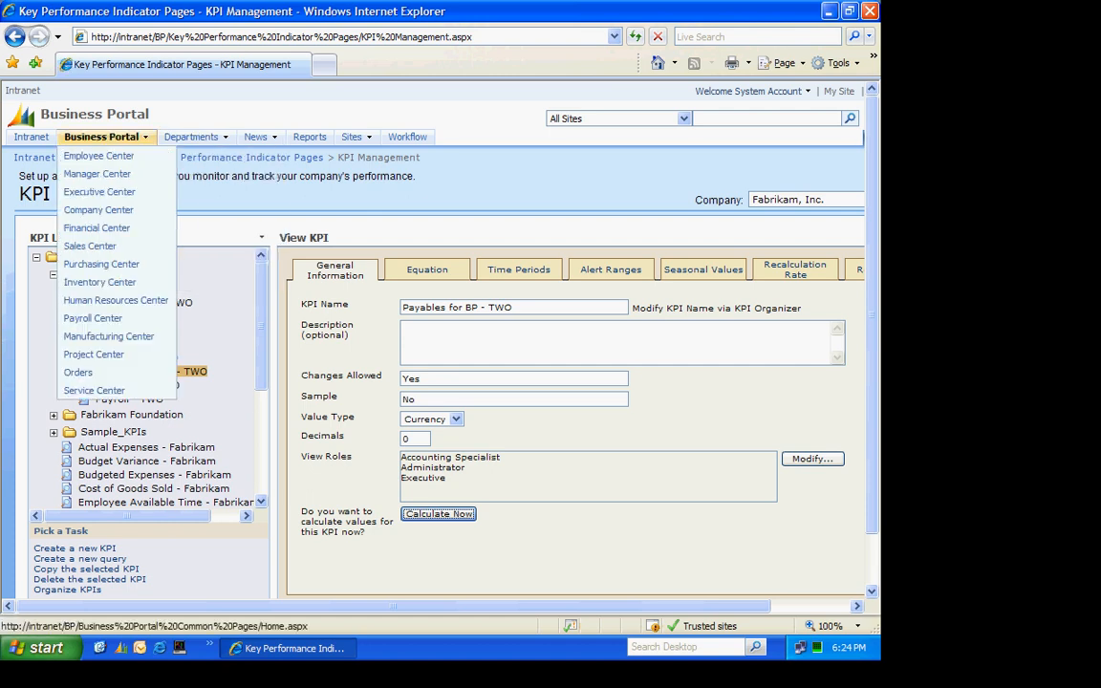
Step: Go to the Financial Center home page and enter shared-page edit mode via Site Actions
click(101, 138)
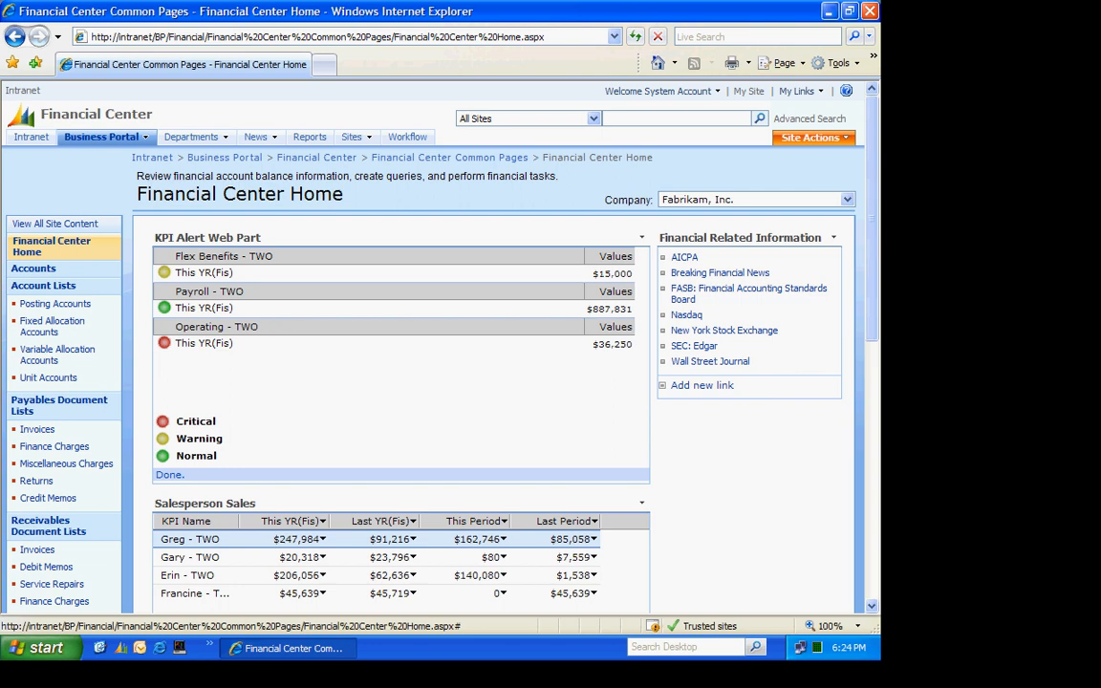
click(811, 137)
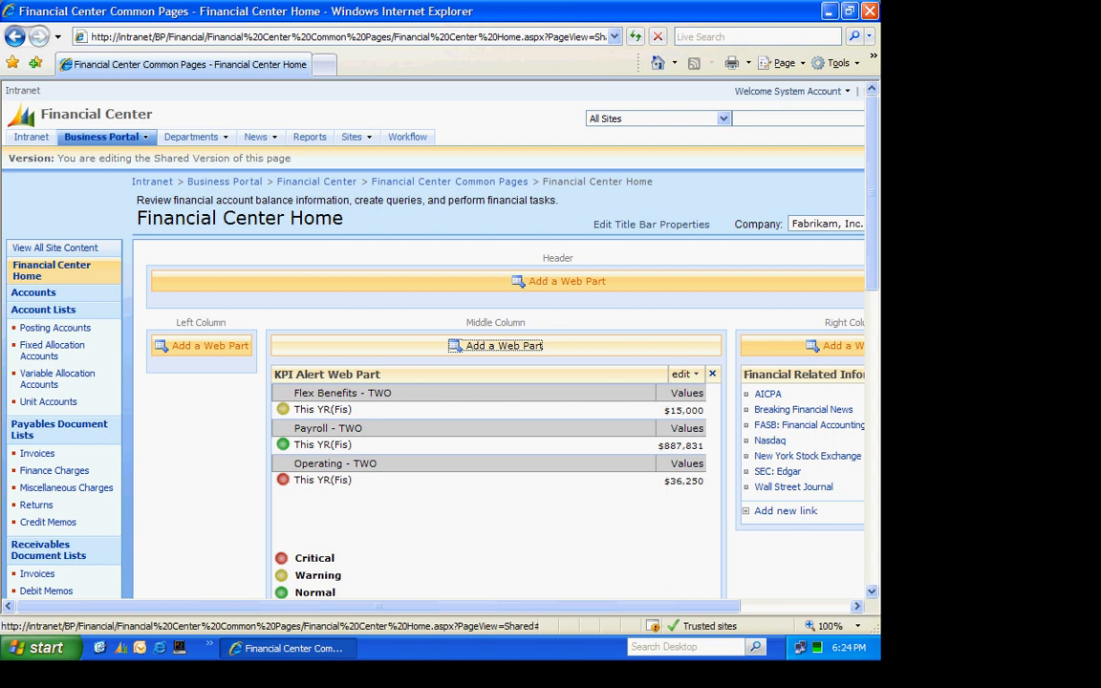
Step: Add a KPI Bar Chart Web Part to the page's middle column
click(504, 344)
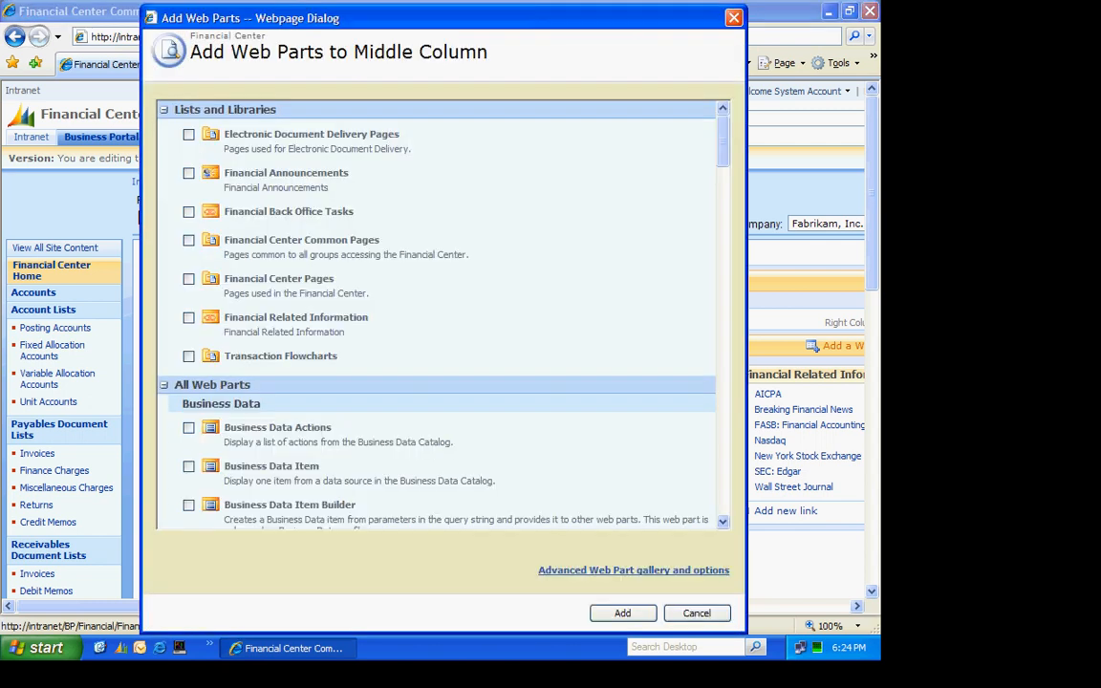
scroll(down, 3)
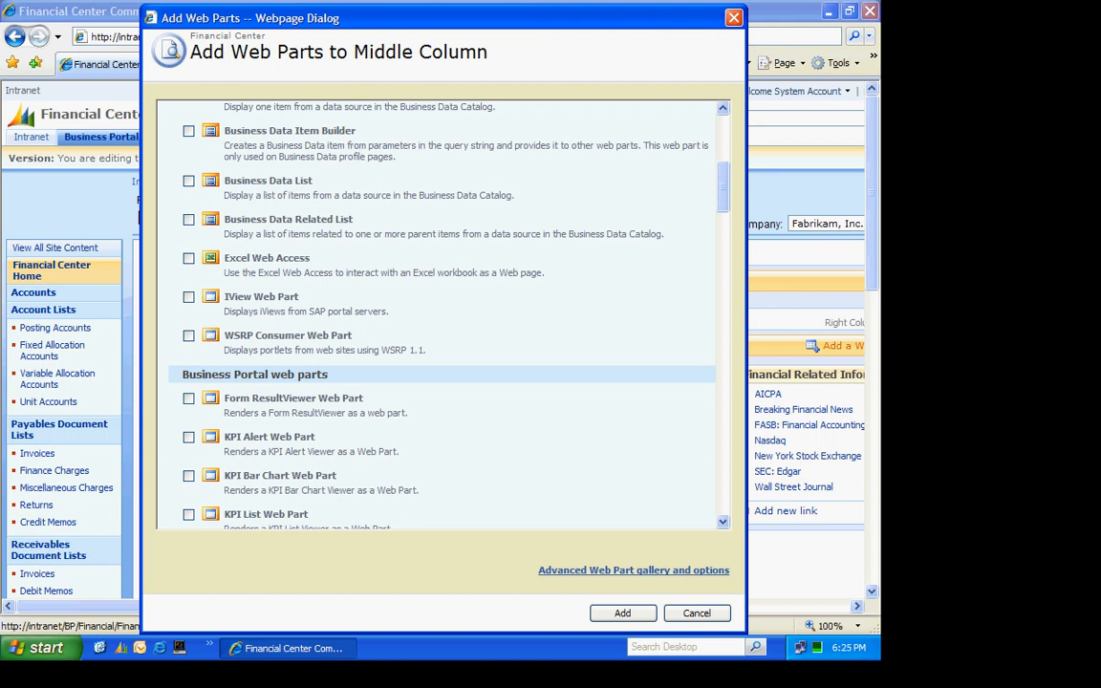
click(187, 474)
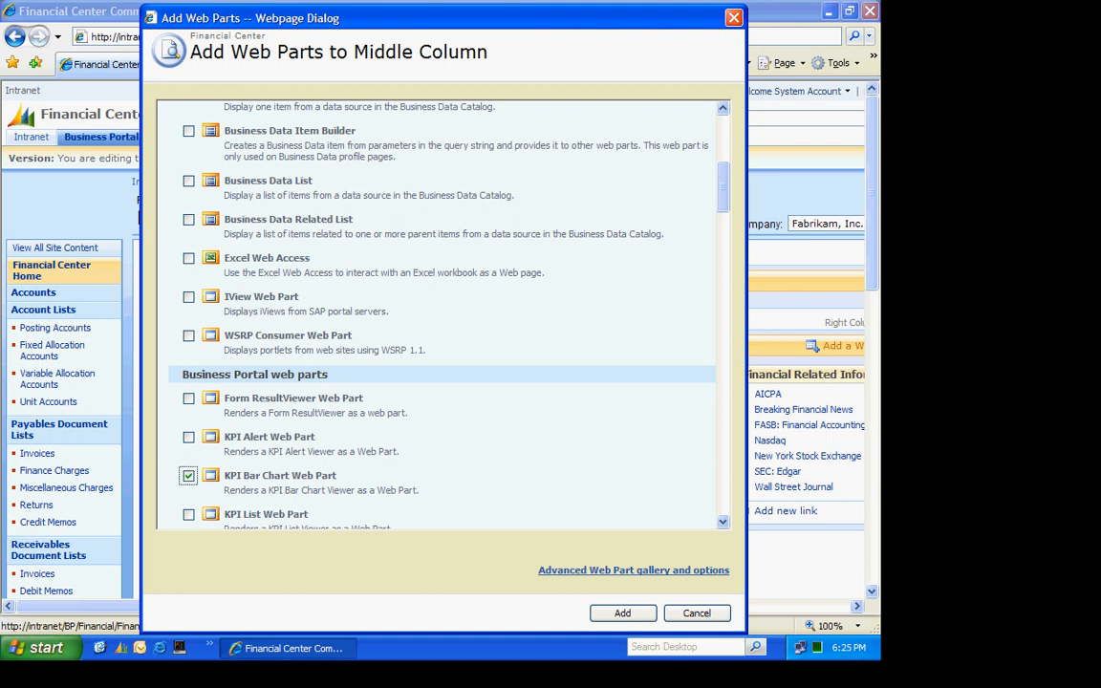
click(623, 611)
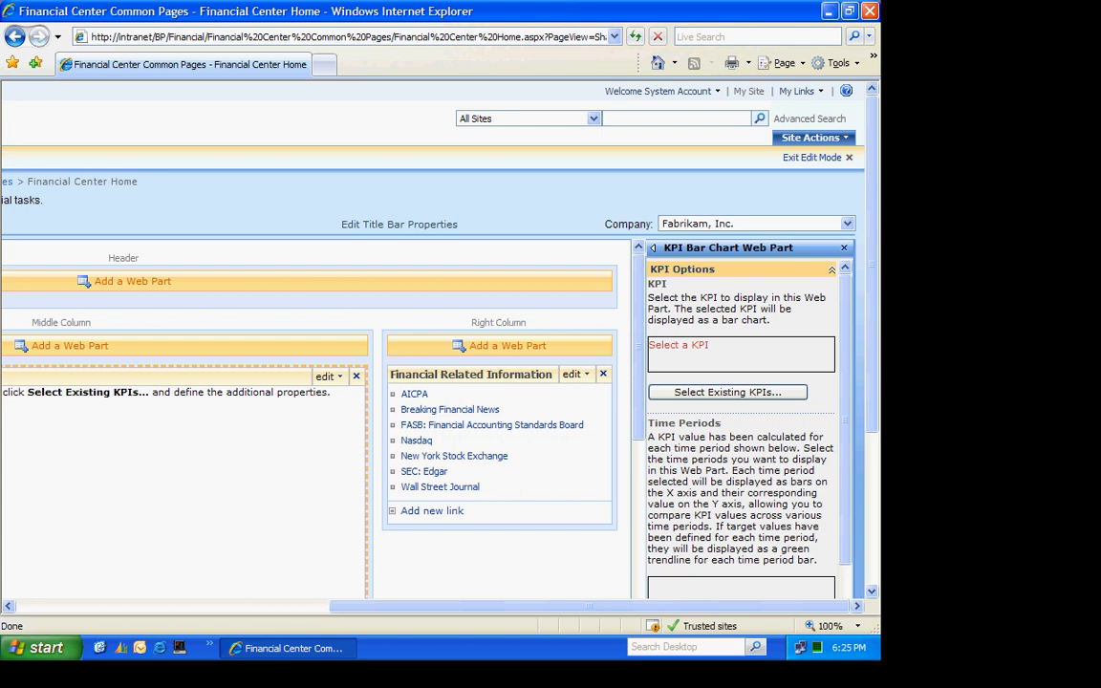
Step: Select the _KPIs/Payables for BP - TWO KPI for the bar chart web part
click(726, 392)
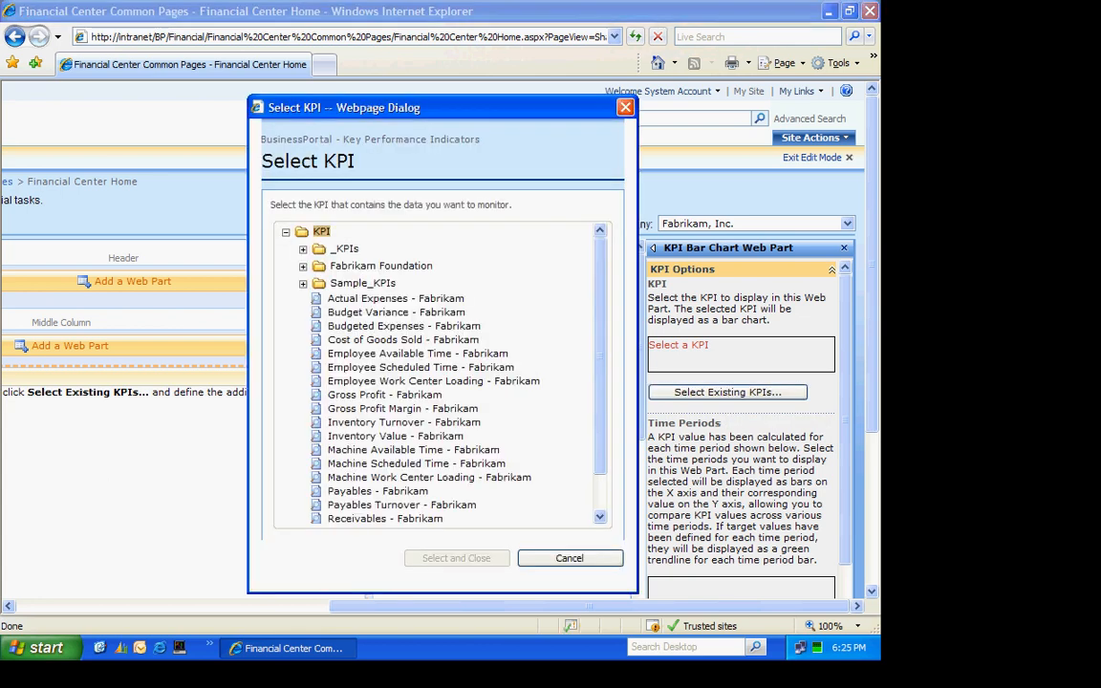
click(302, 249)
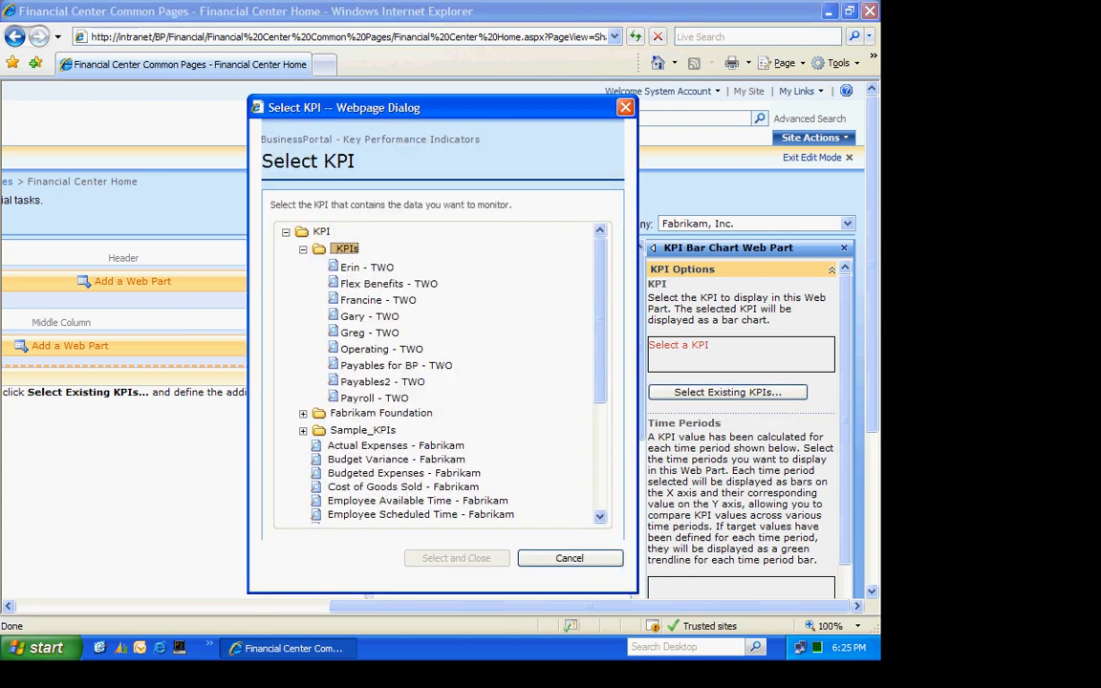
click(396, 365)
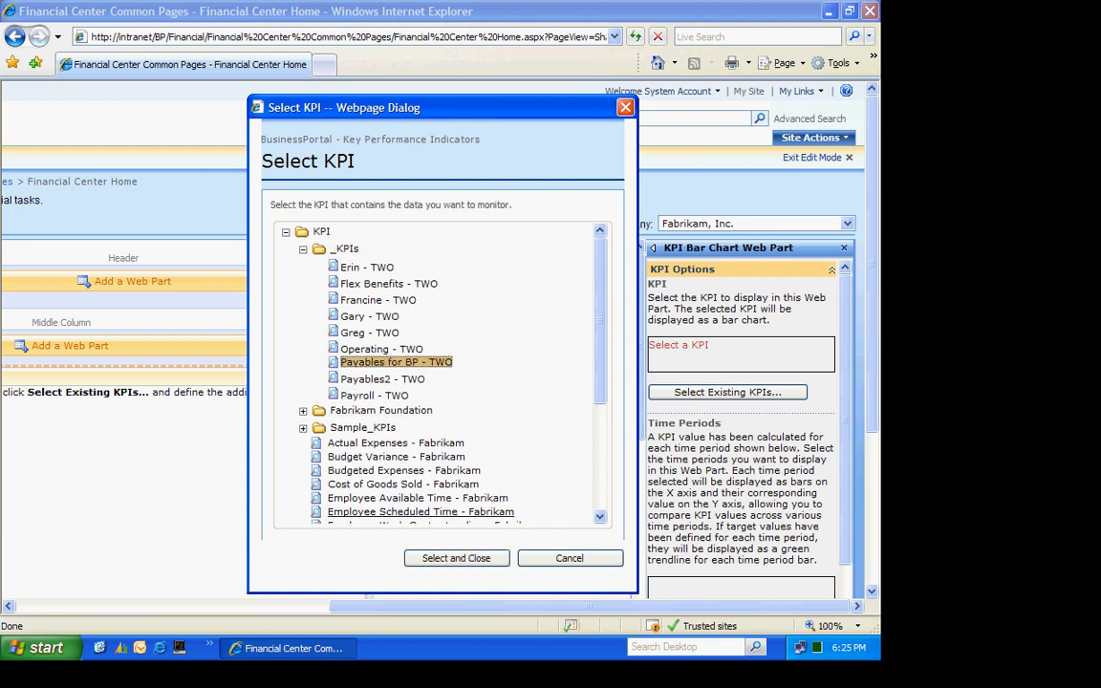
click(455, 558)
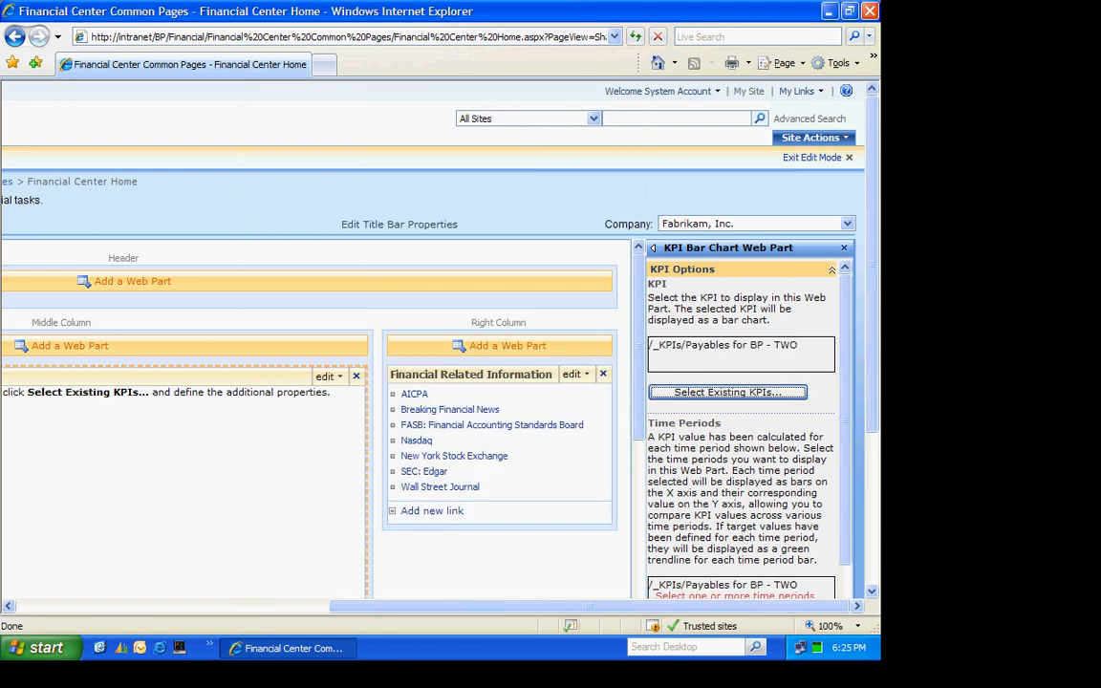
scroll(down, 3)
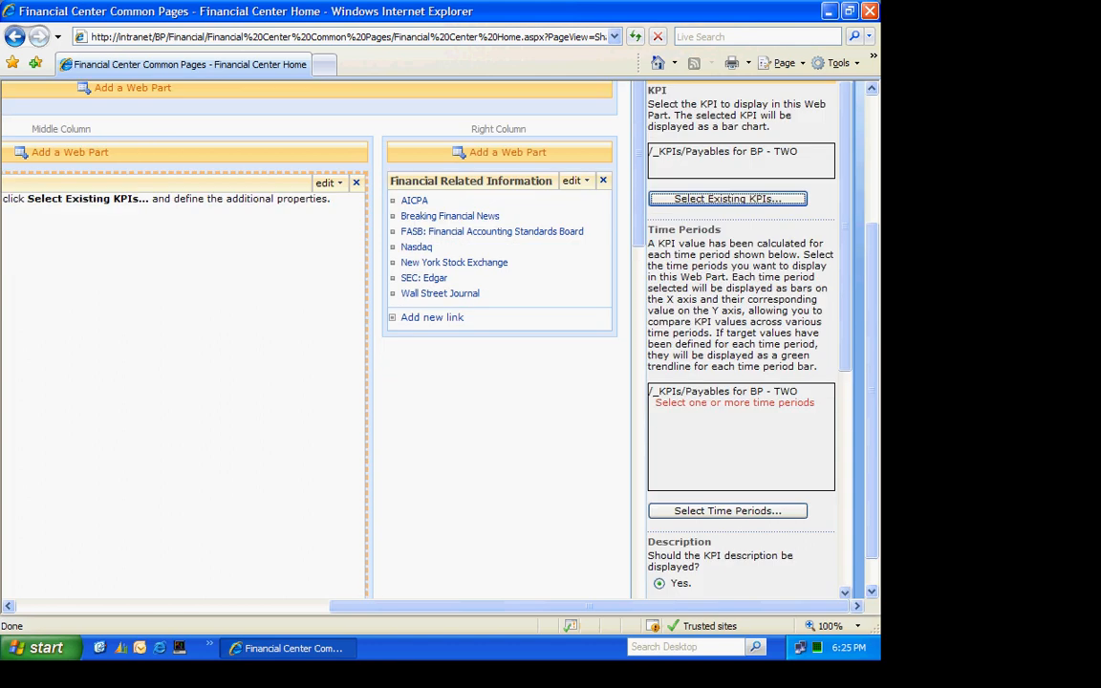
Step: Set the chart's time periods to Current and Previous Fiscal Period
click(726, 511)
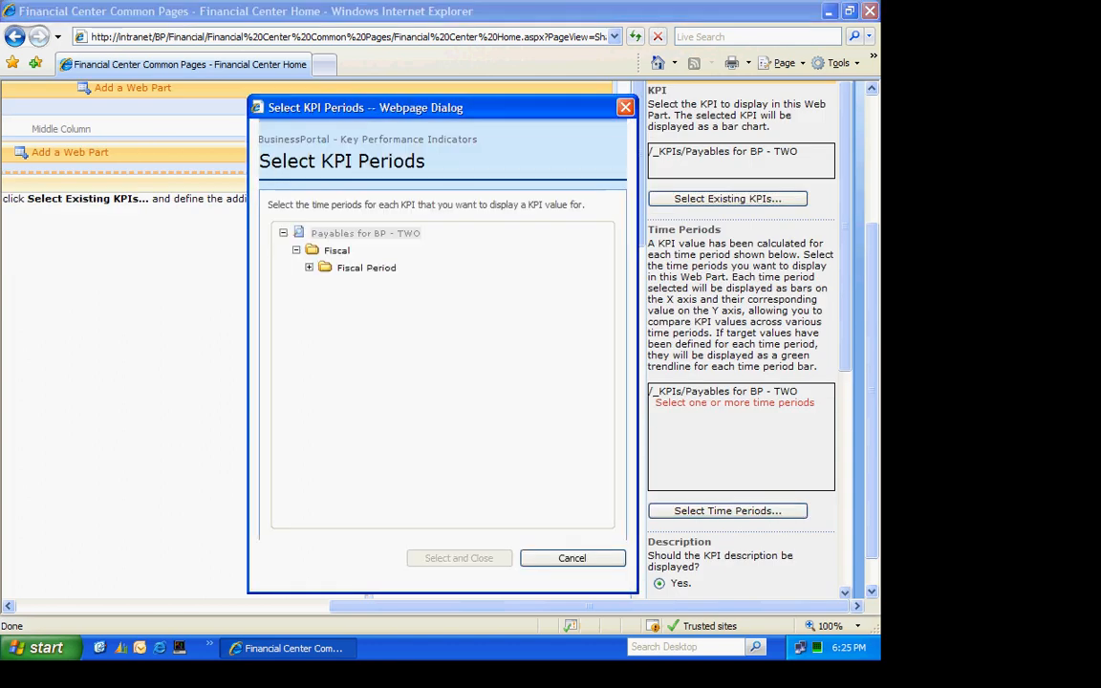
click(310, 268)
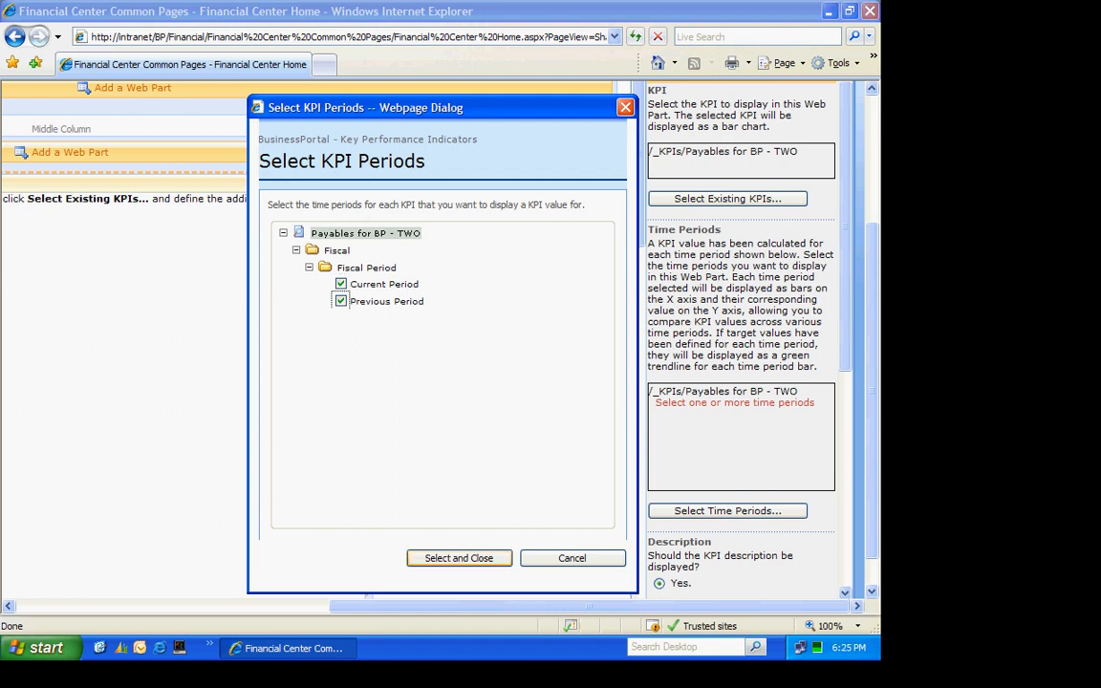
click(459, 558)
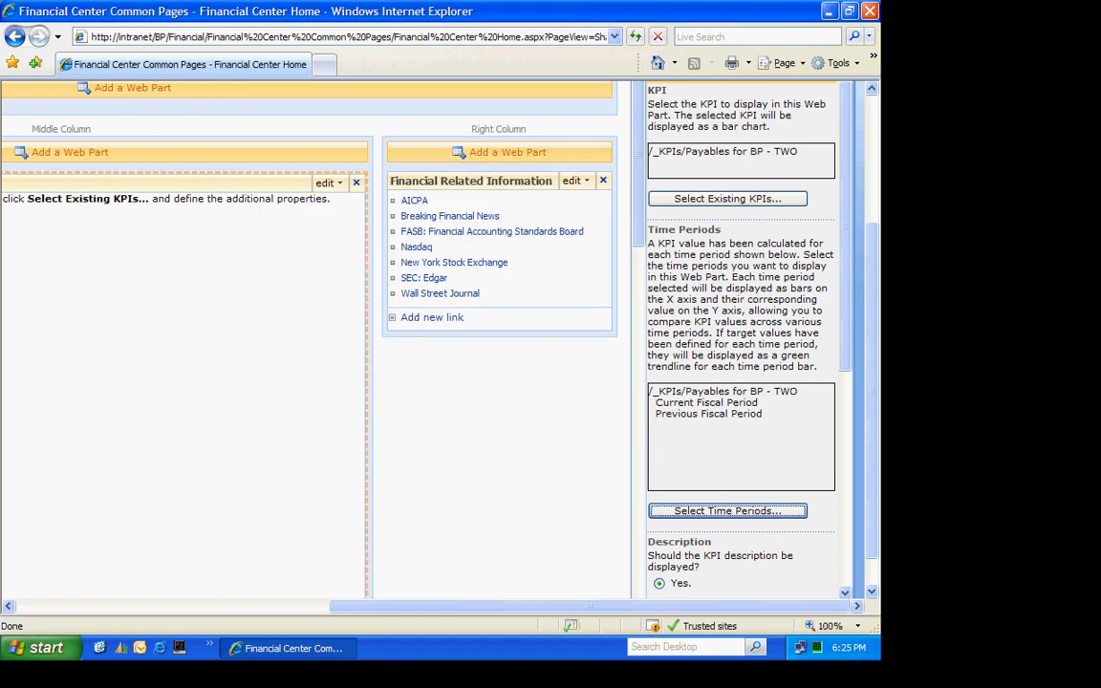
Step: In the Appearance settings, replace the web part title with "Payables"
scroll(down, 3)
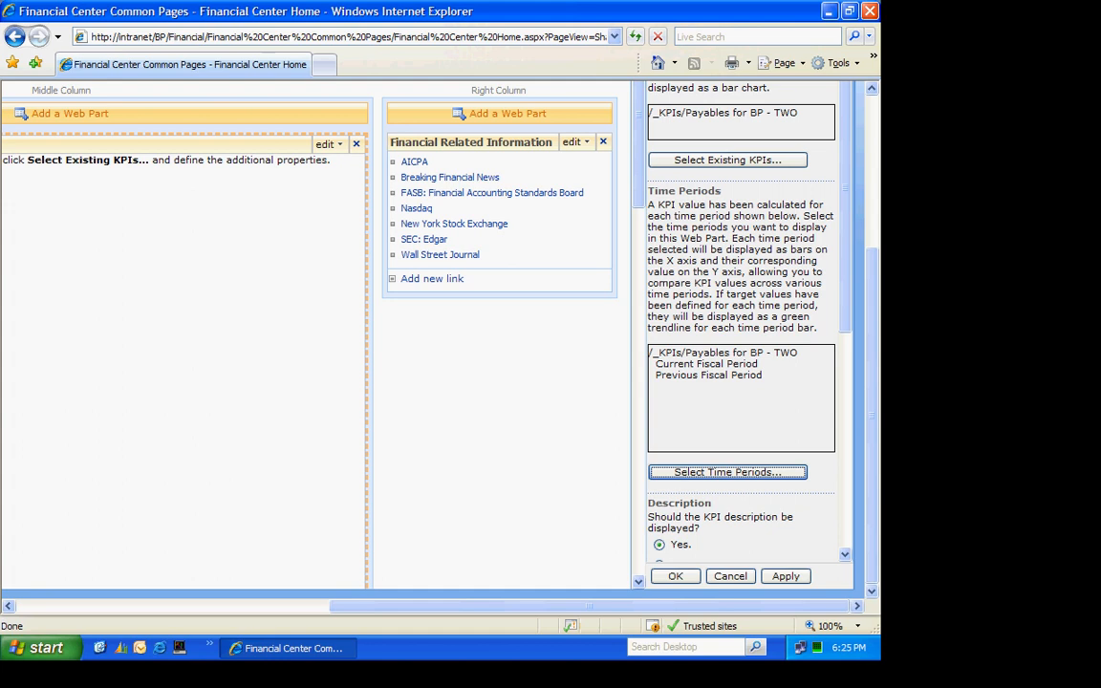
scroll(down, 3)
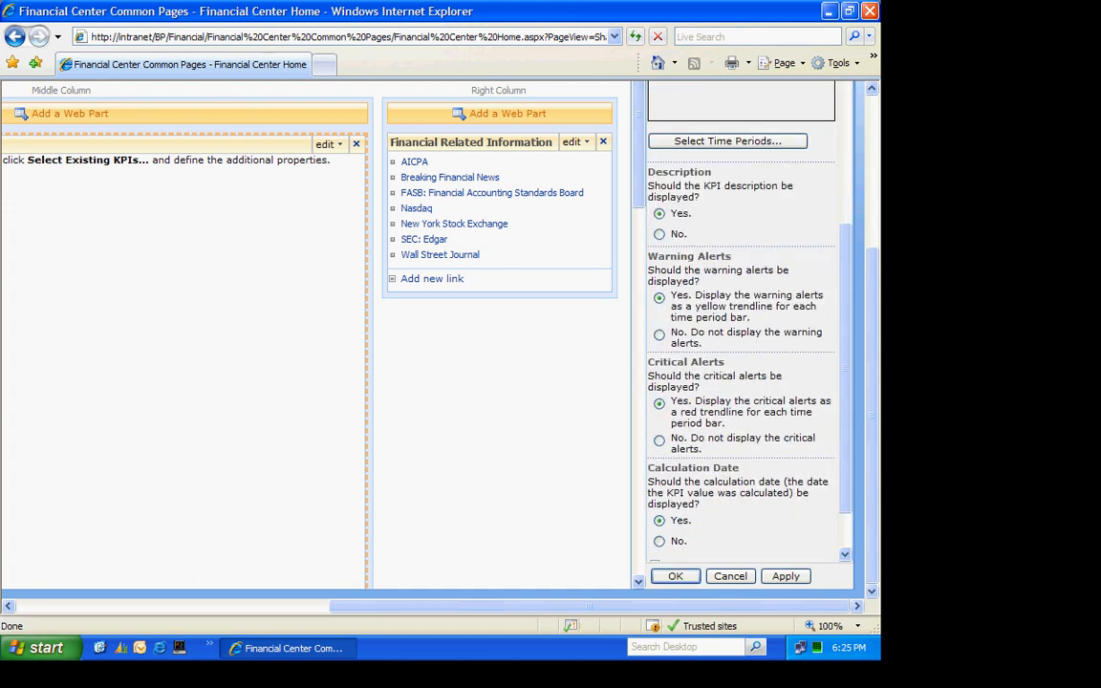
scroll(down, 3)
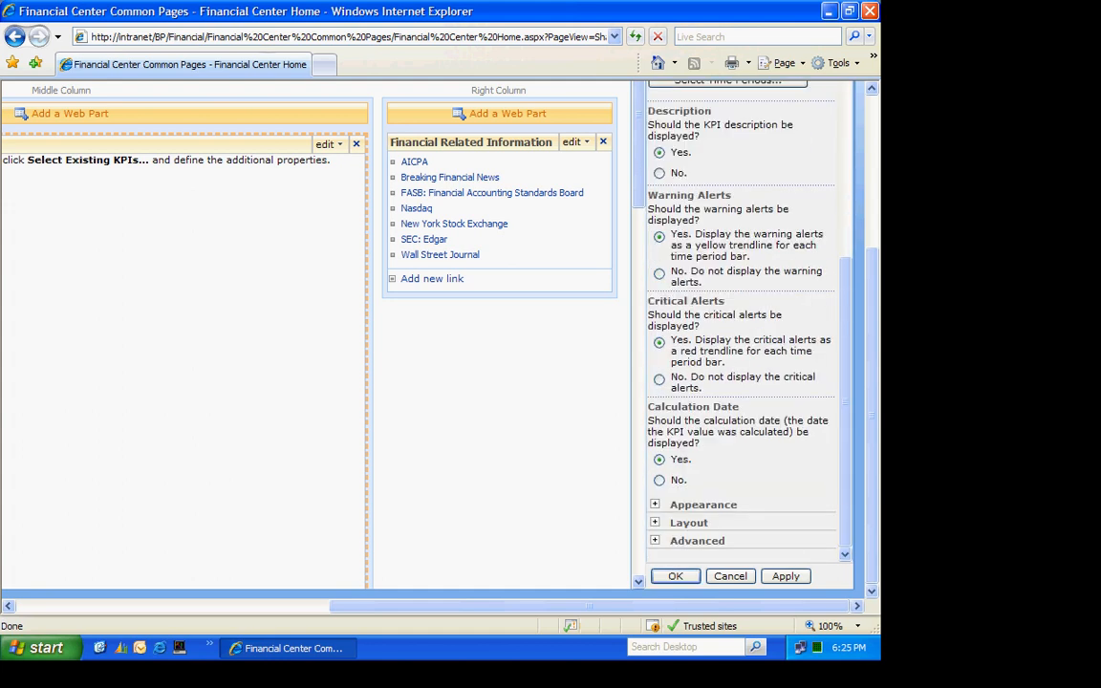
click(654, 505)
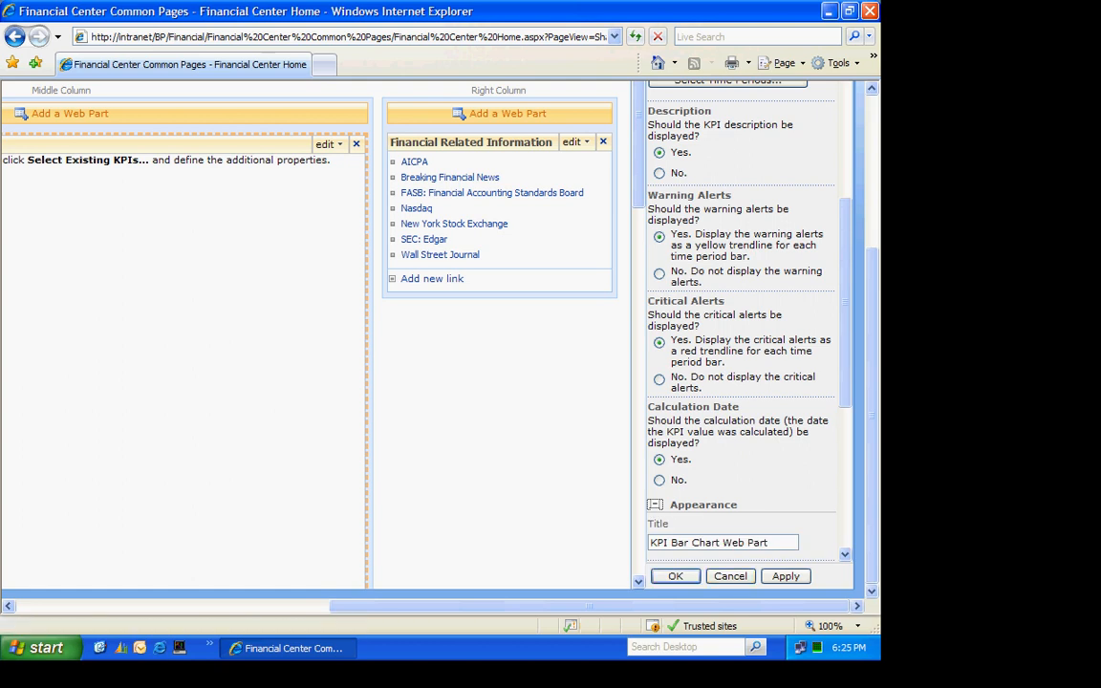
click(722, 543)
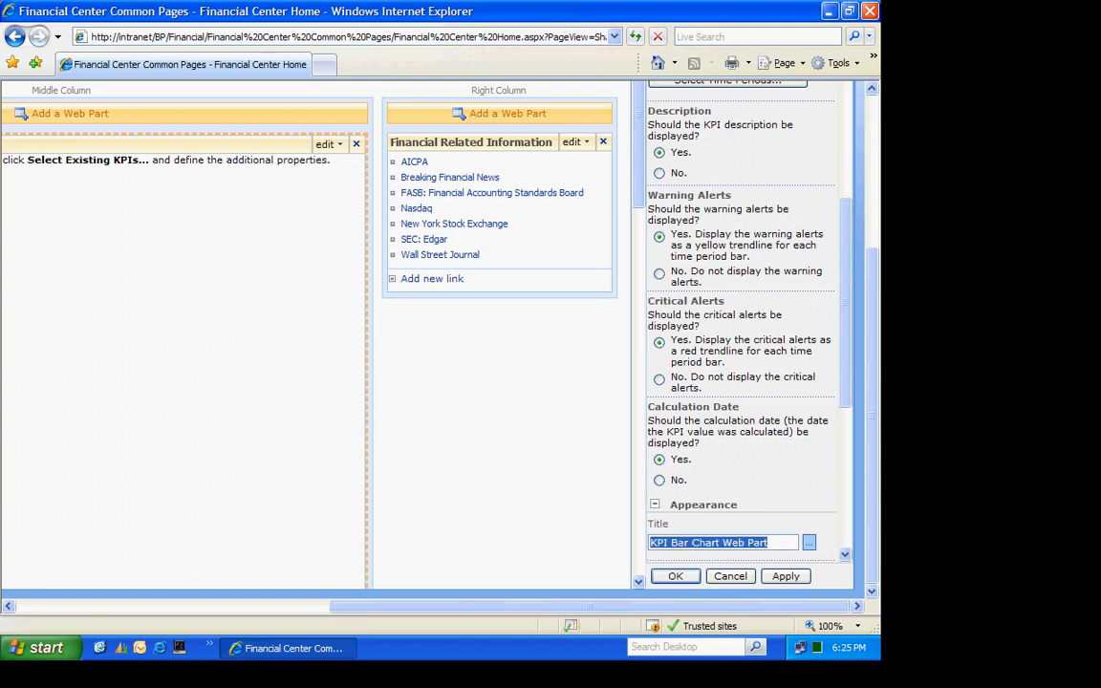
text(Payables)
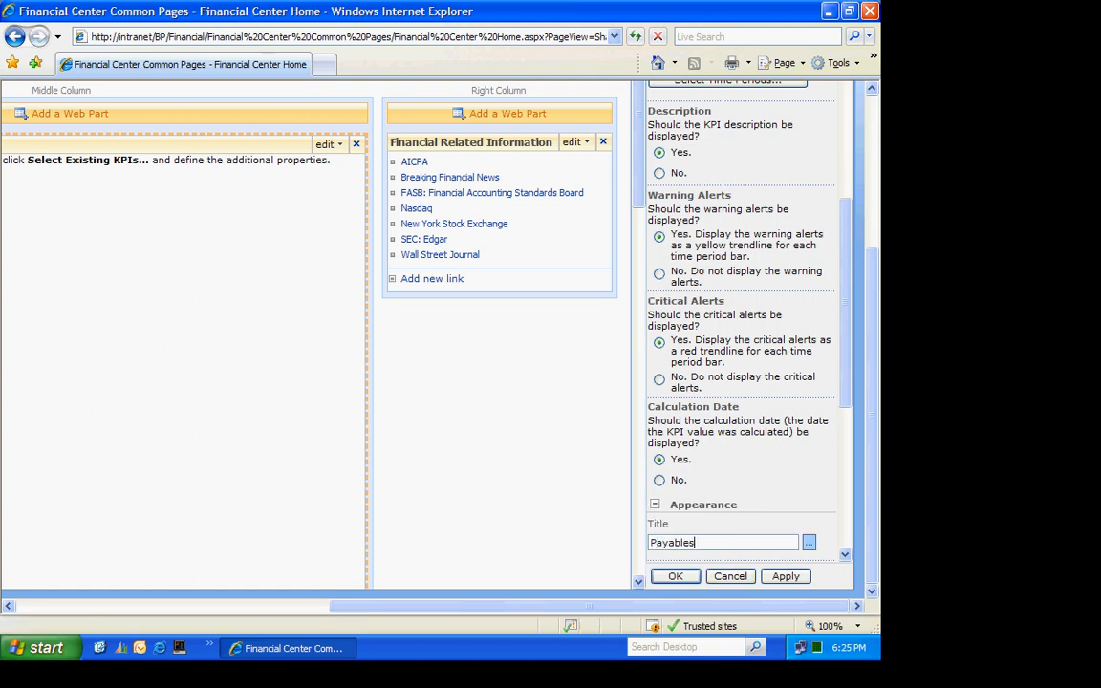